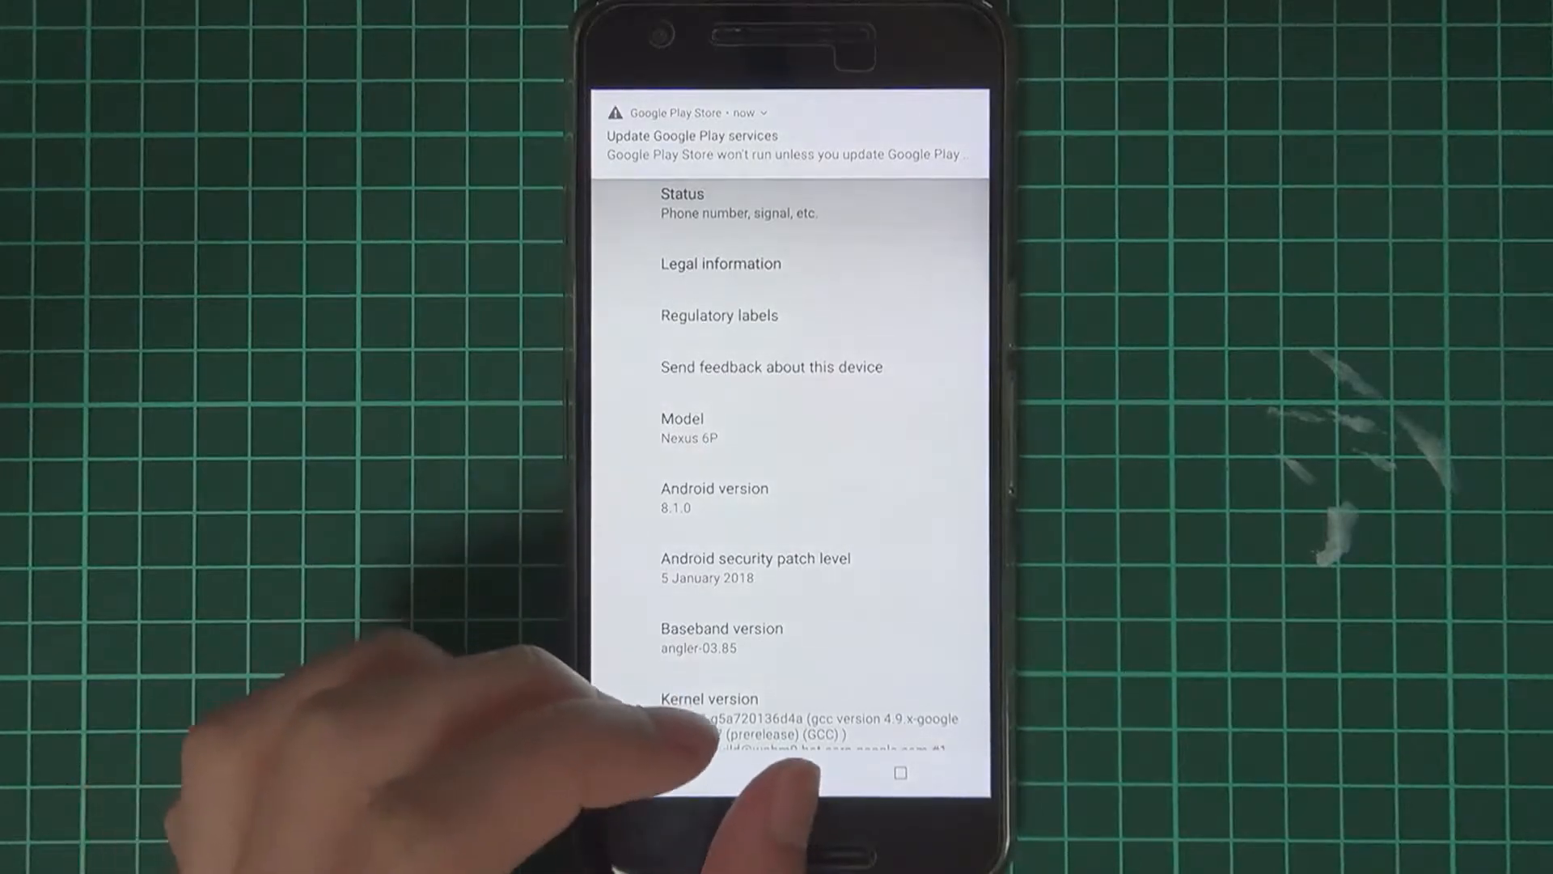
View About phone showing Android 8.1.0, January 2018 patch and angler-03.85 baseband.
{"action": "left_click", "coordinate": [789, 774]}
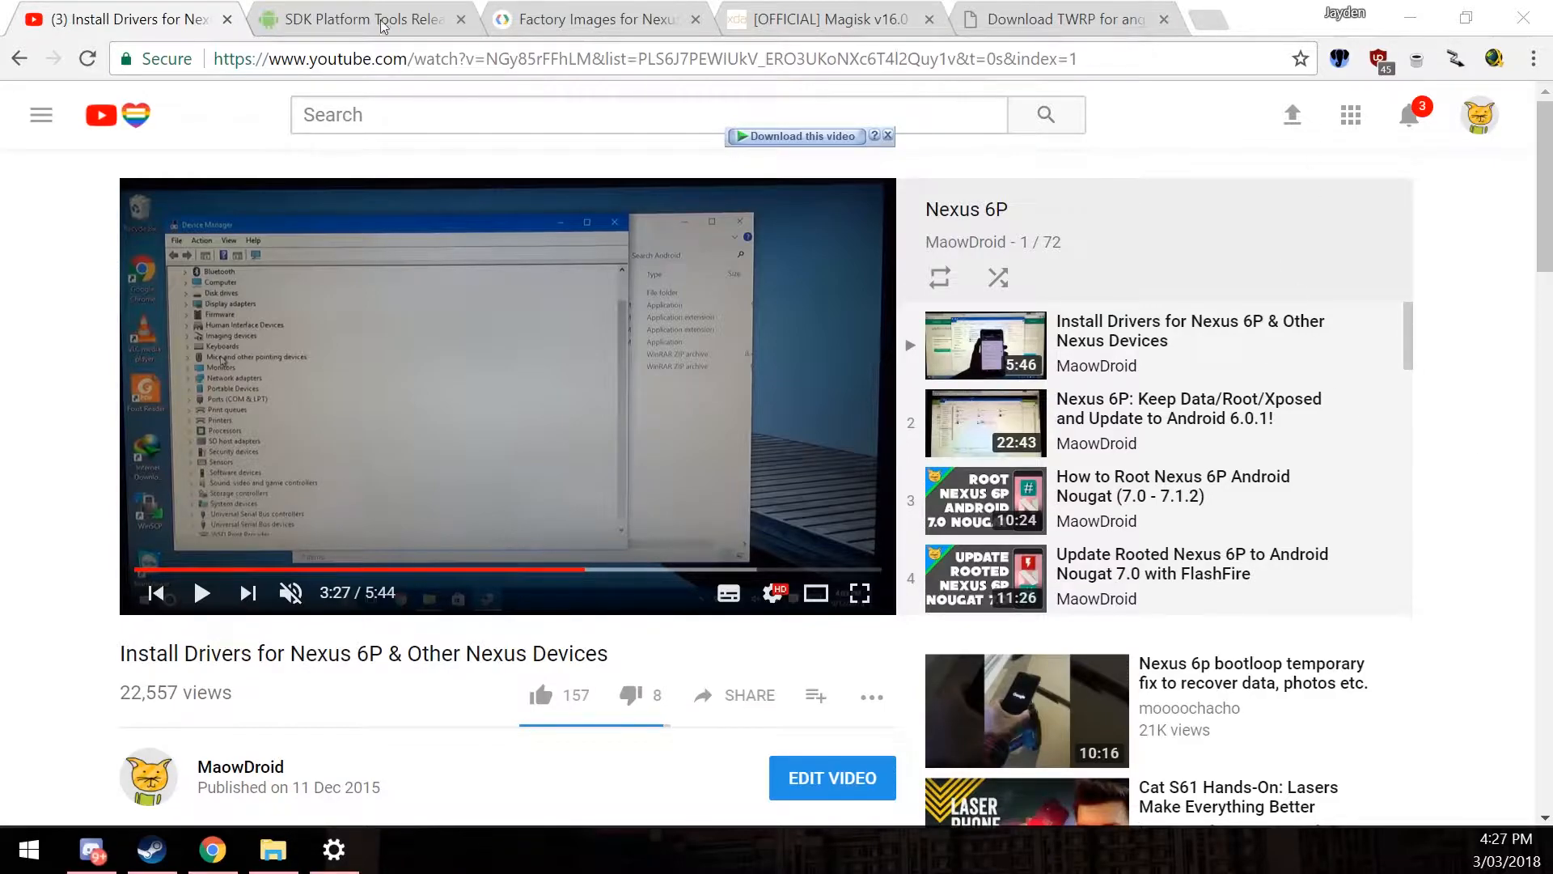
Agree to the license and download SDK Platform-Tools for Windows from the release page.
{"action": "left_click", "coordinate": [361, 19]}
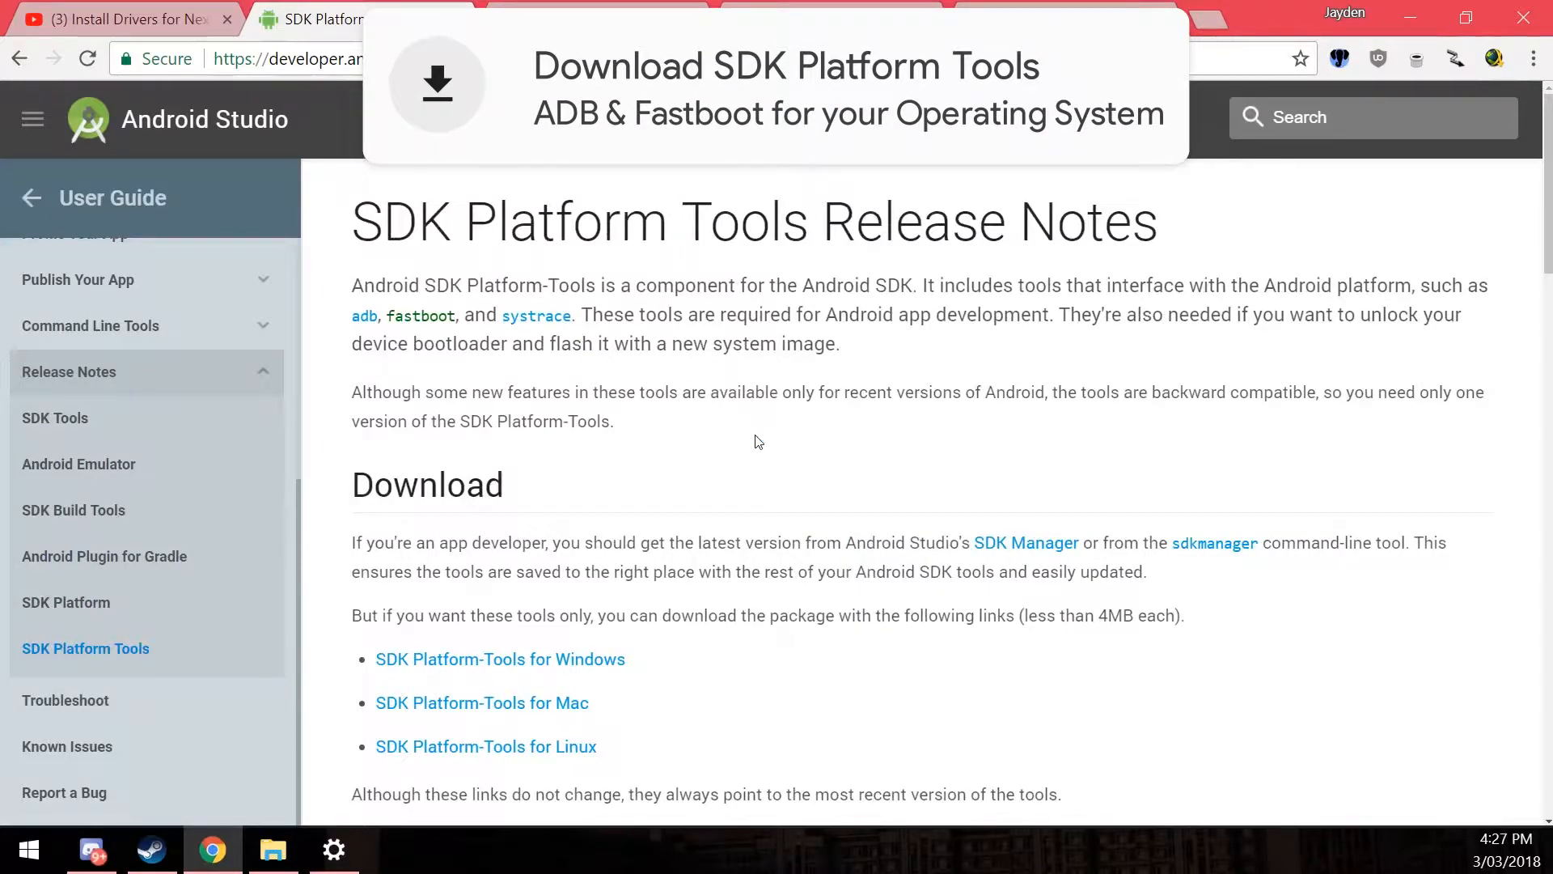
{"action": "scroll", "scroll_direction": "down", "scroll_amount": 3}
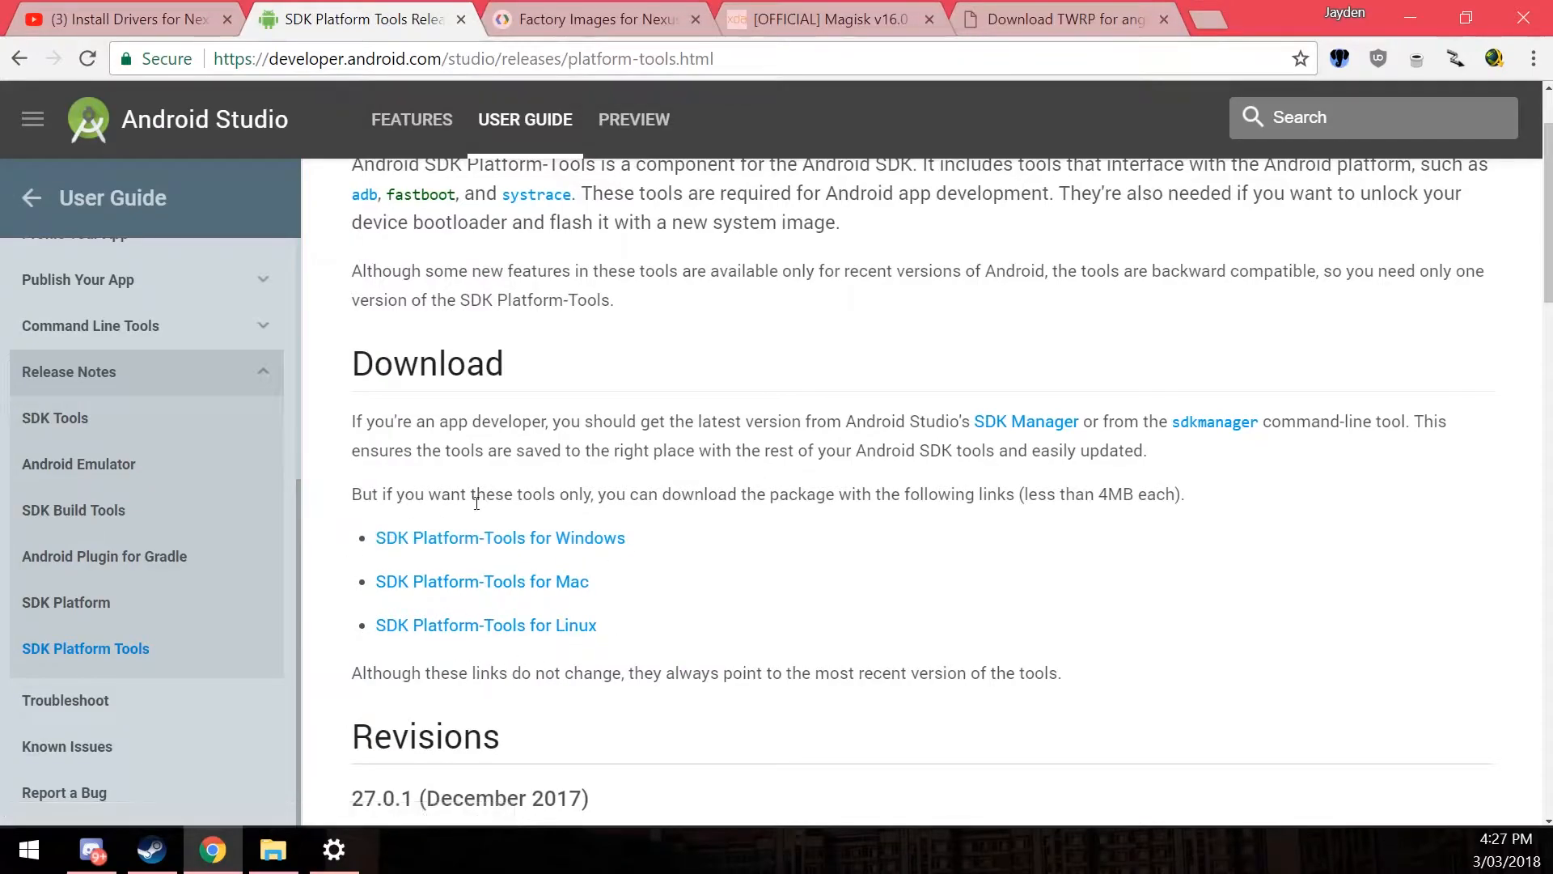
{"action": "left_click", "coordinate": [500, 537]}
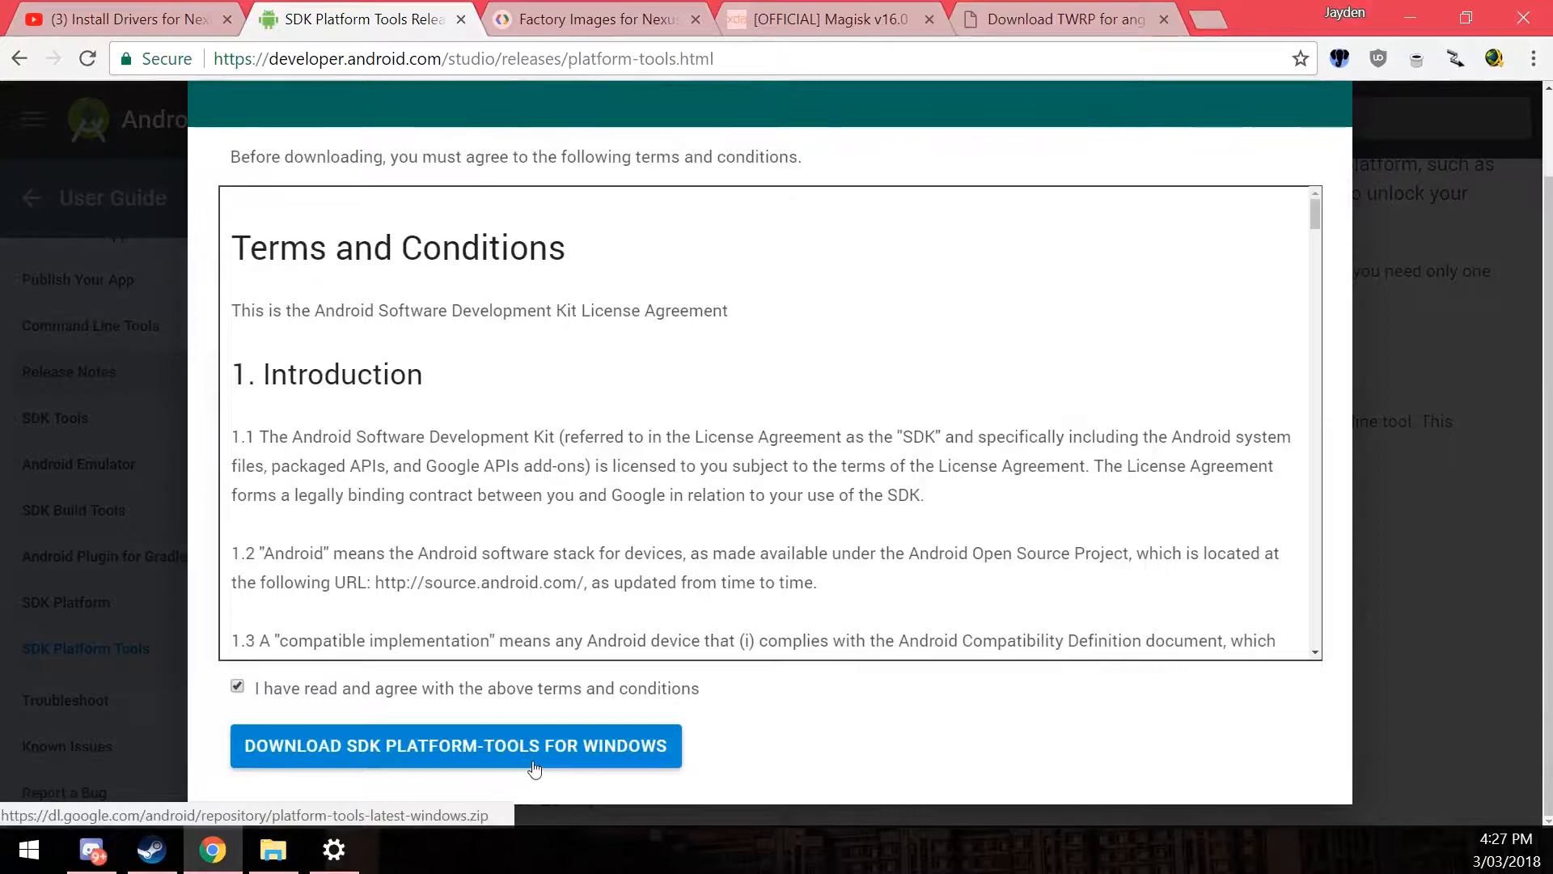
{"action": "left_click", "coordinate": [594, 20]}
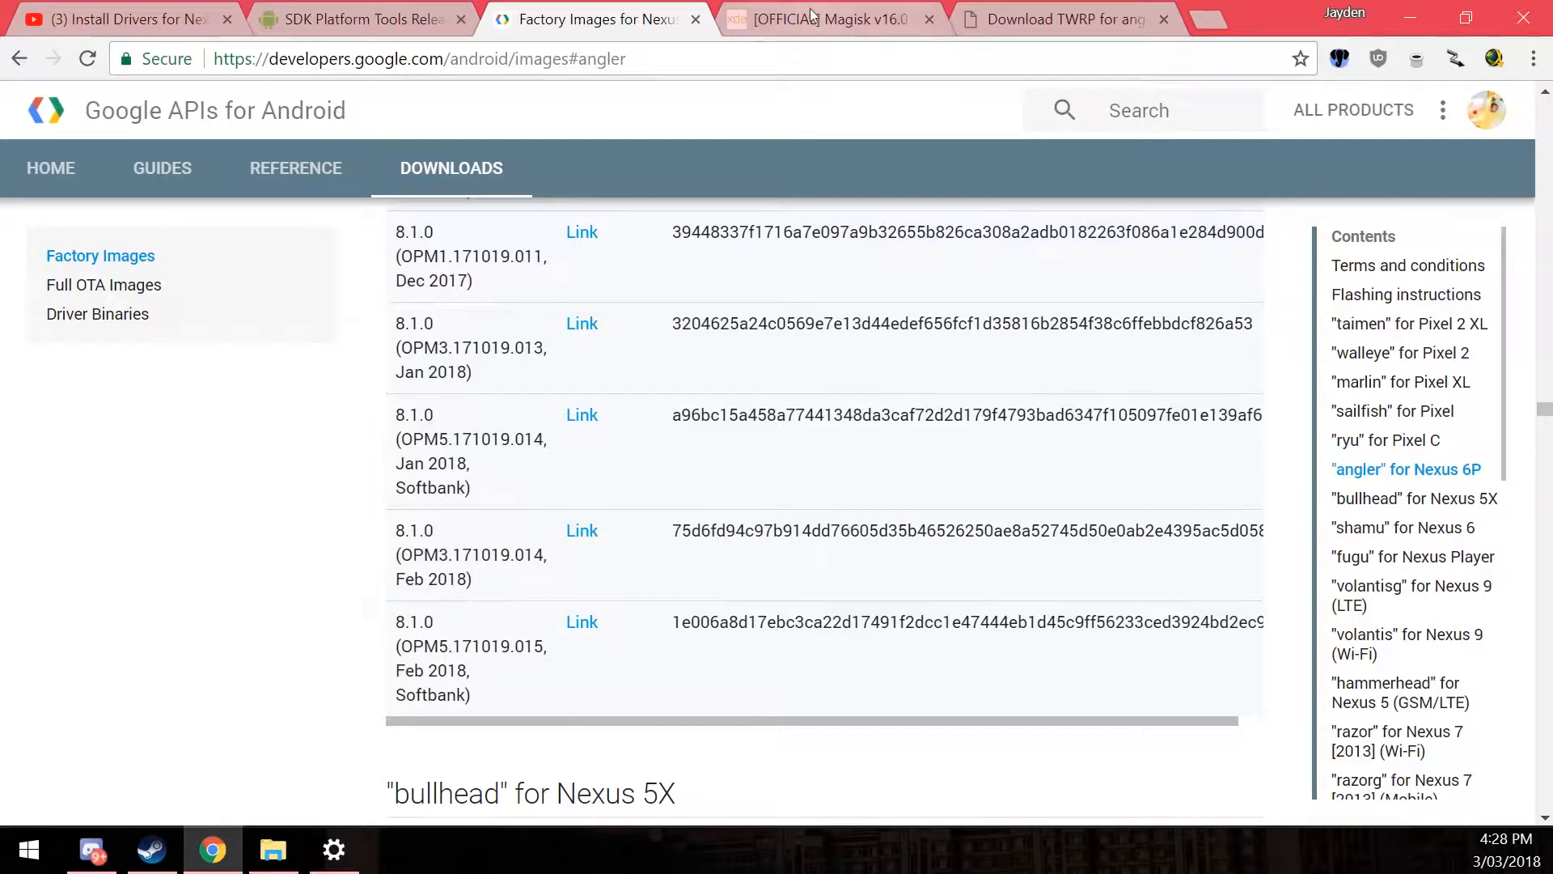
Download Magisk v16.0 from its XDA thread and the newest twrp-3.2.1-0-angler.img.
{"action": "left_click", "coordinate": [830, 19]}
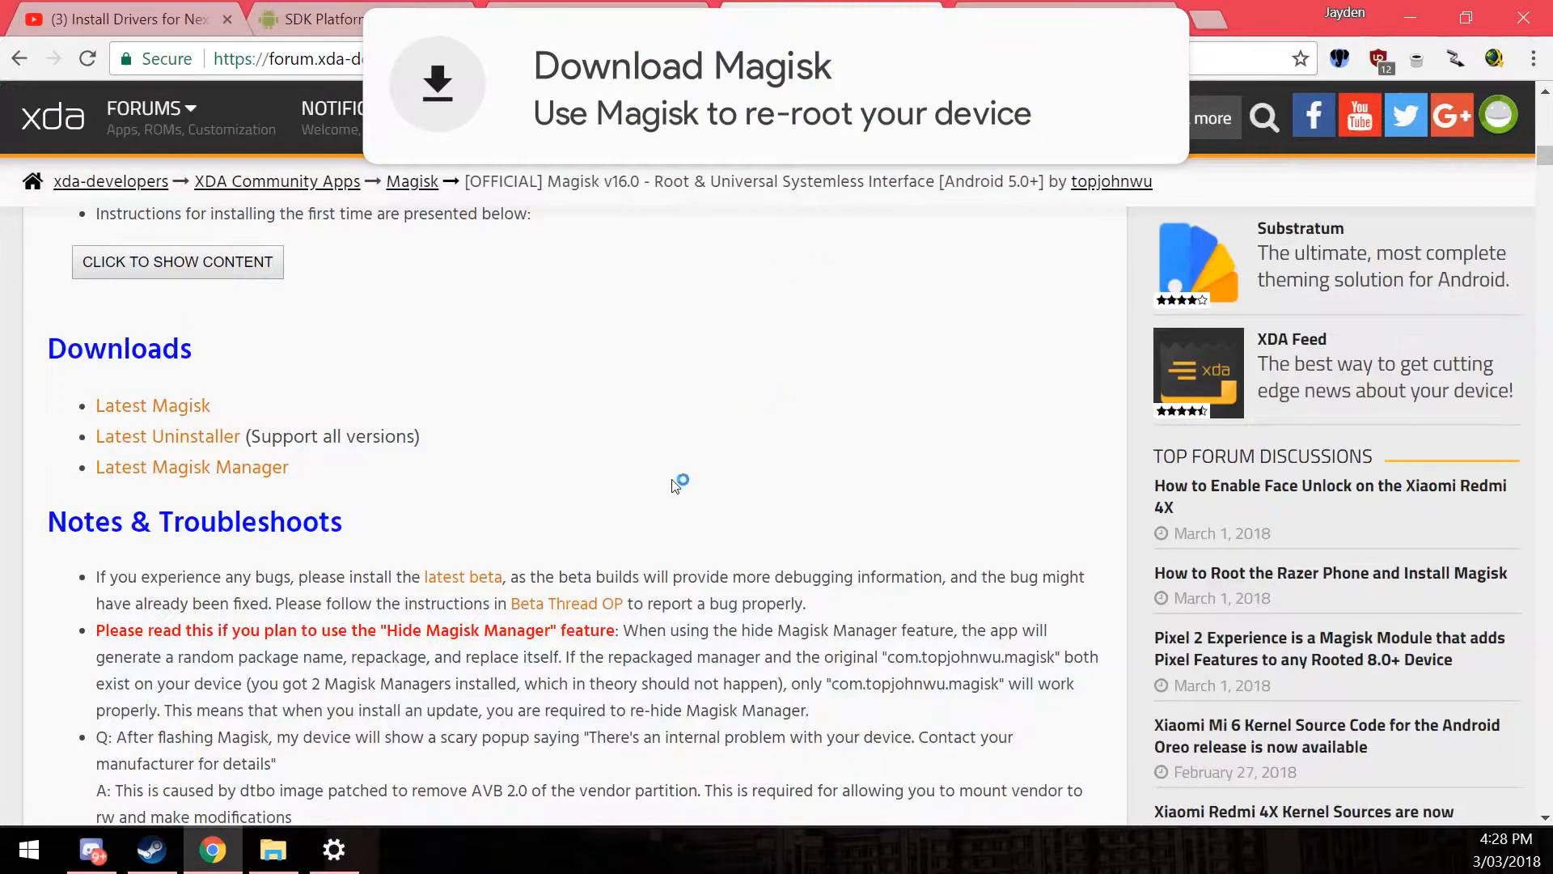
{"action": "scroll", "scroll_direction": "down", "scroll_amount": 3}
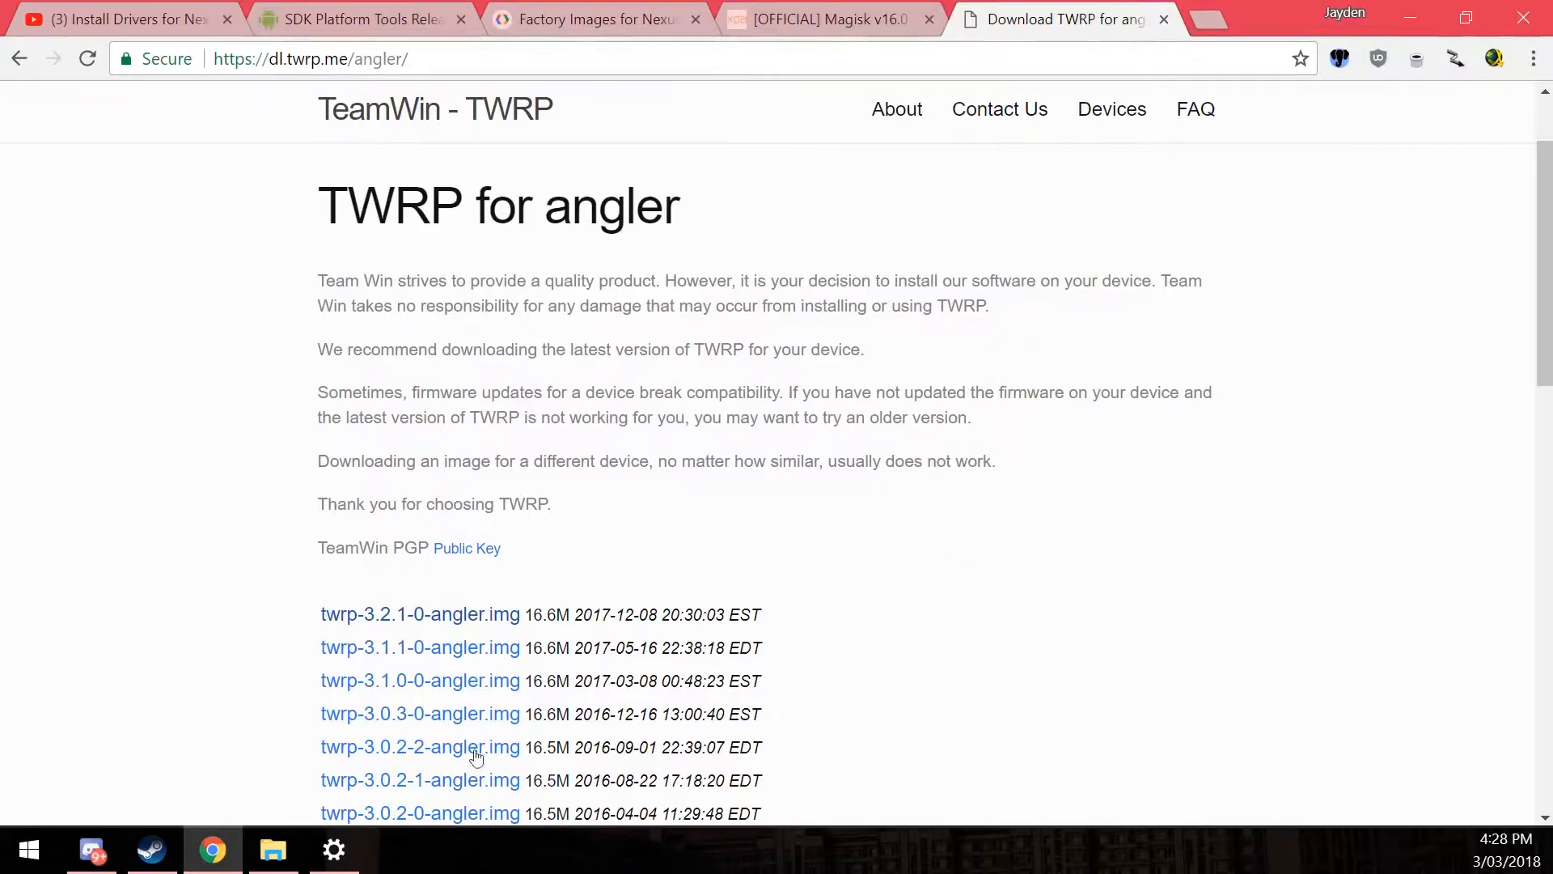
{"action": "left_click", "coordinate": [273, 849]}
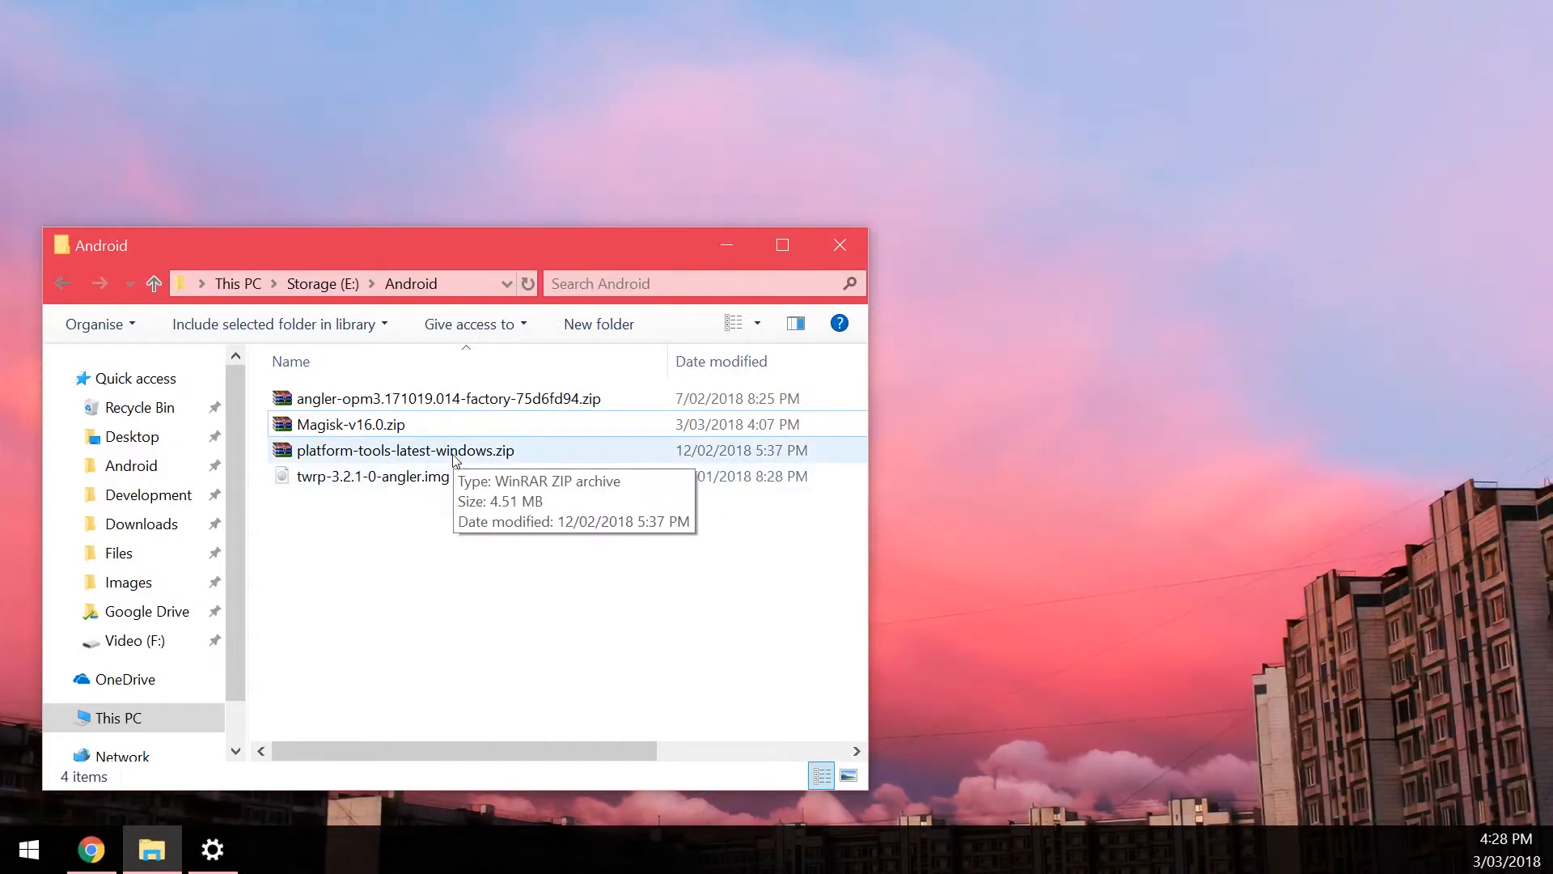
Browse into the platform-tools folder of platform-tools-latest-windows.zip in WinRAR.
{"action": "double_click", "coordinate": [405, 450]}
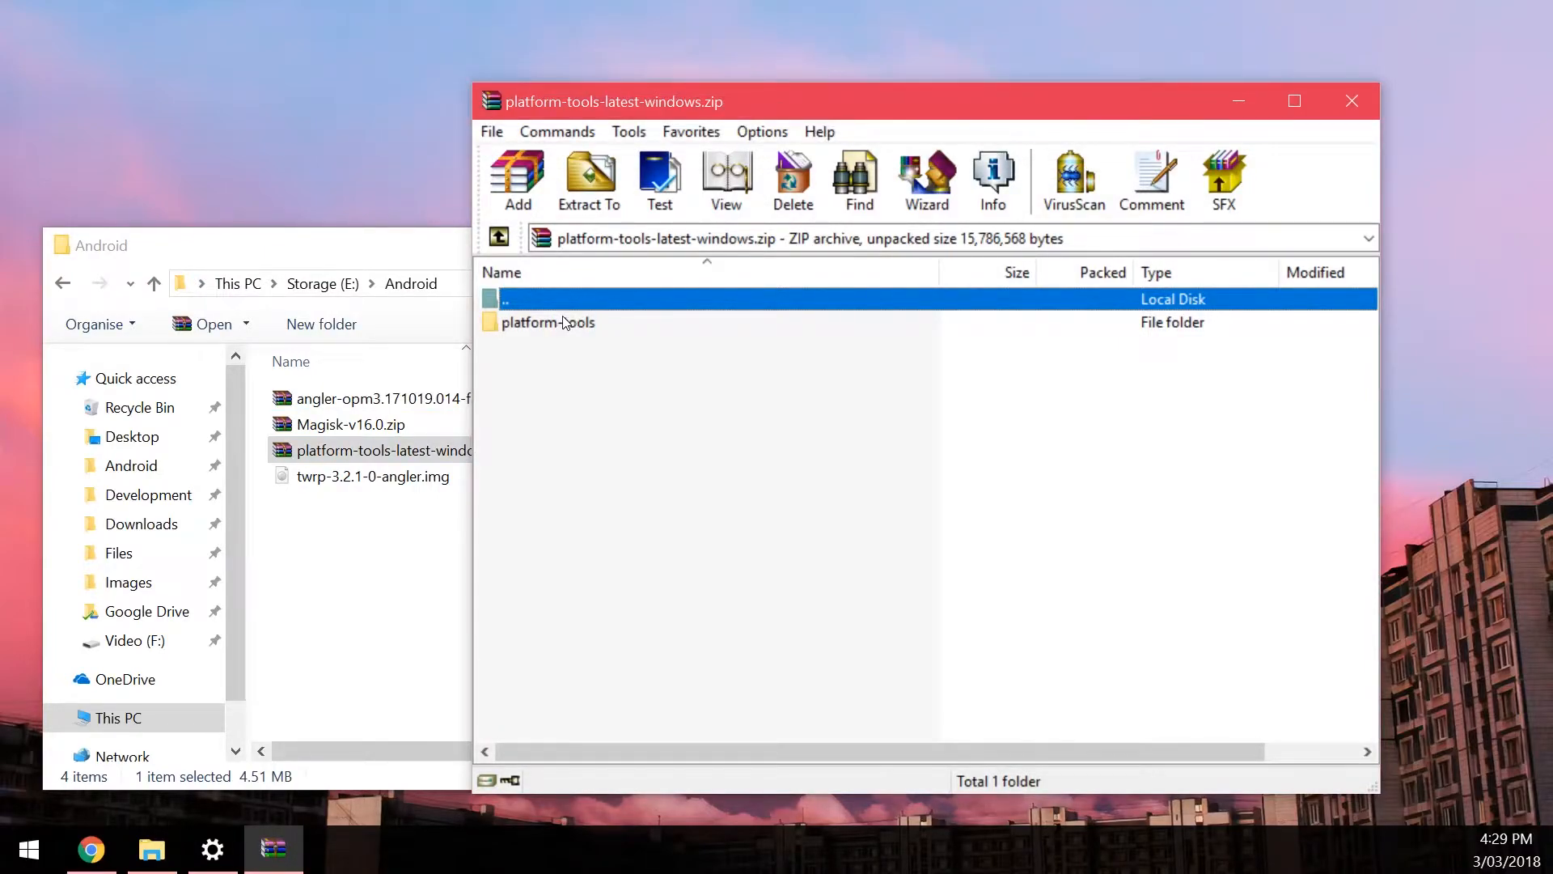
{"action": "double_click", "coordinate": [548, 322]}
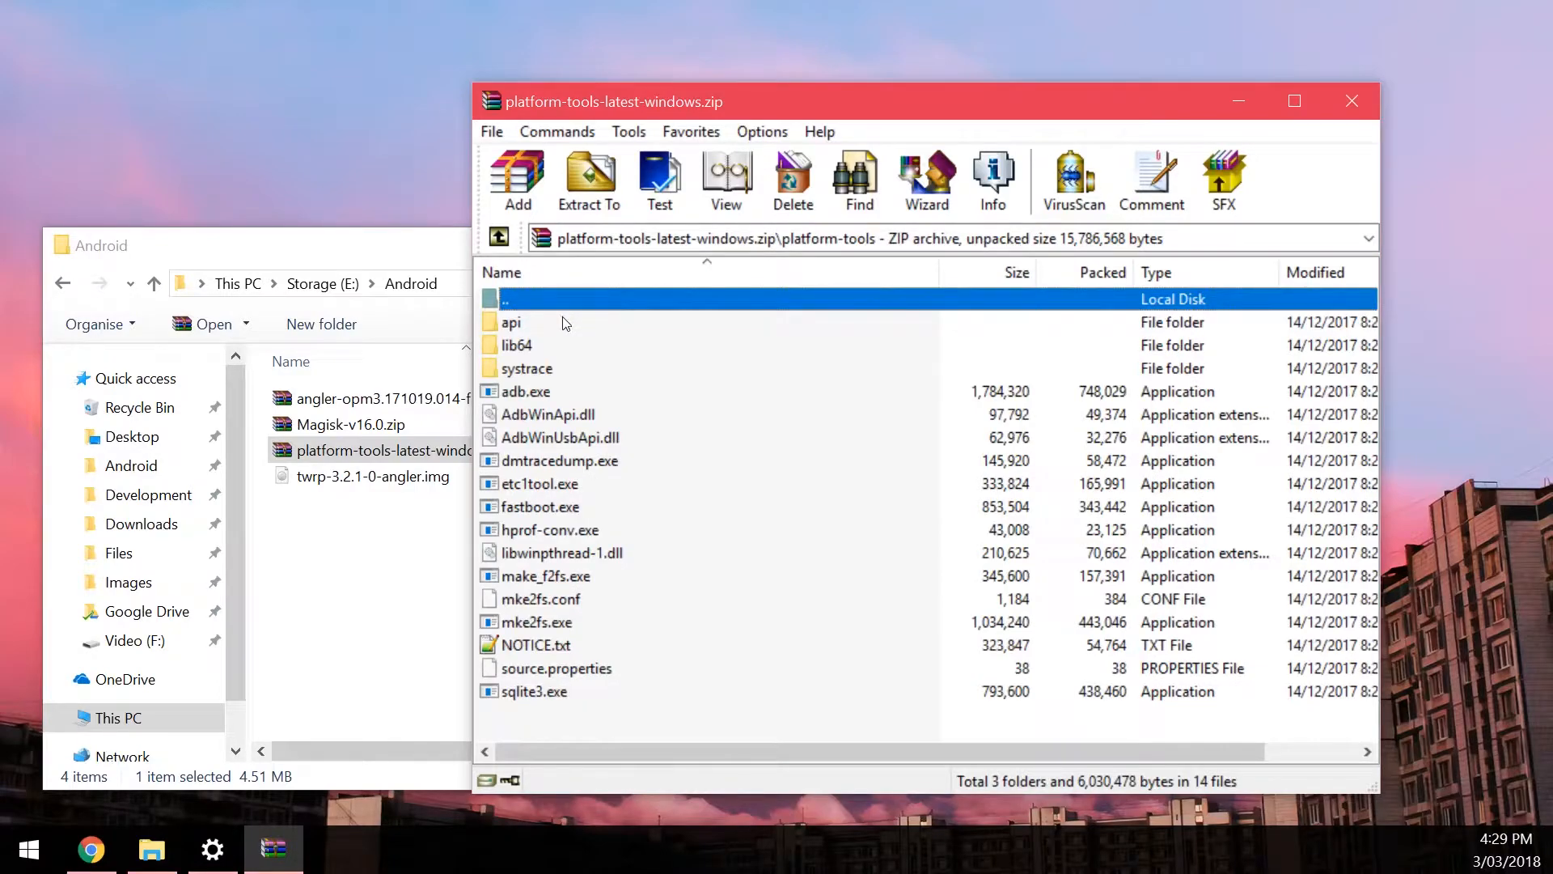
{"action": "mouse_move", "coordinate": [550, 343]}
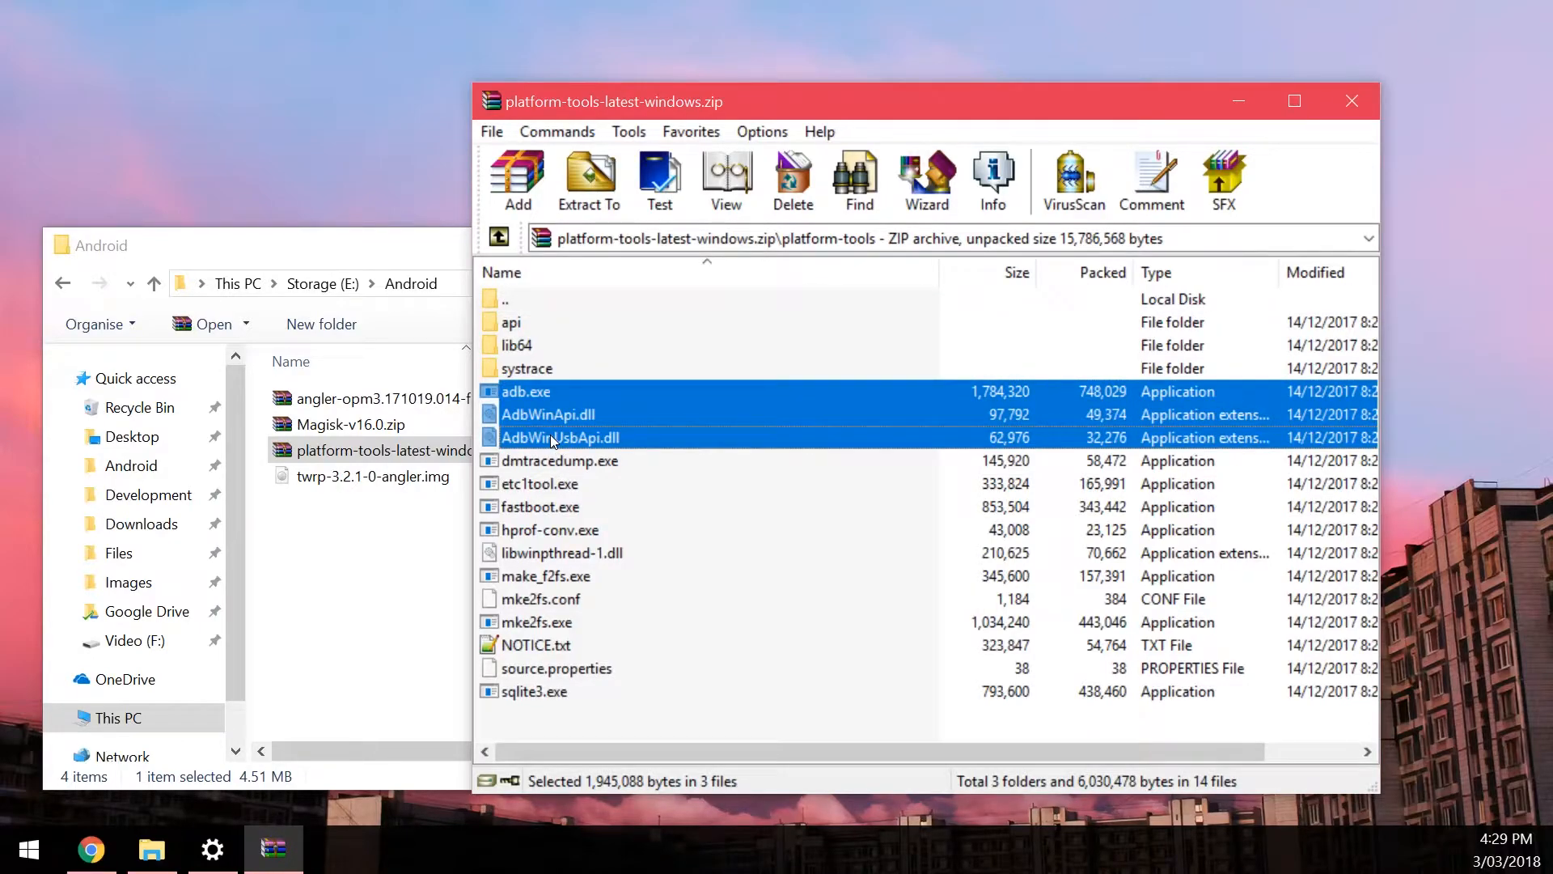
{"action": "mouse_move", "coordinate": [518, 700]}
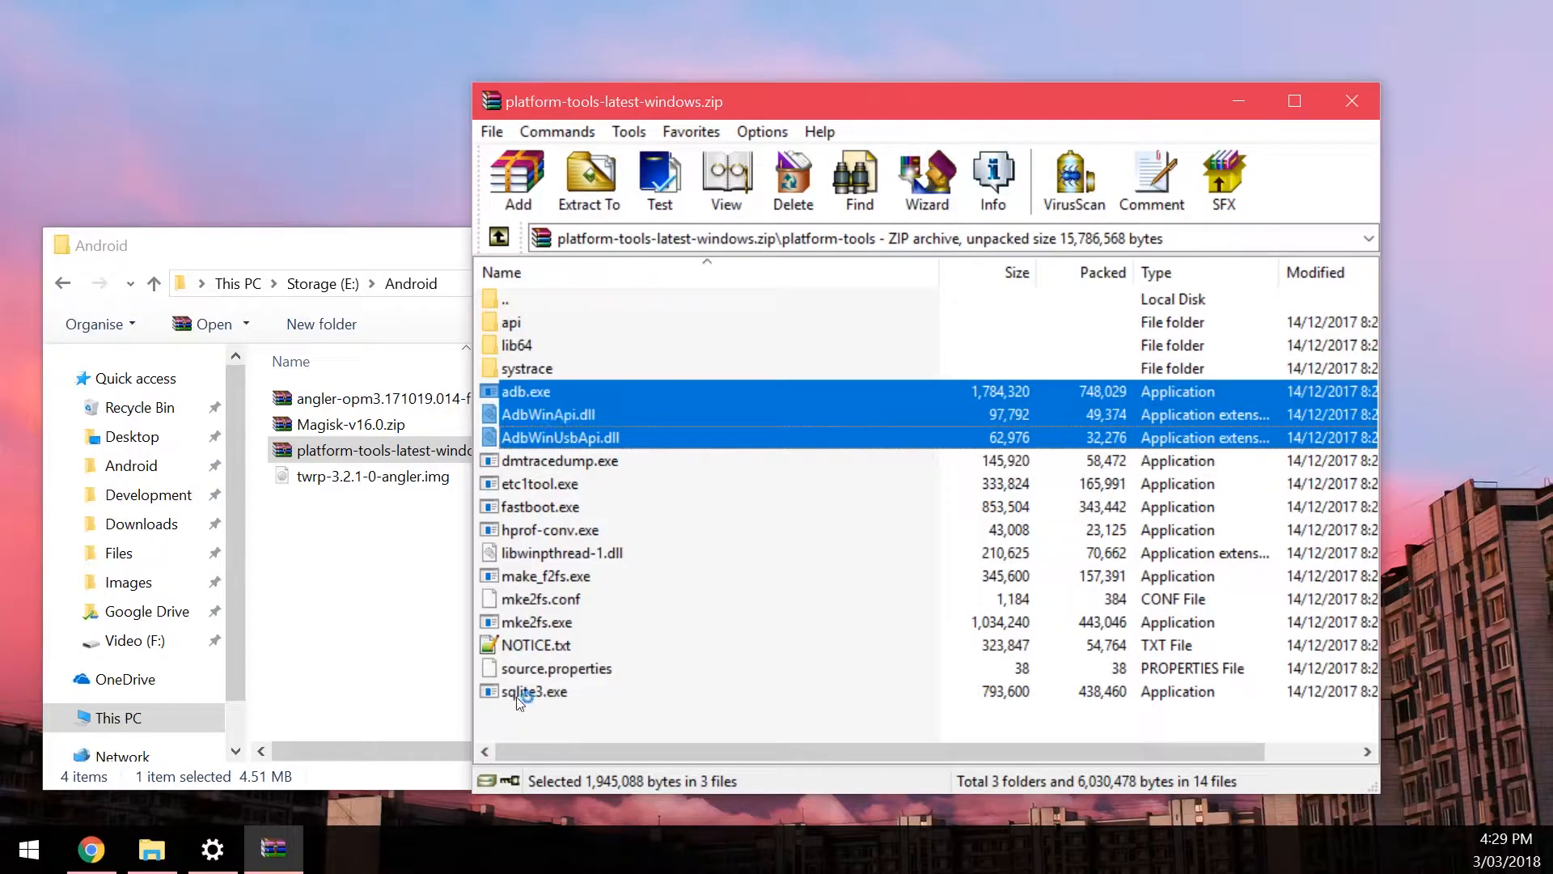
{"action": "mouse_move", "coordinate": [555, 515]}
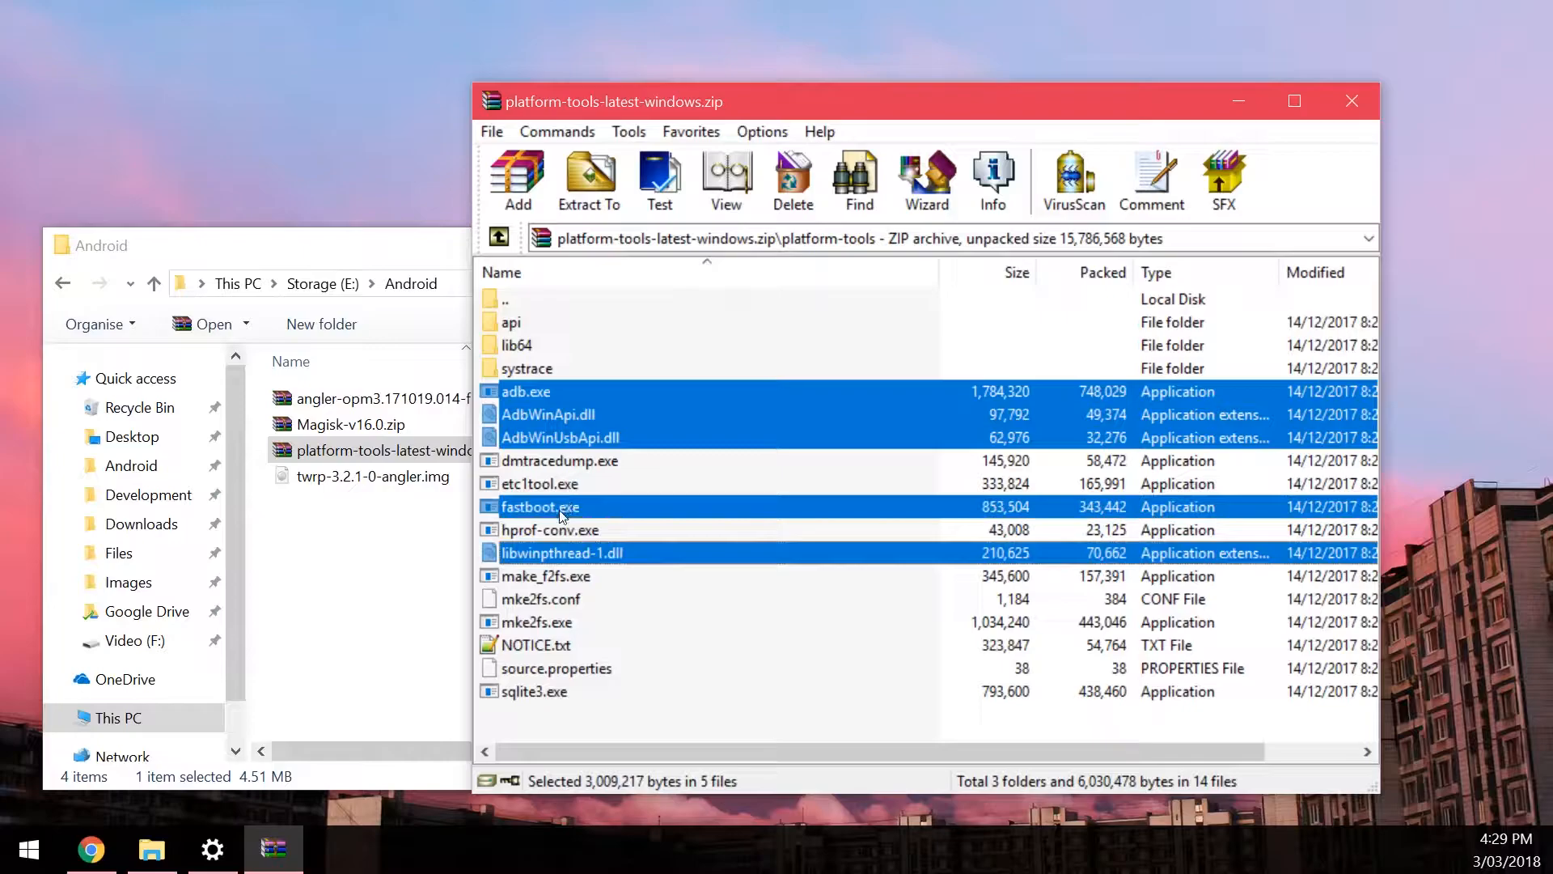
{"action": "mouse_move", "coordinate": [550, 406]}
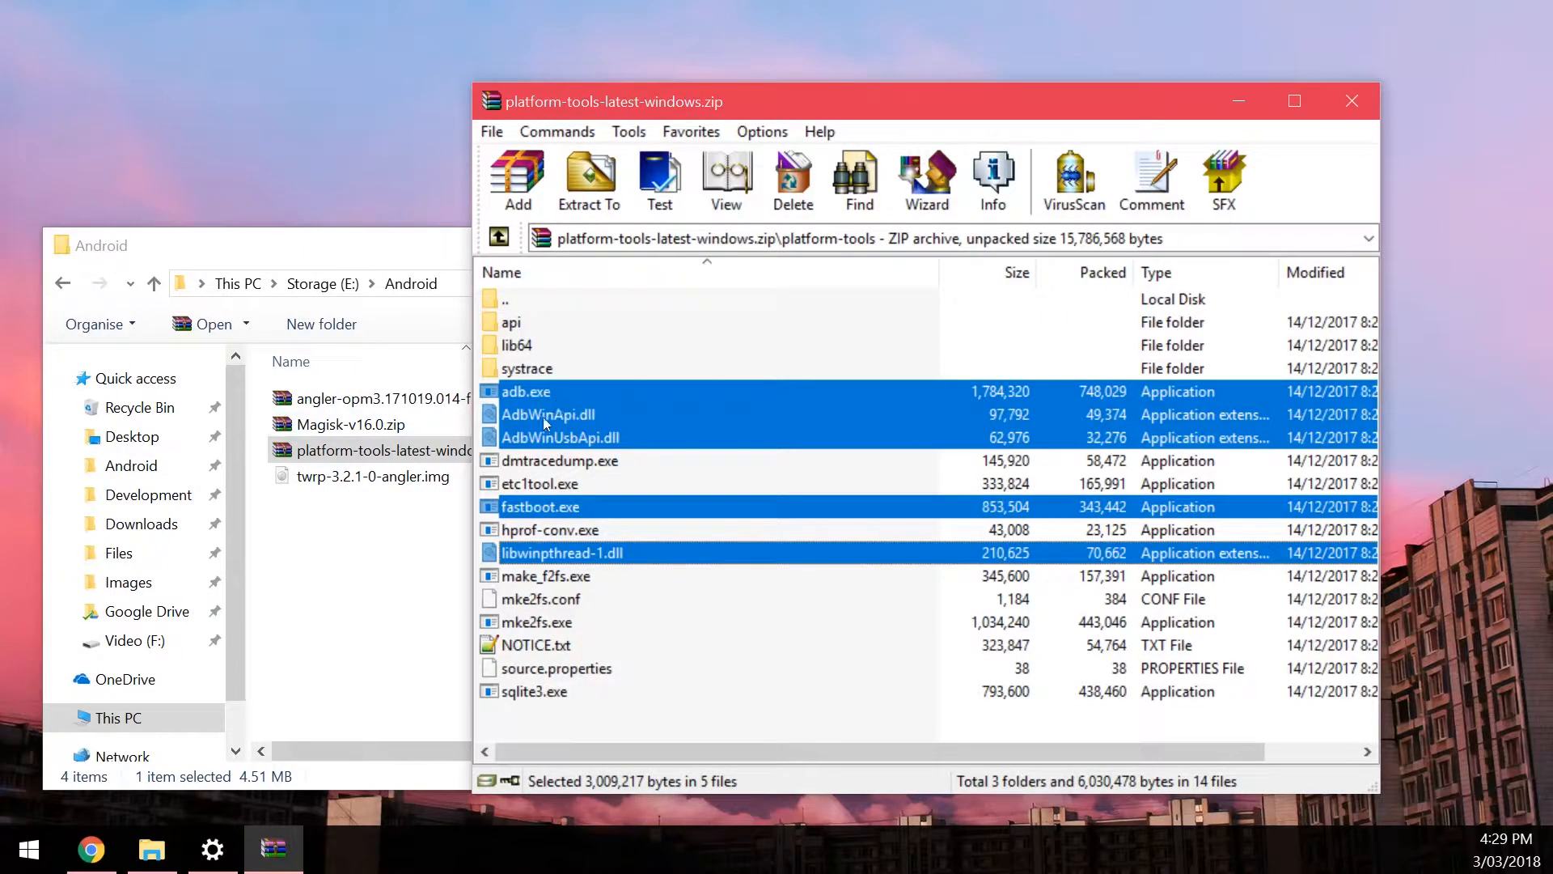
{"action": "mouse_move", "coordinate": [560, 510]}
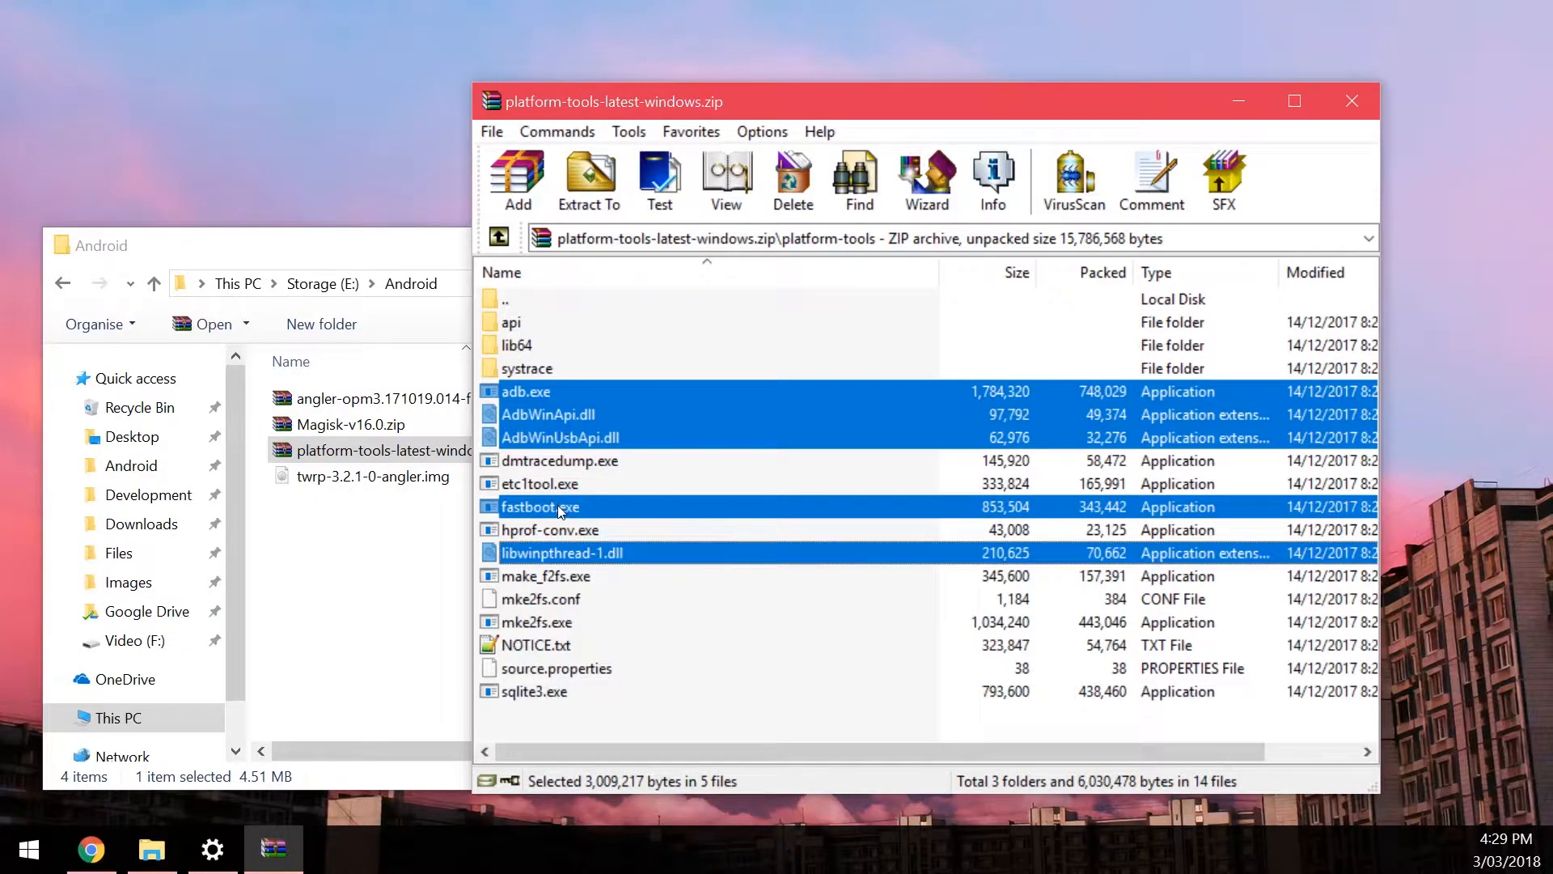
{"action": "mouse_move", "coordinate": [544, 566]}
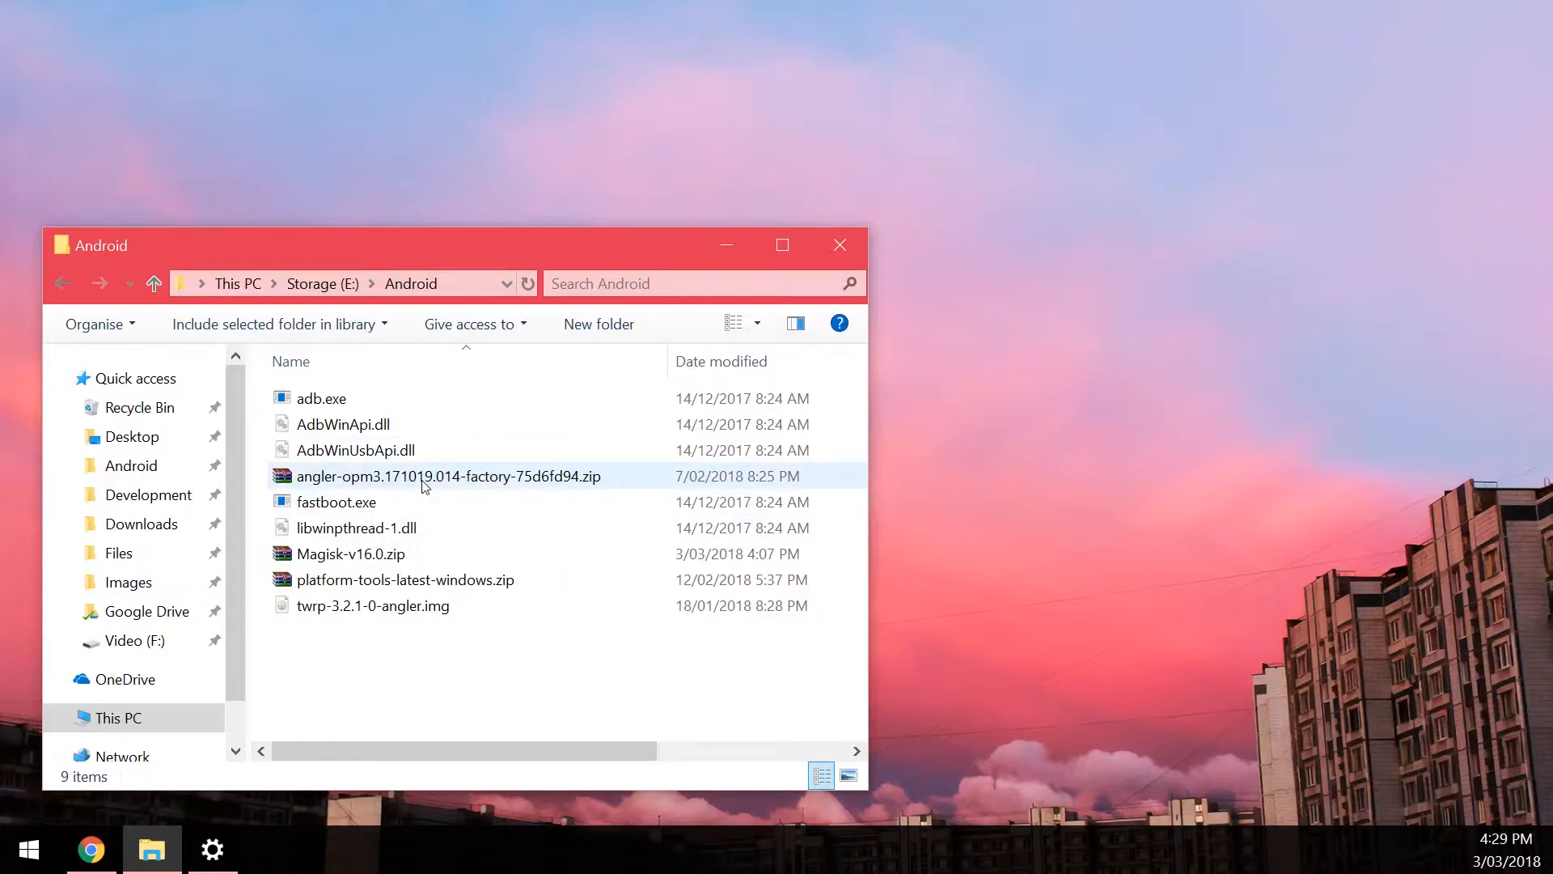
Reach the inner image-angler-opm3.171019.014.zip and select boot, system and vendor, leaving out recovery.img.
{"action": "double_click", "coordinate": [446, 476]}
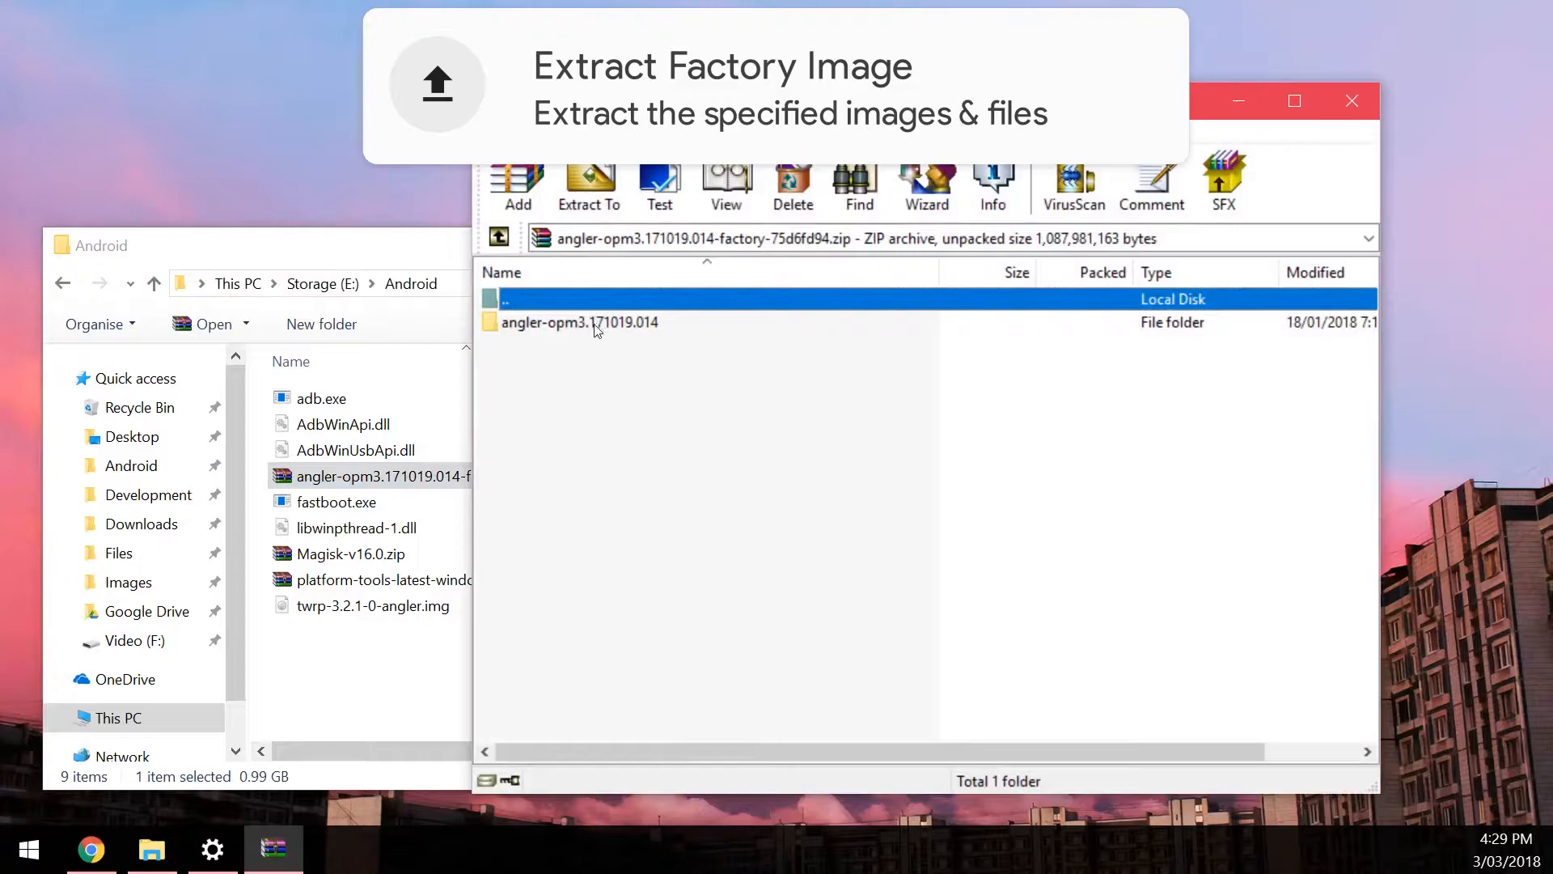
{"action": "double_click", "coordinate": [580, 322]}
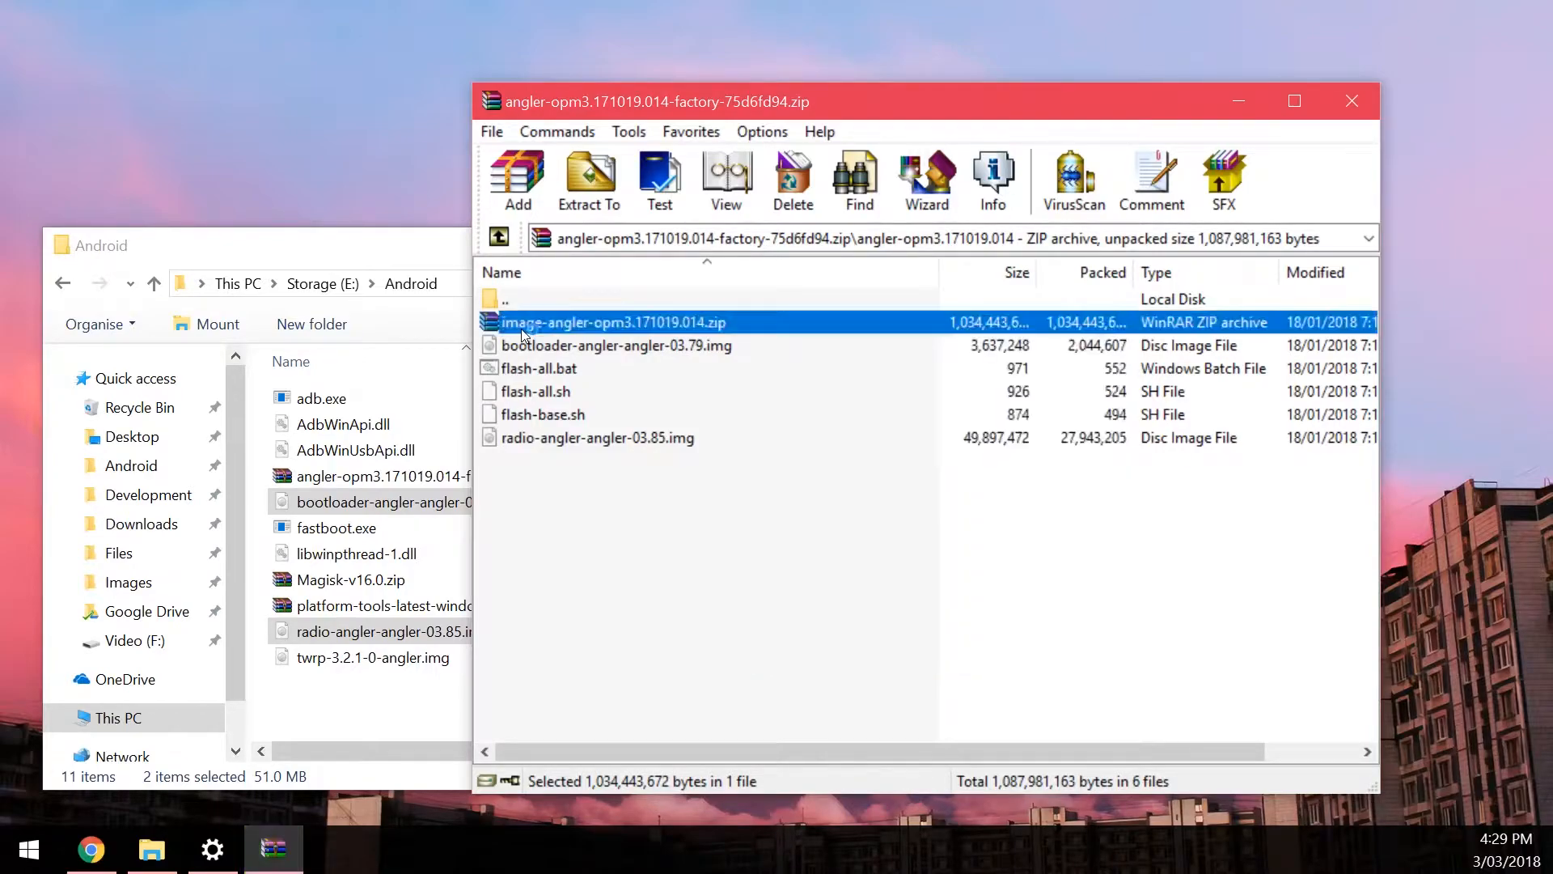
{"action": "double_click", "coordinate": [613, 322]}
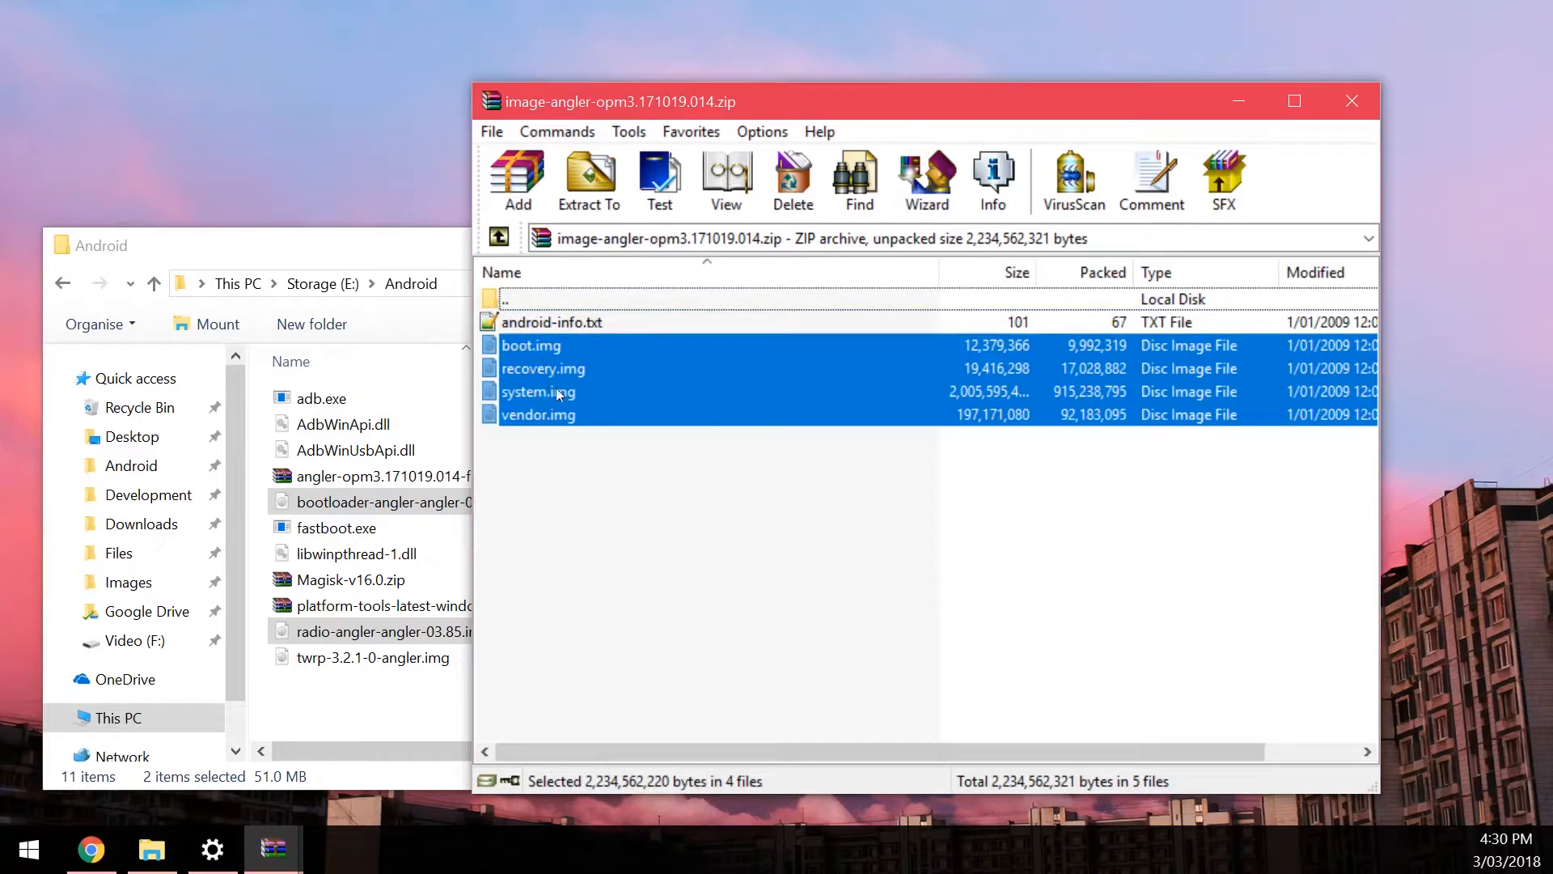
{"action": "left_click", "coordinate": [544, 367]}
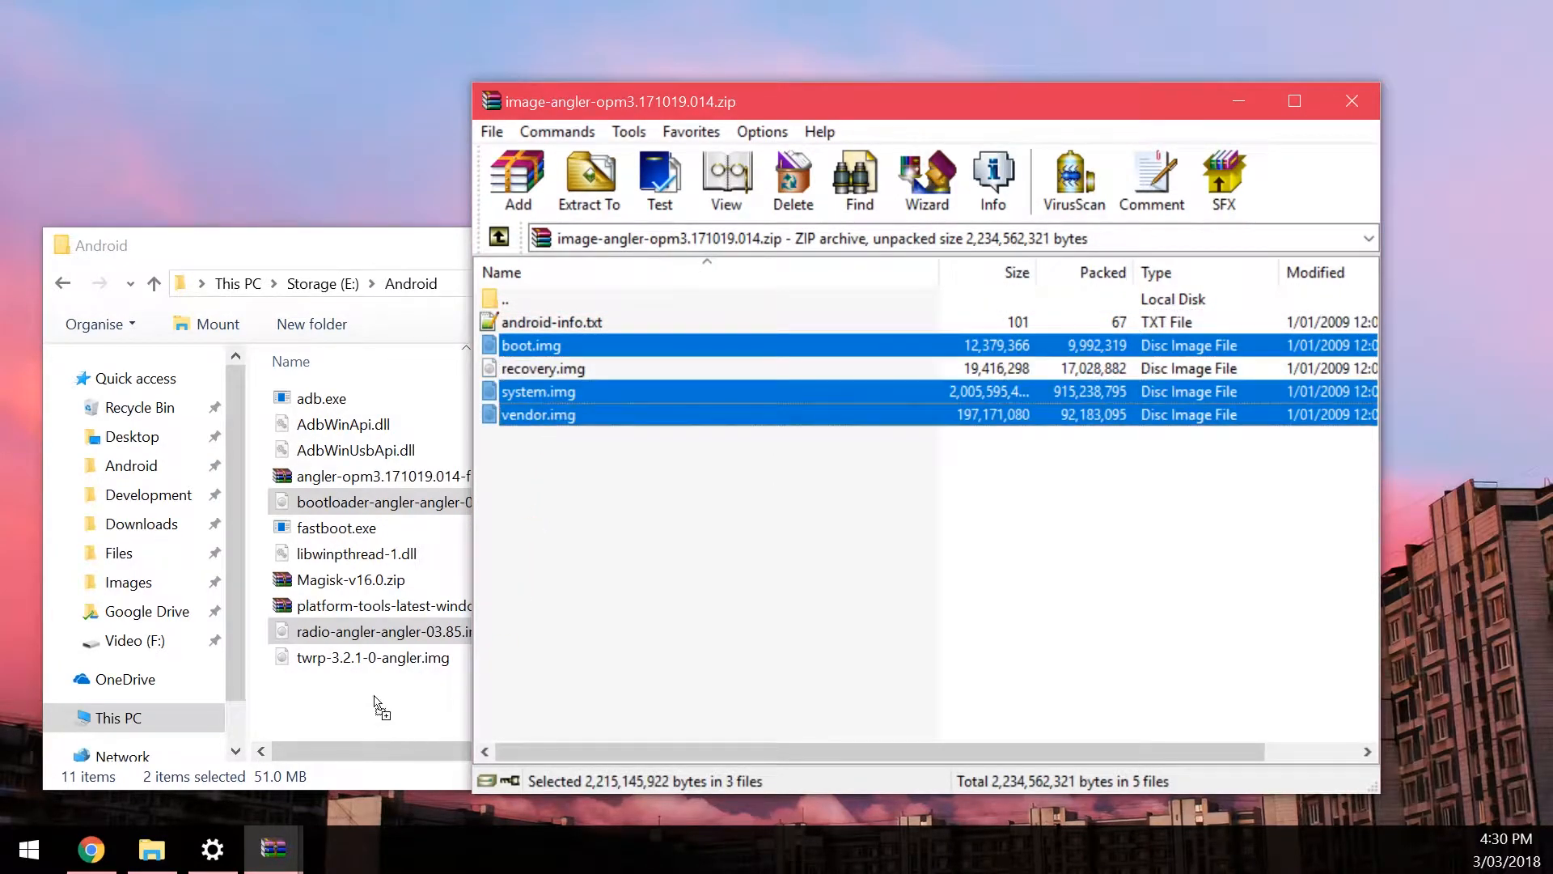
Extract the selected images into E:\Android and close the factory image archive.
{"action": "left_click", "coordinate": [589, 181]}
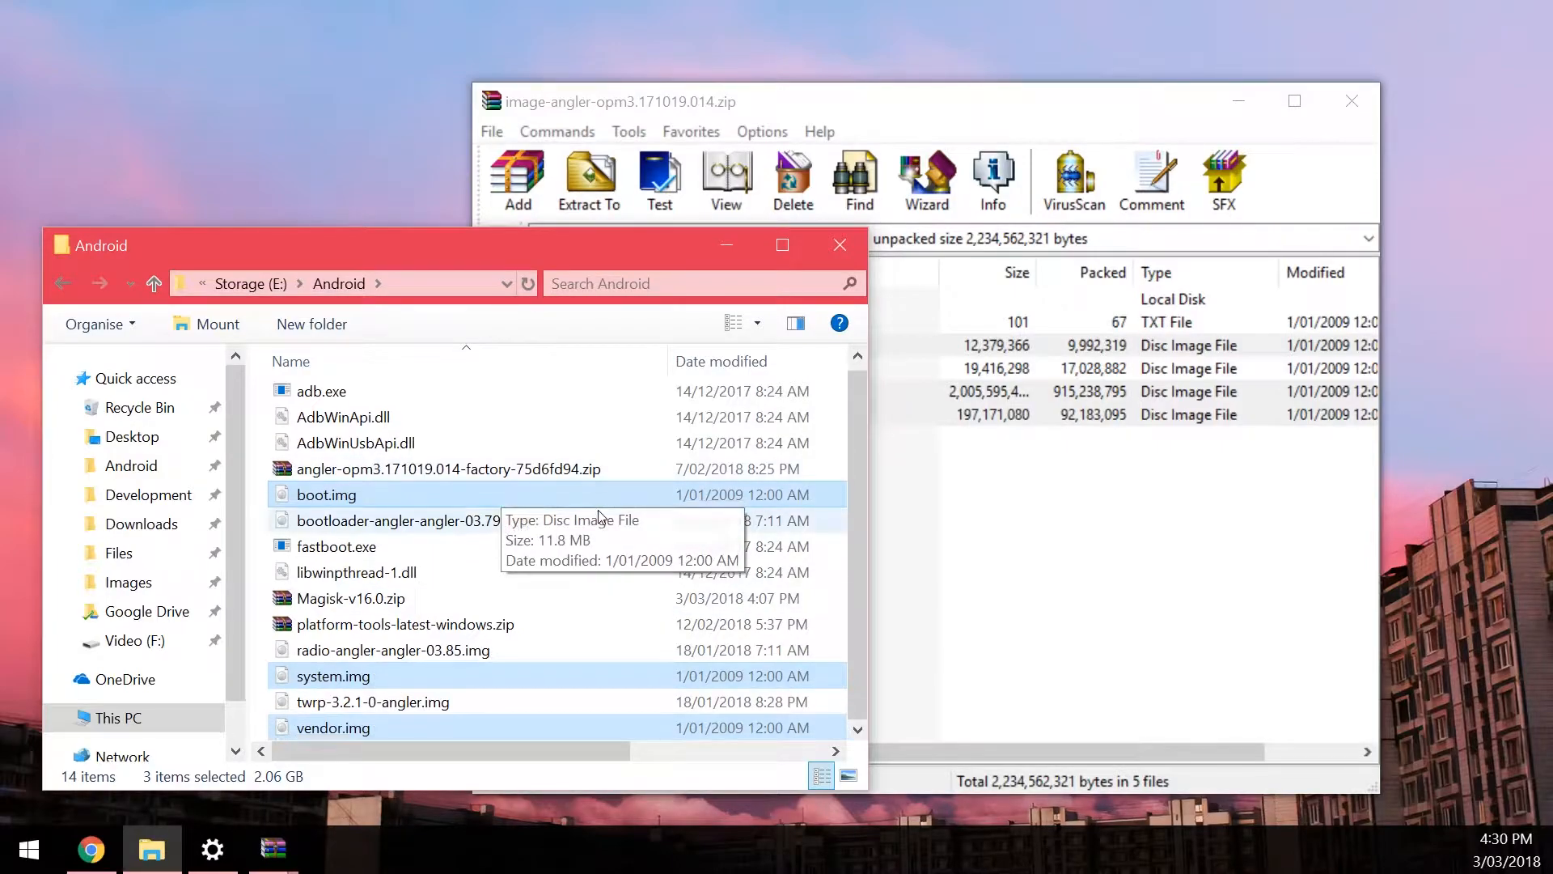
{"action": "left_click", "coordinate": [406, 624]}
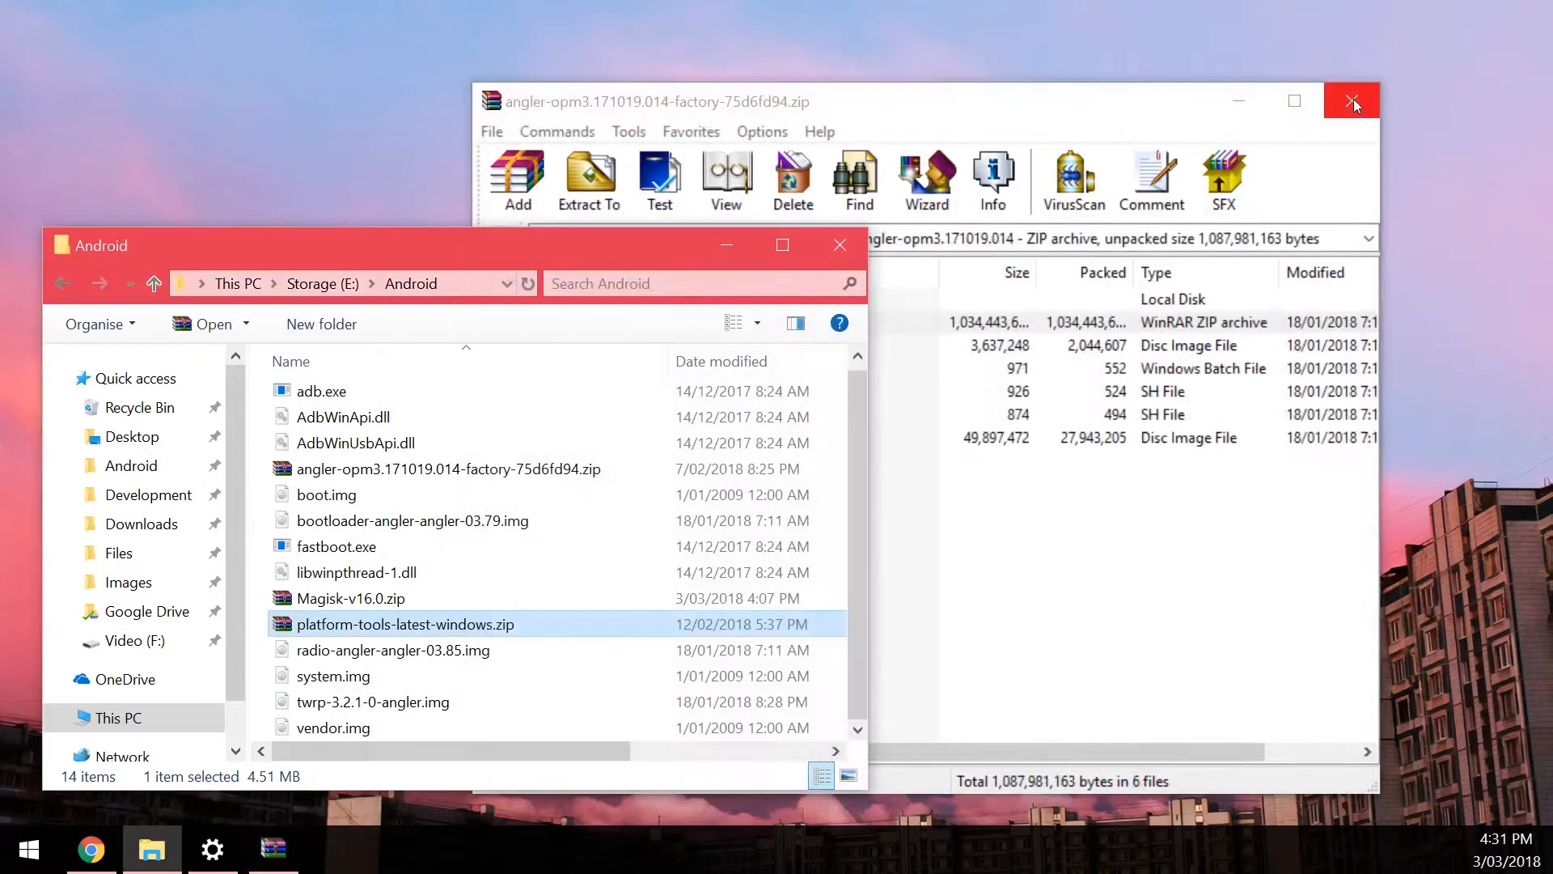
{"action": "left_click", "coordinate": [1351, 100]}
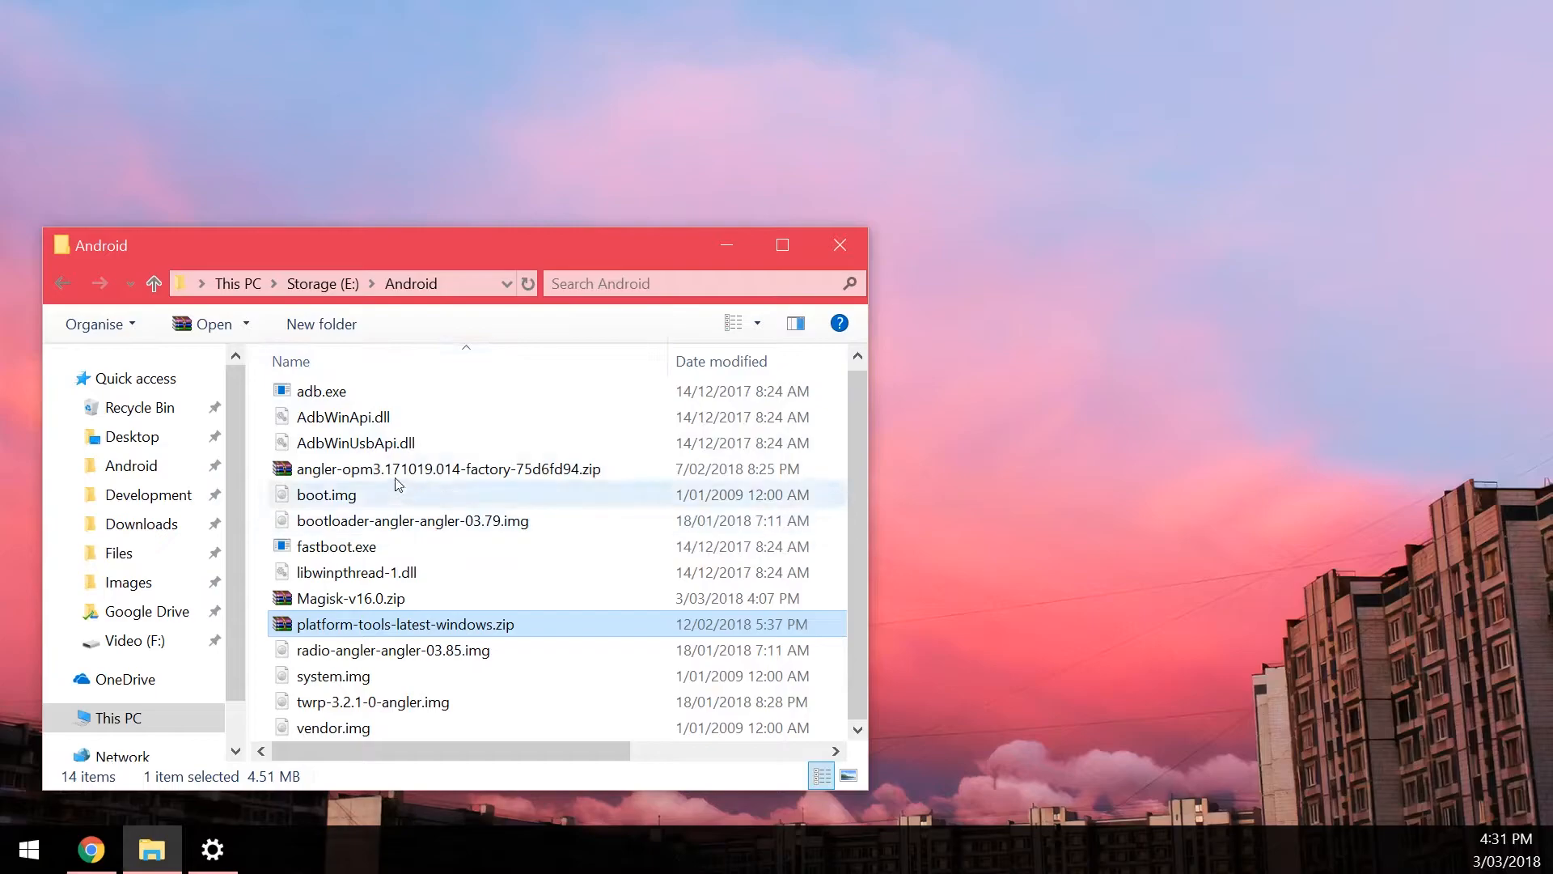
{"action": "mouse_move", "coordinate": [395, 476]}
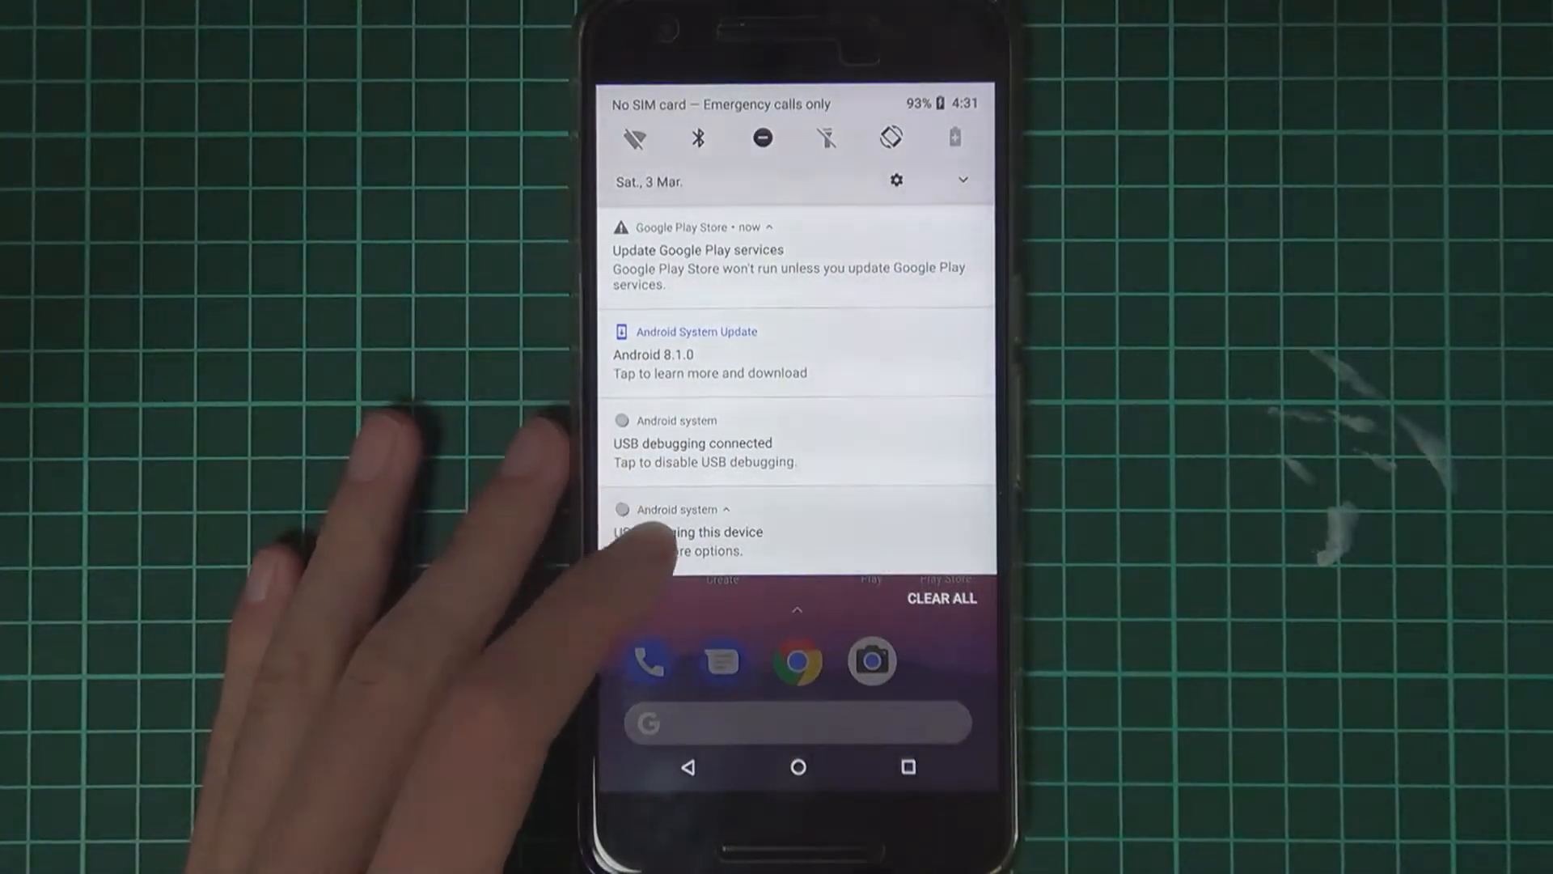
Switch the Nexus 6P's USB connection from charging to File transfer.
{"action": "left_click", "coordinate": [688, 541]}
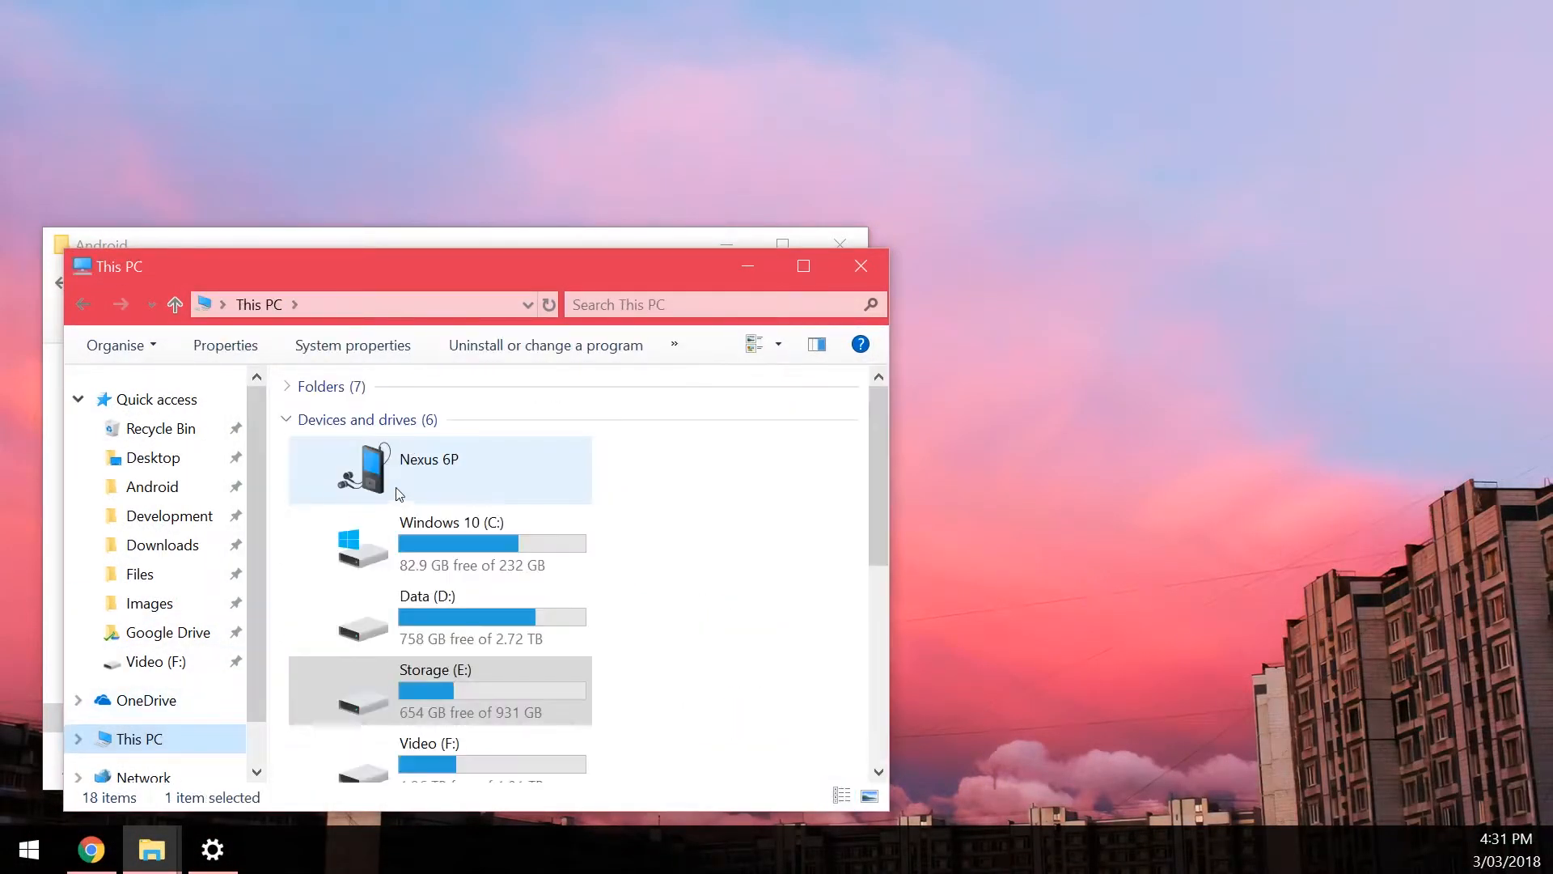
Confirm Magisk-v16.0.zip is on the Nexus 6P's internal shared storage, then close the window.
{"action": "double_click", "coordinate": [440, 469]}
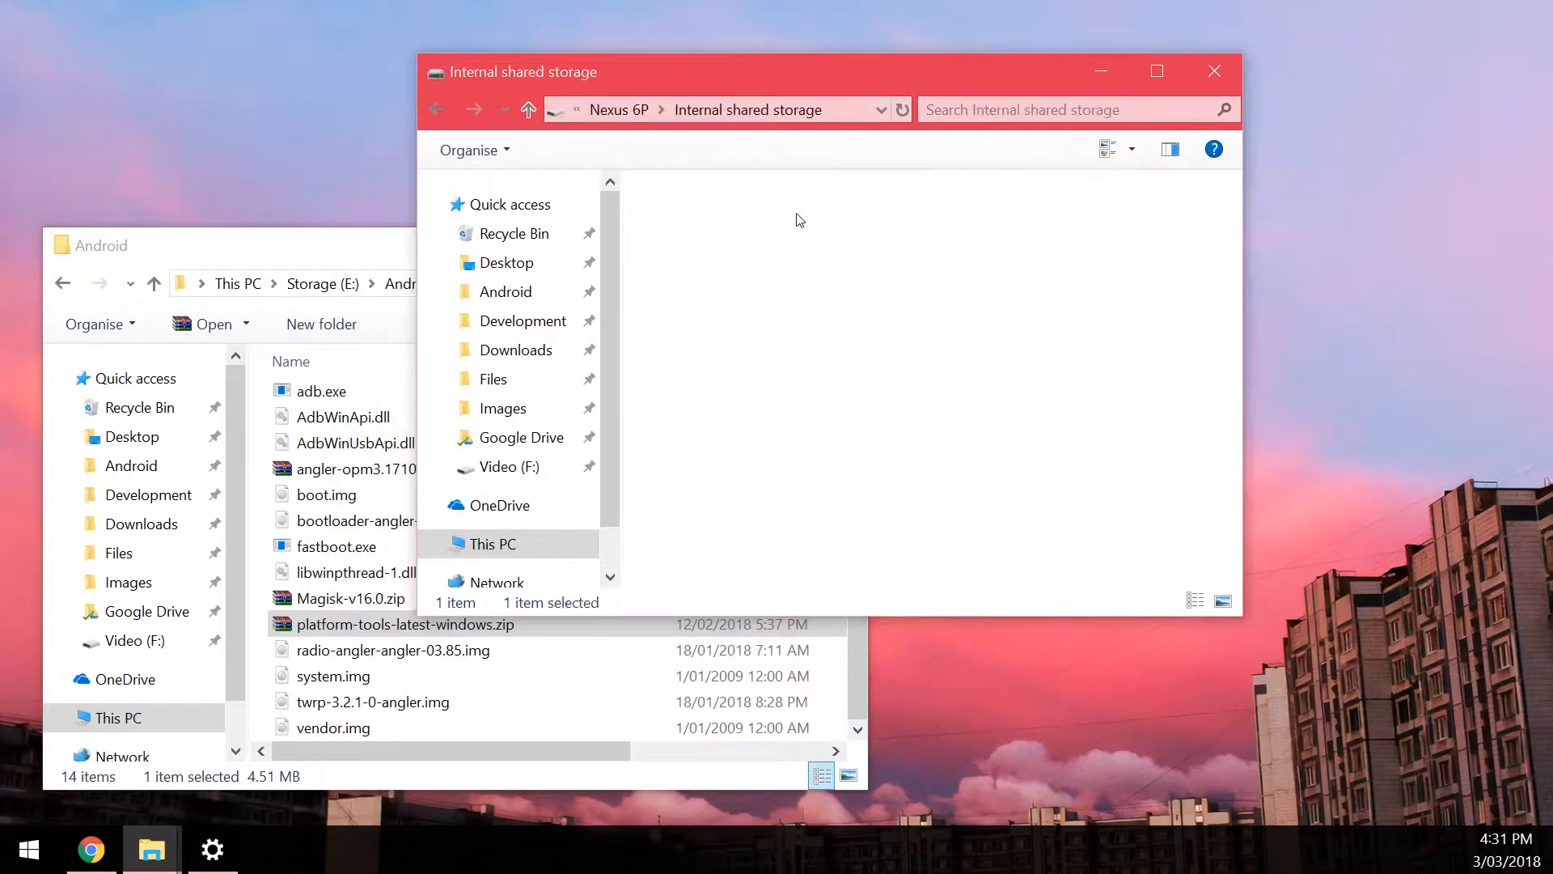
{"action": "scroll", "scroll_direction": "down", "scroll_amount": 3}
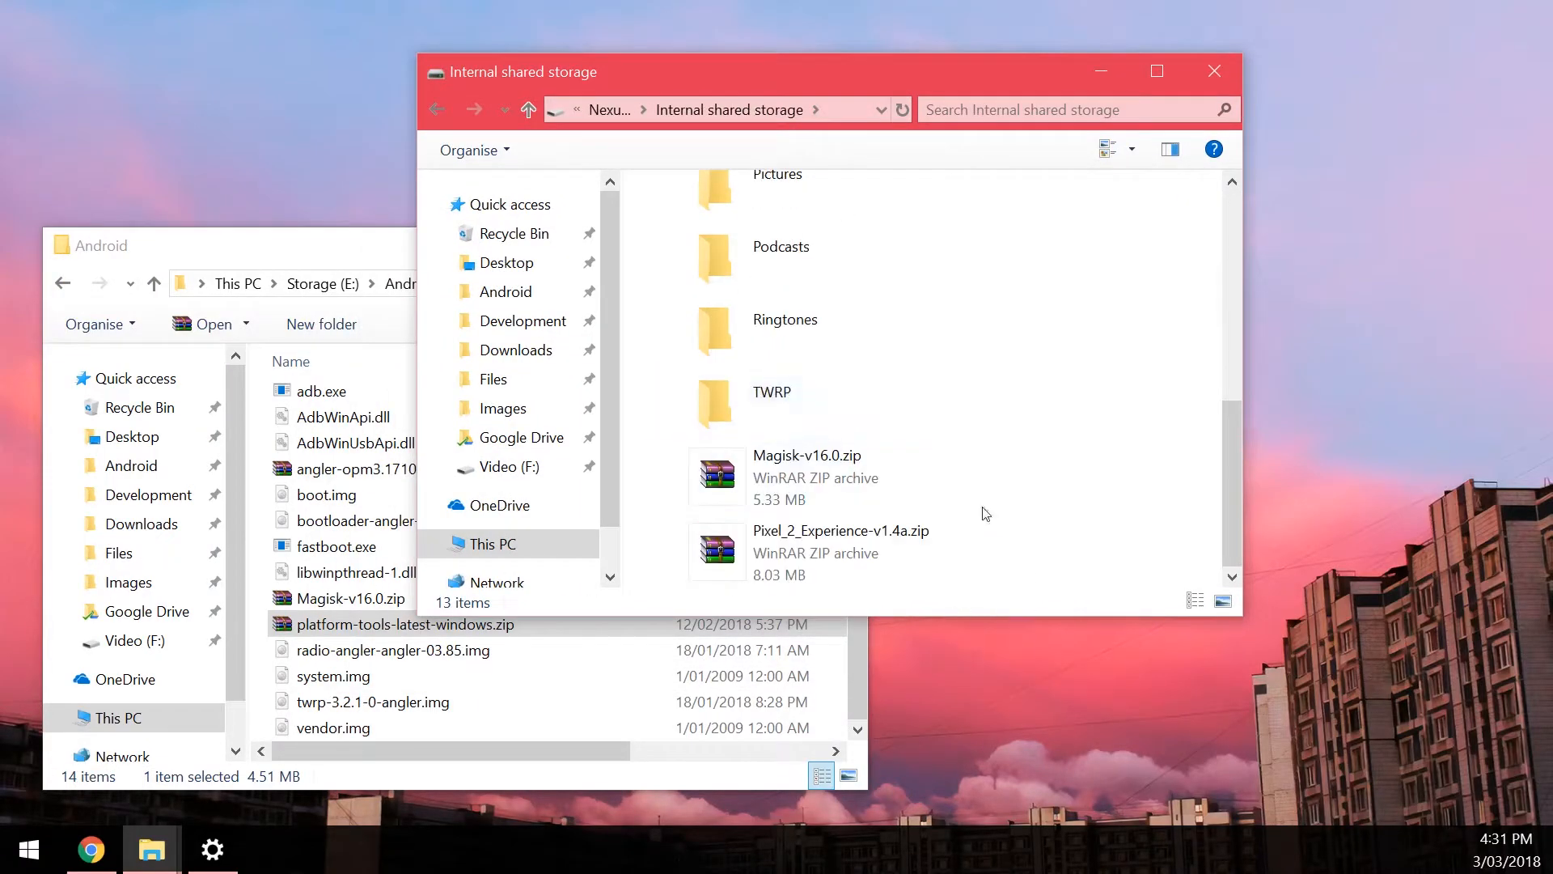
{"action": "left_click", "coordinate": [807, 476]}
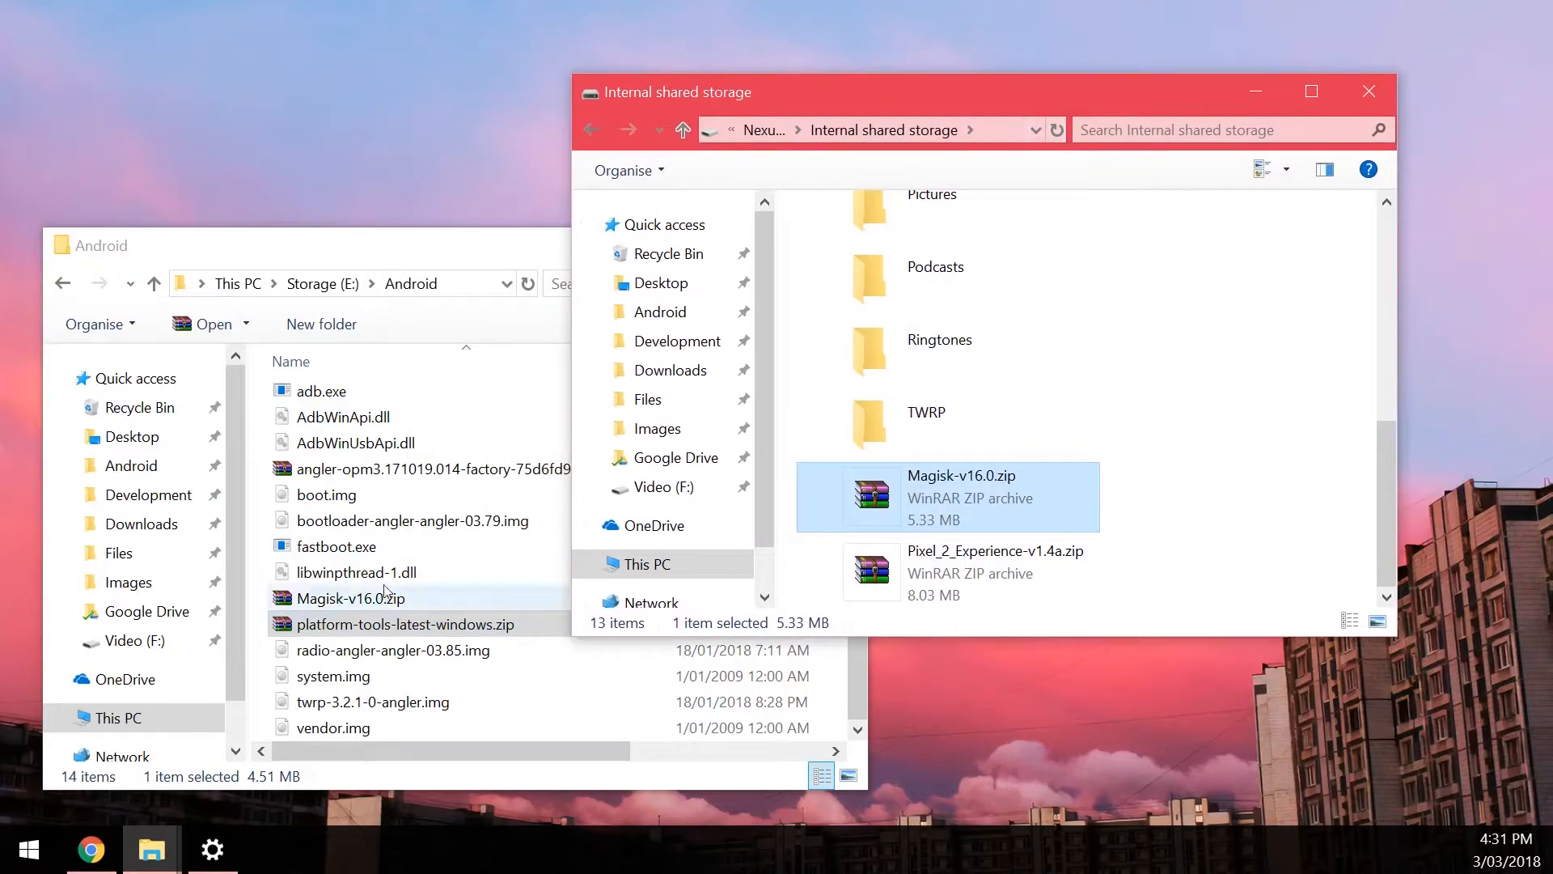
{"action": "left_click", "coordinate": [403, 625]}
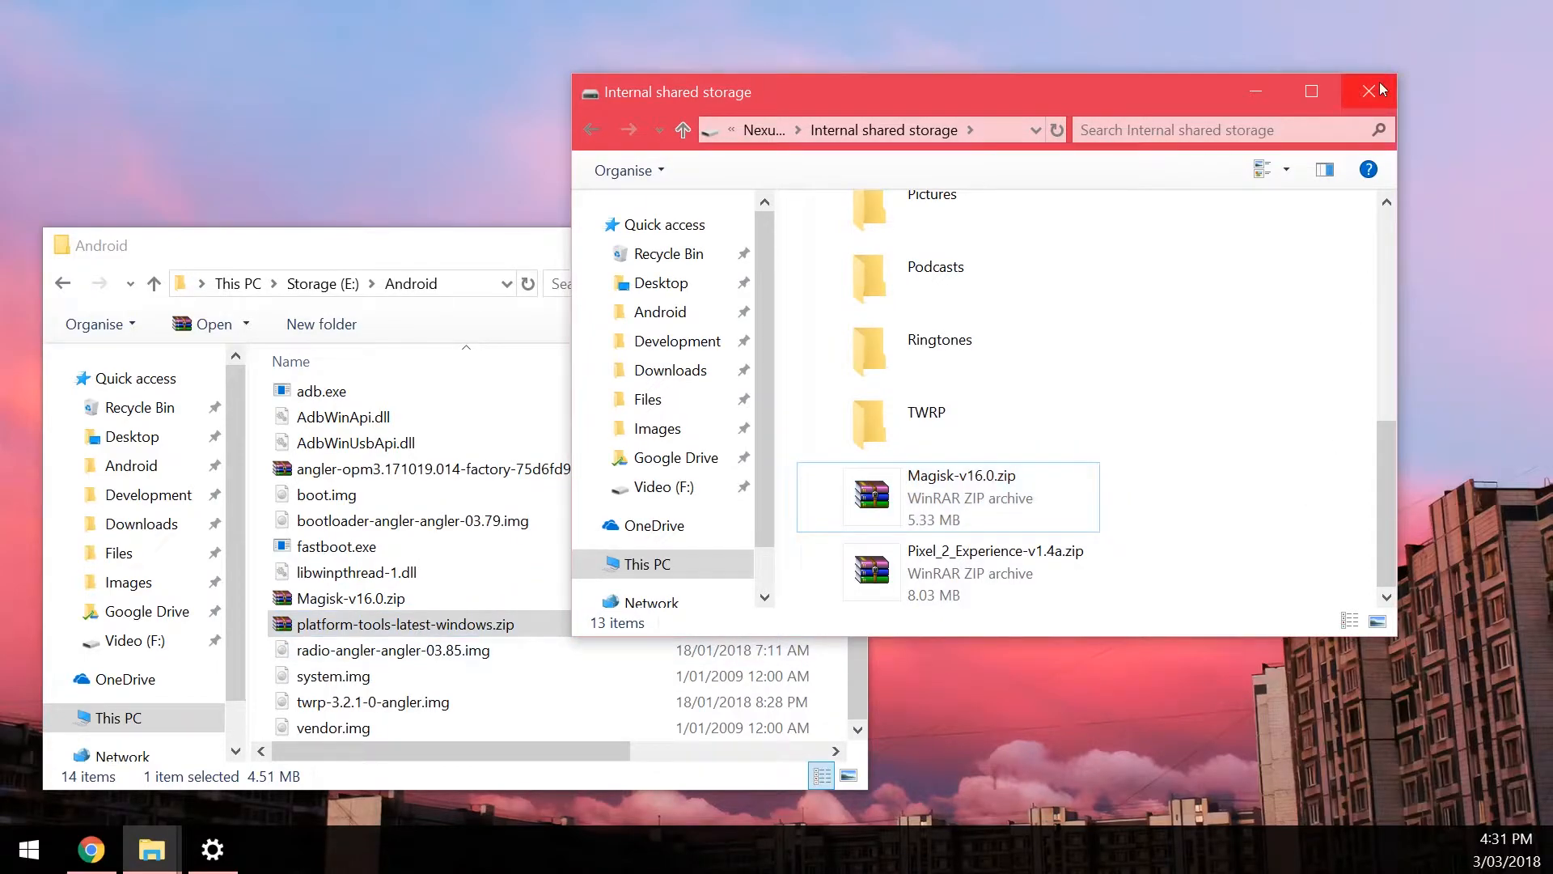
{"action": "left_click", "coordinate": [1374, 91]}
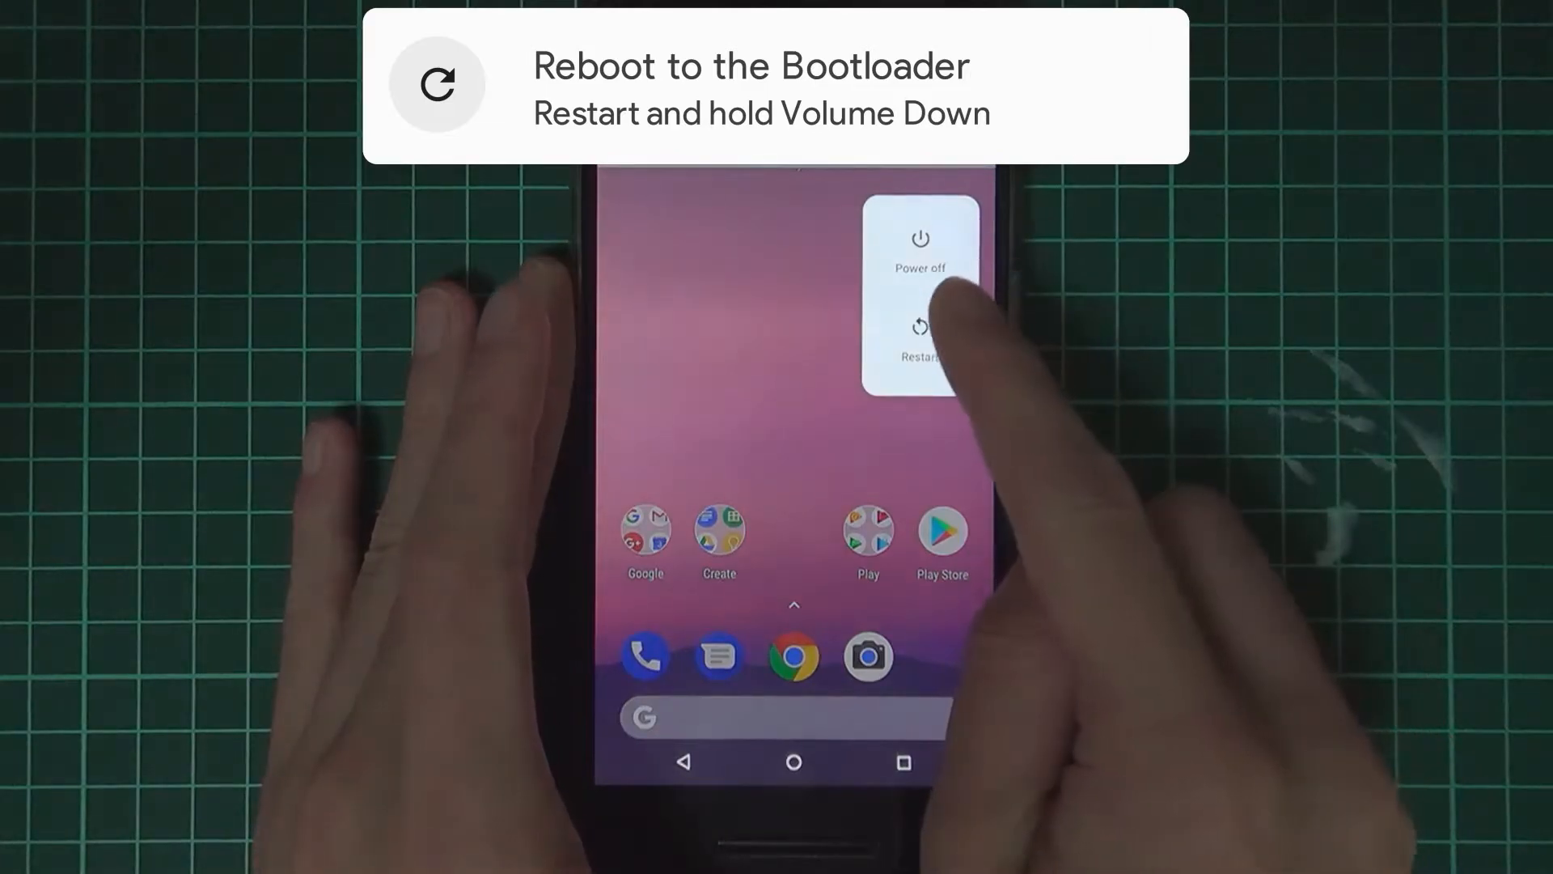
Restart the Nexus 6P from the power menu into its bootloader.
{"action": "left_click", "coordinate": [919, 337]}
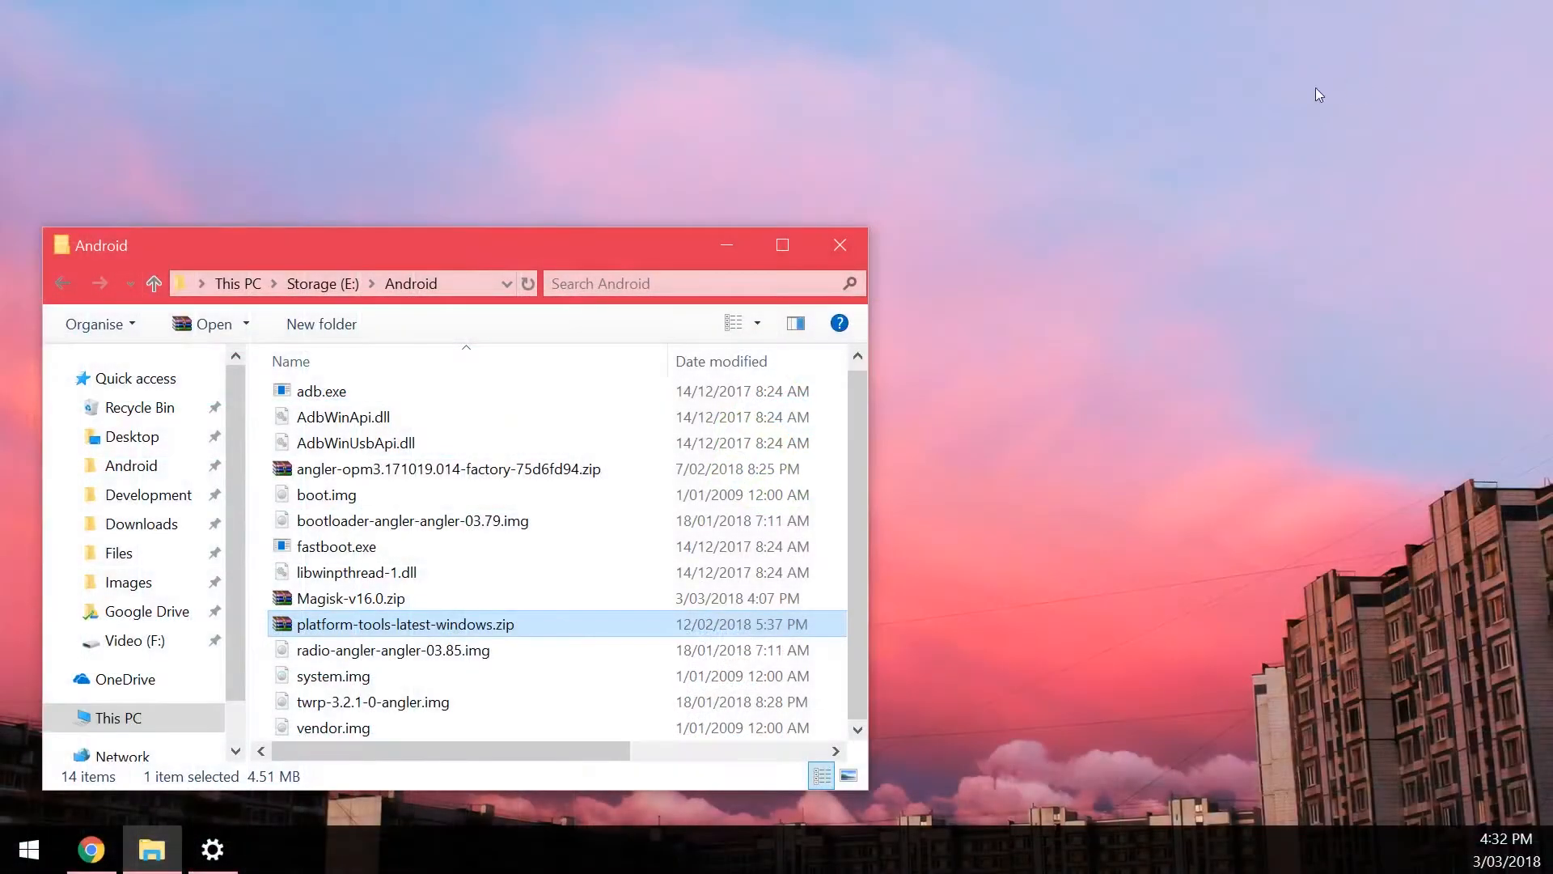
{"action": "mouse_move", "coordinate": [841, 245]}
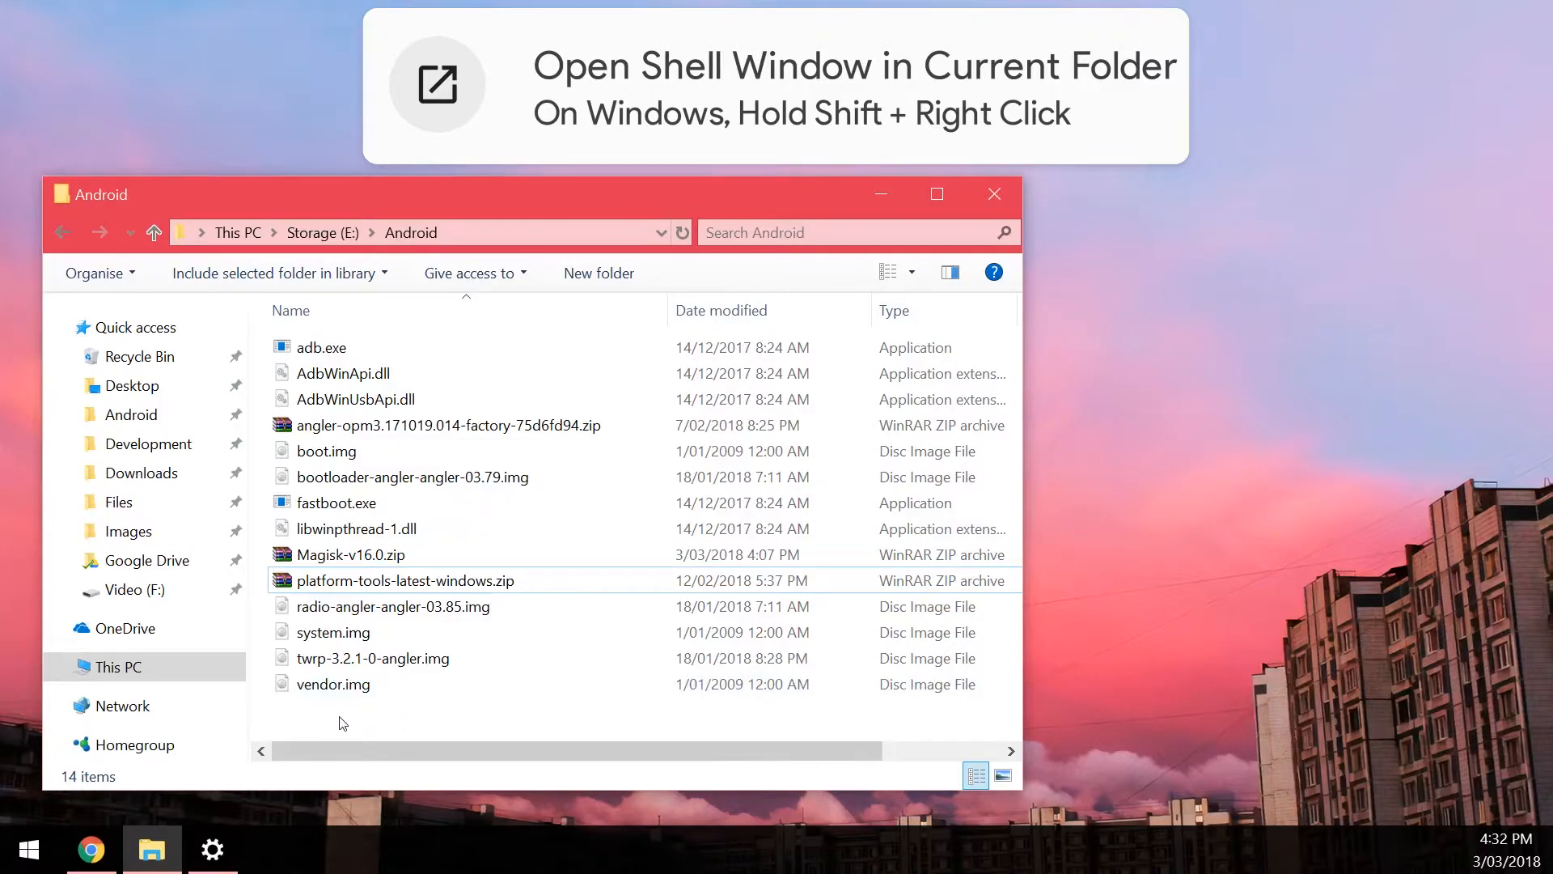
Launch a ConEmu command shell at E:\Android from the folder's context menu.
{"action": "right_click", "coordinate": [340, 718]}
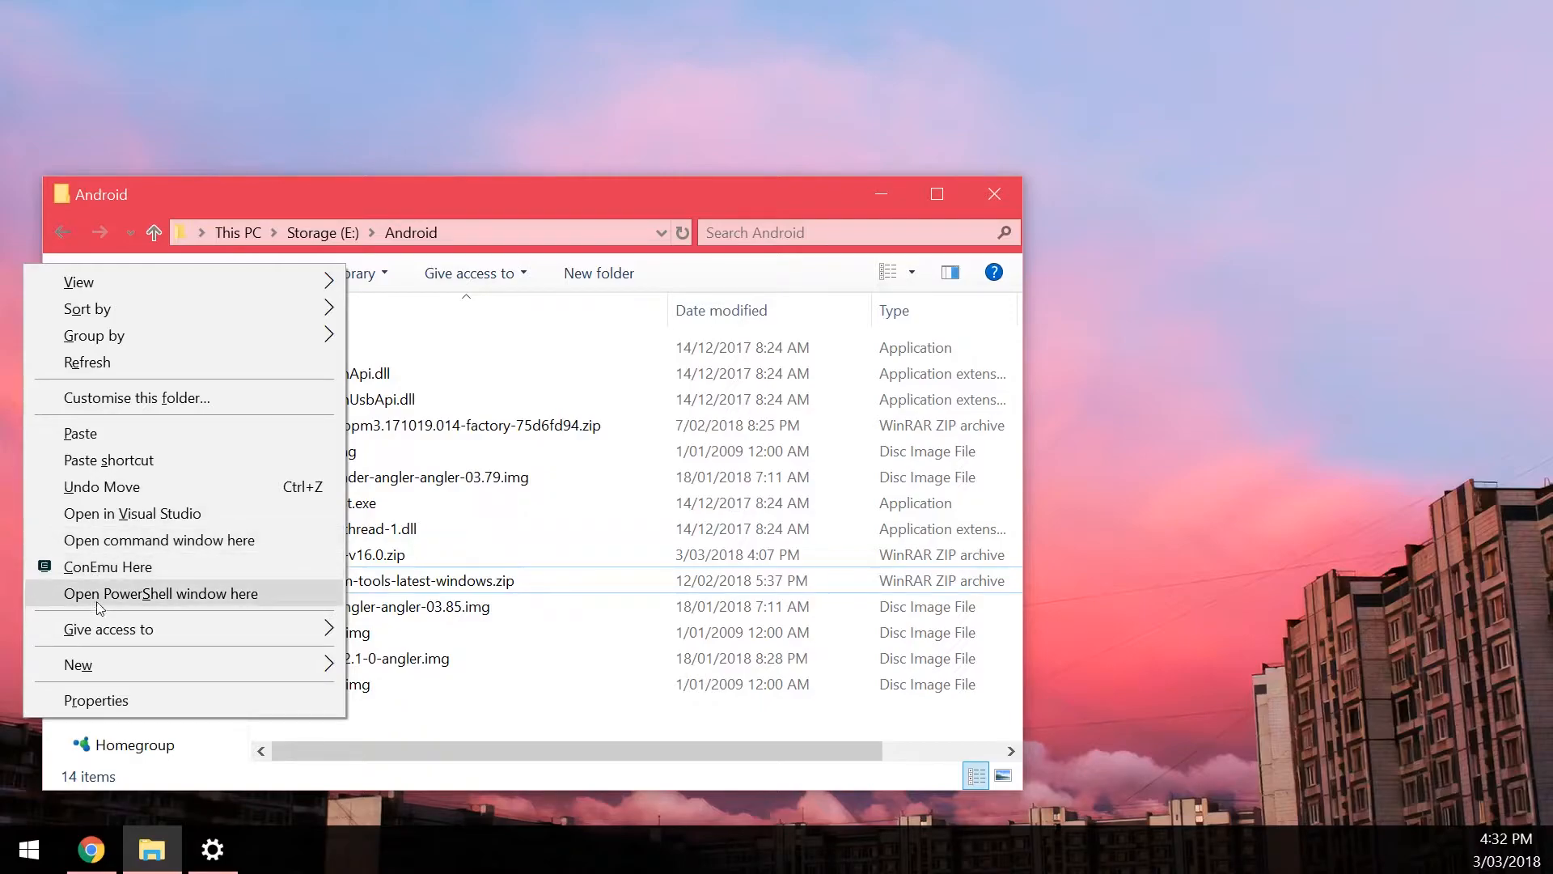
{"action": "left_click", "coordinate": [107, 566]}
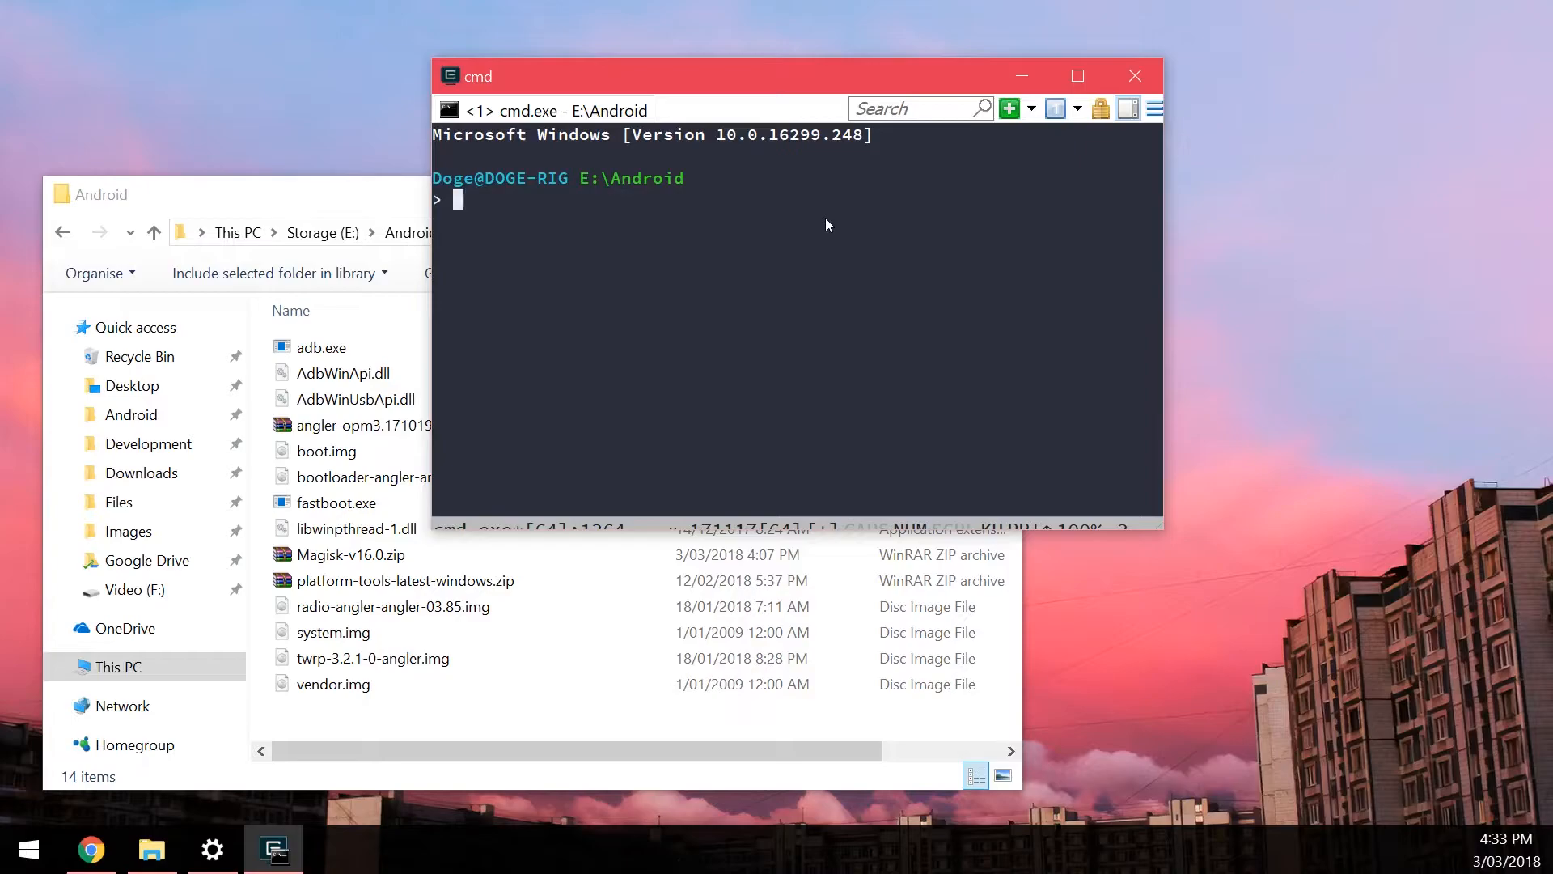
{"action": "type", "text": "fastboot devices"}
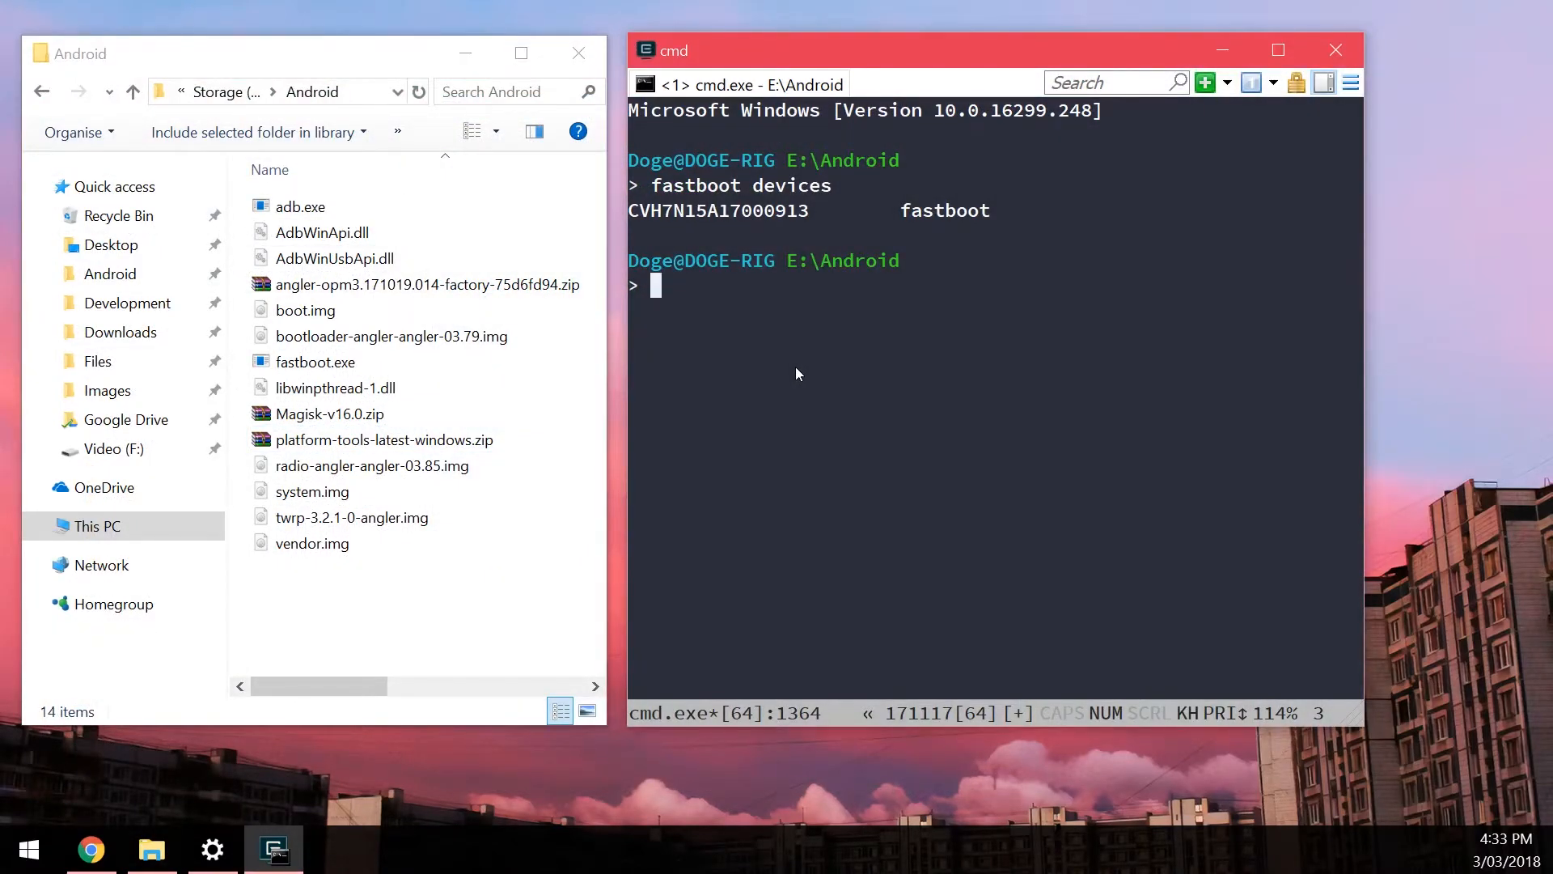
Flash the new bootloader image with fastboot and reboot back into the bootloader.
{"action": "type", "text": "dlas"}
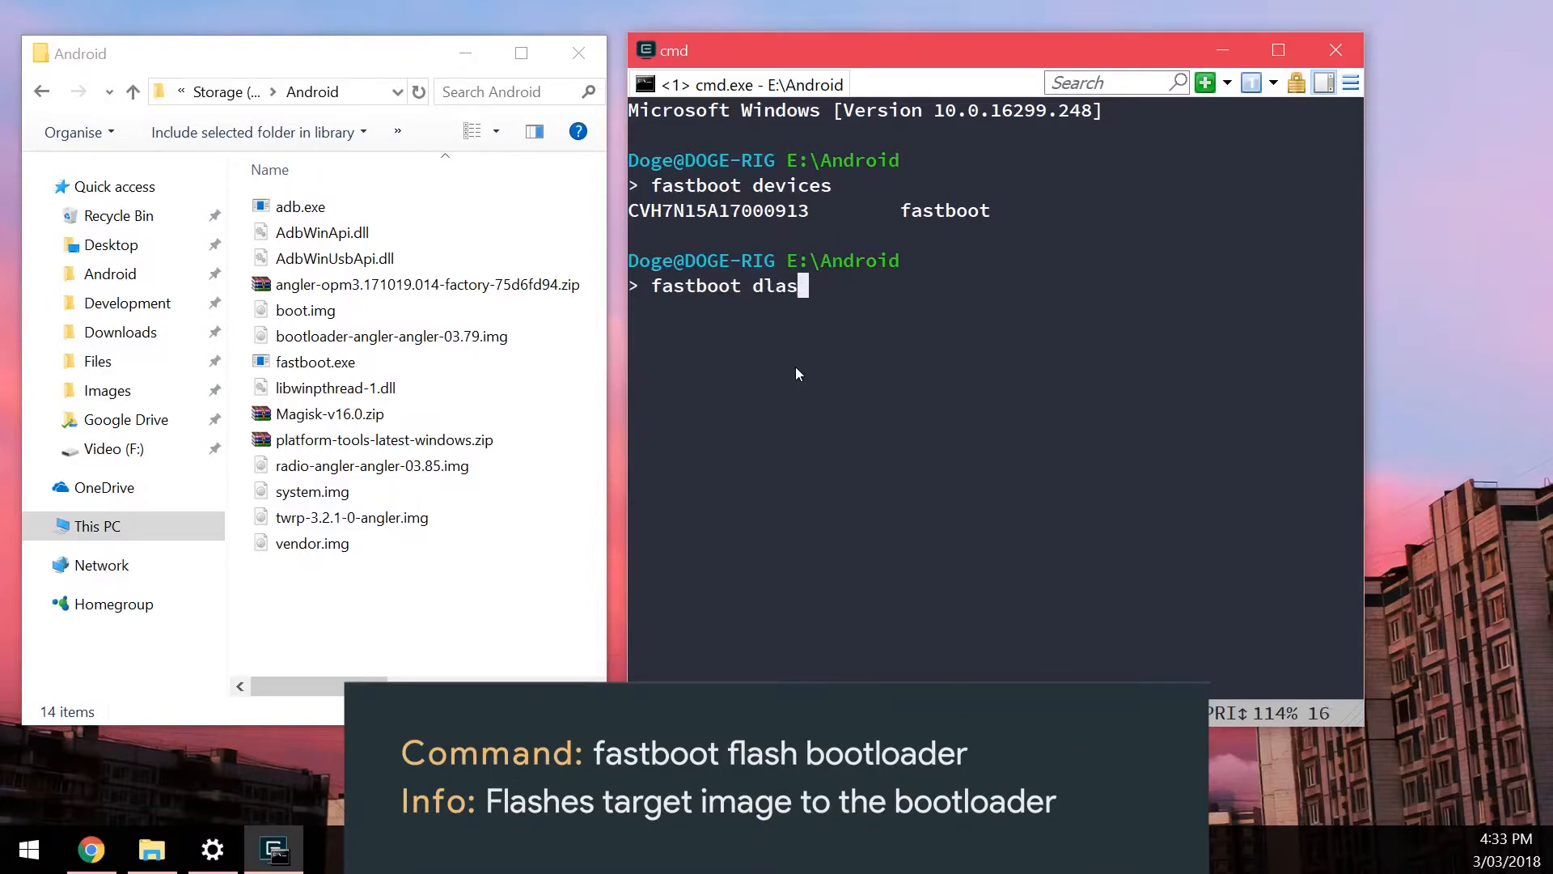
{"action": "type", "text": "flash bootl"}
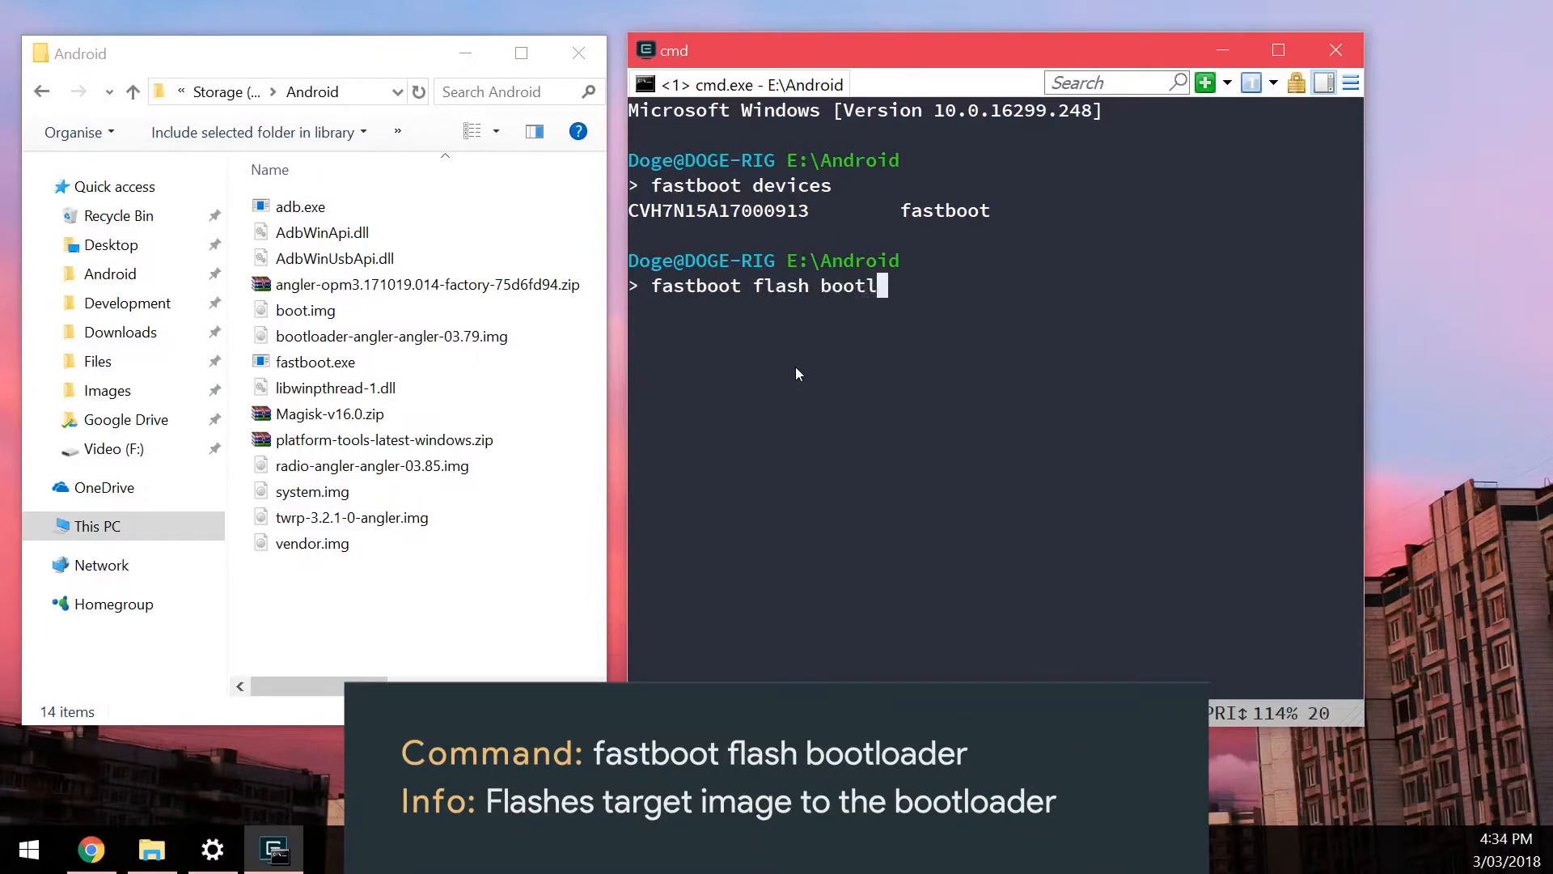
{"action": "type", "text": "oader E:\\Android\\bootloader-angler-angler-03.79.img"}
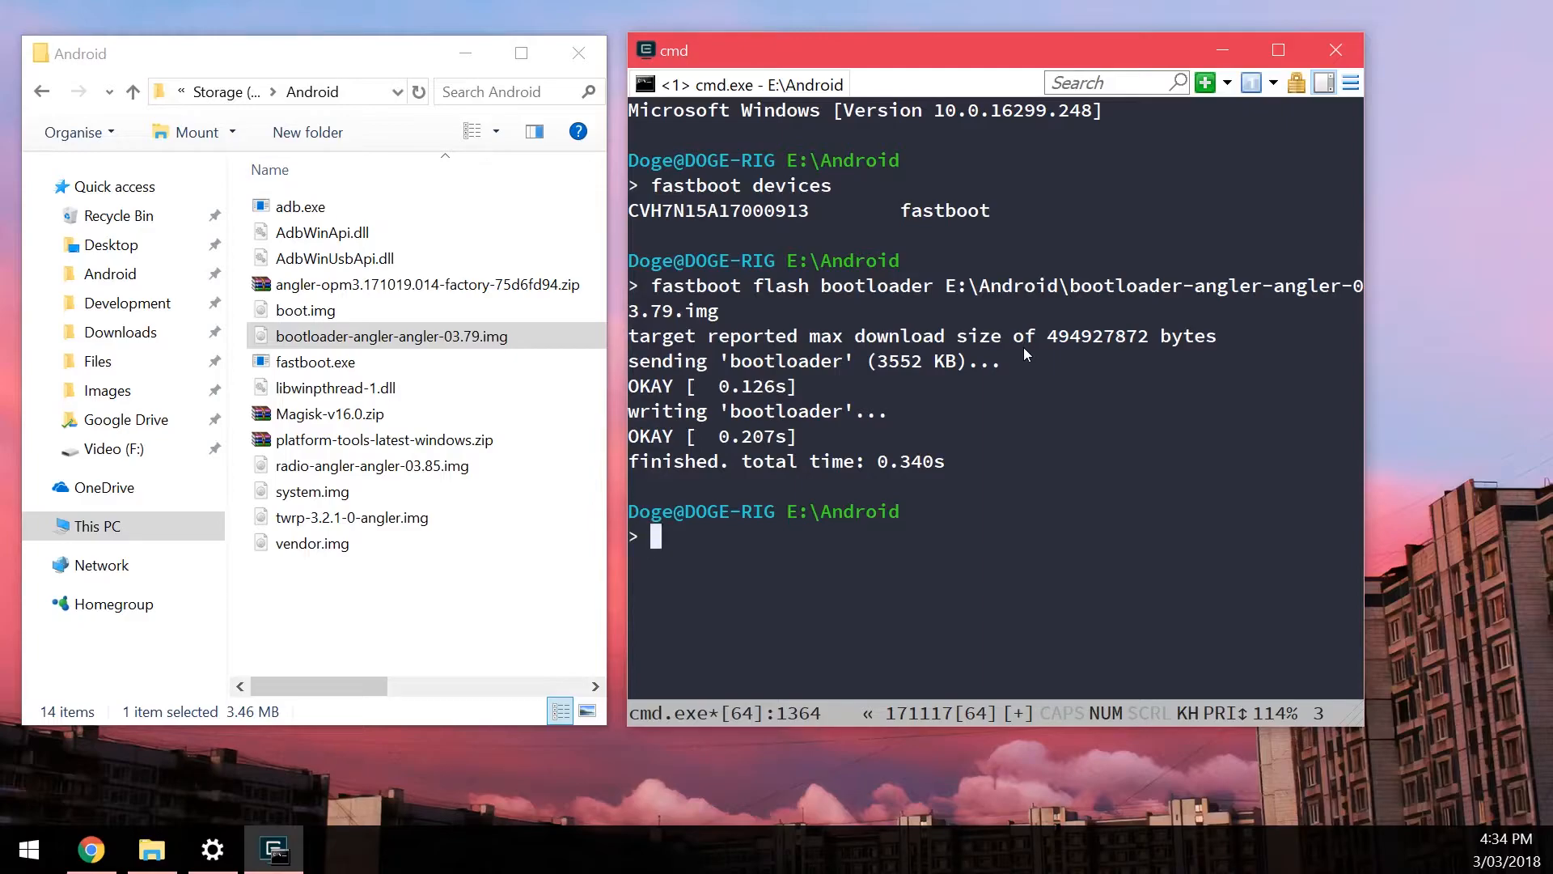
{"action": "type", "text": "f"}
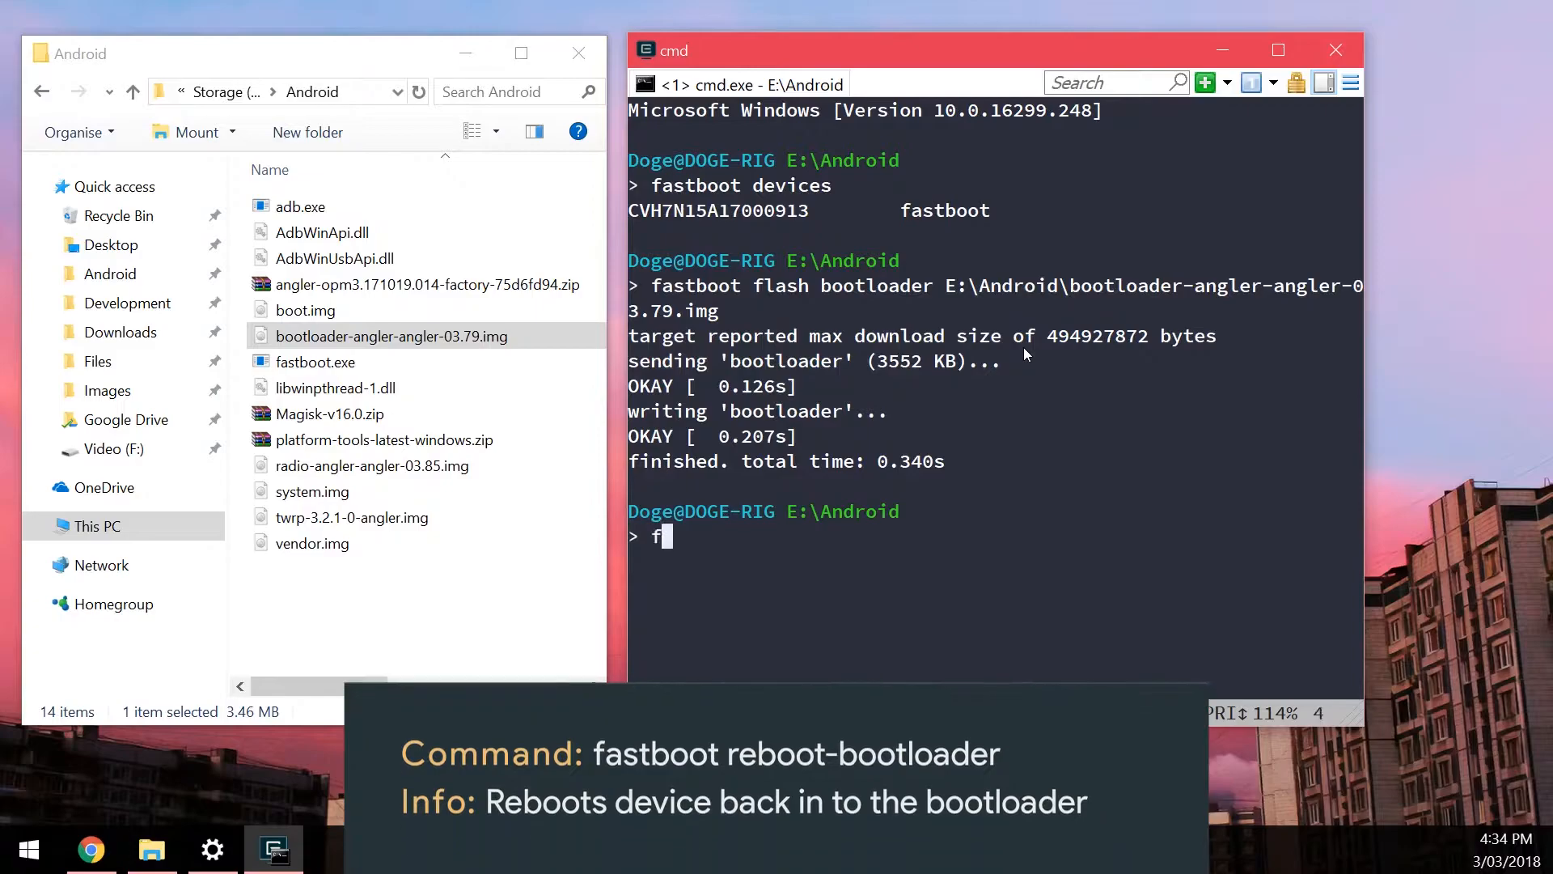
{"action": "type", "text": "astboot reboot-bootloader"}
{"action": "type", "text": "fastboot flash r"}
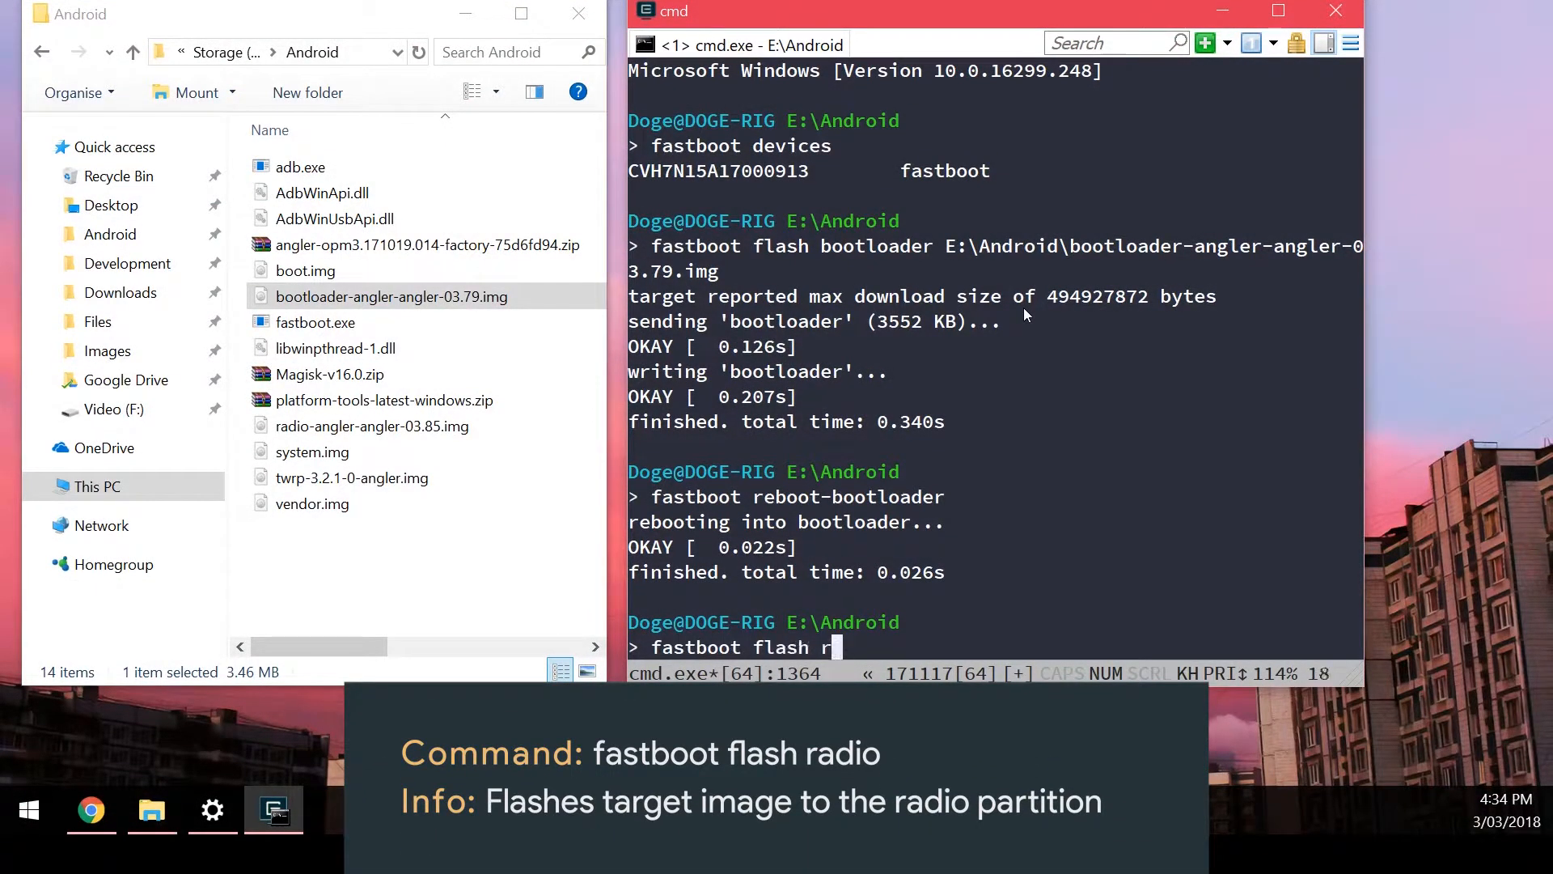
Flash radio-angler-angler-03.85.img to the radio partition and reboot into the bootloader.
{"action": "type", "text": "adio"}
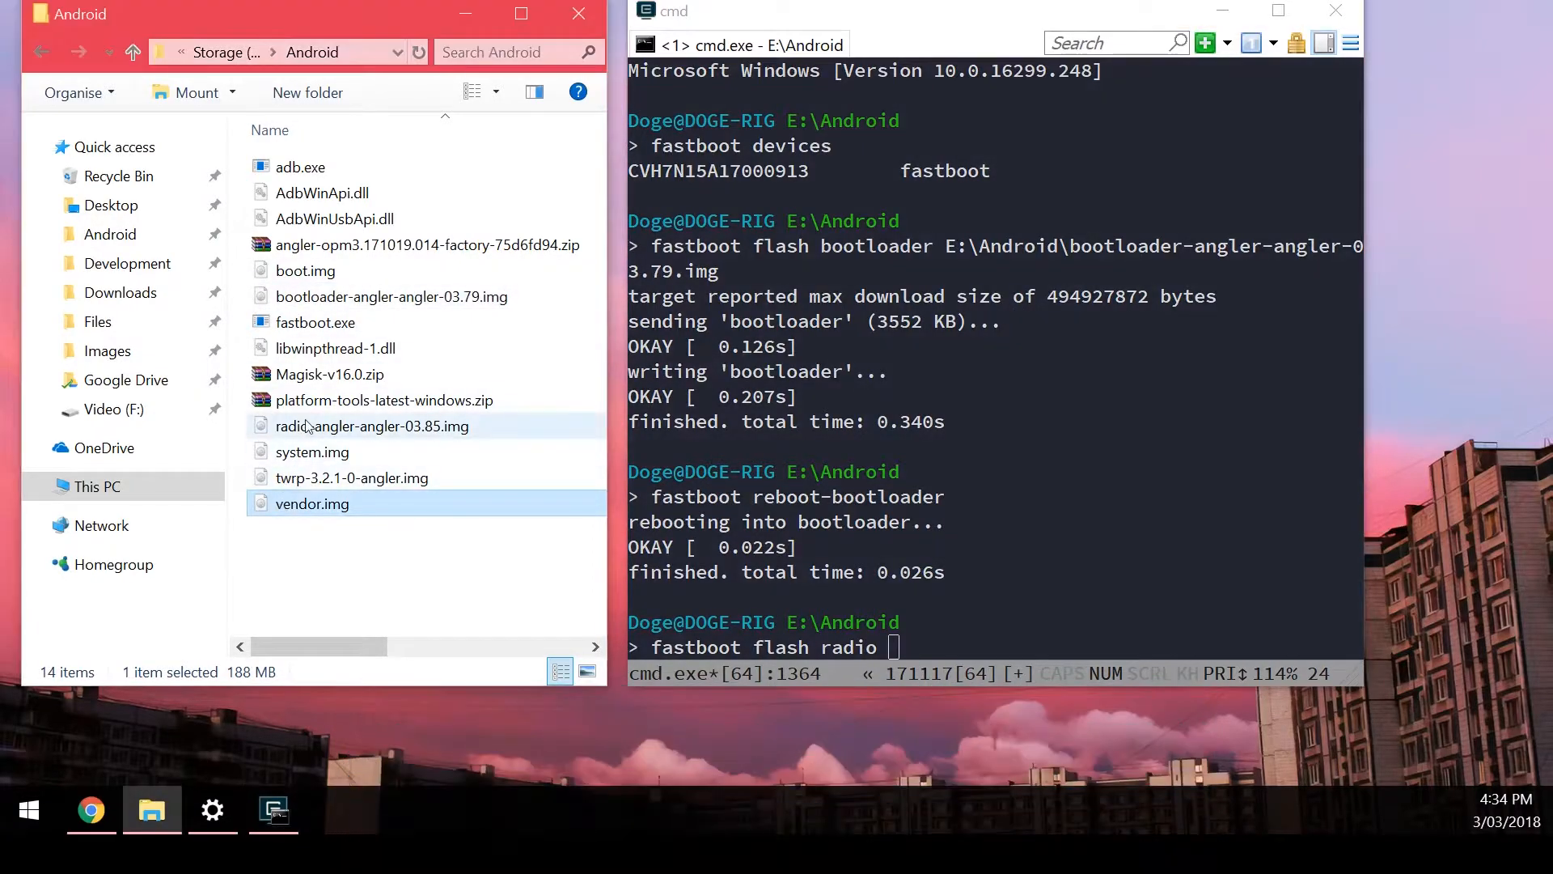
{"action": "key", "text": "enter"}
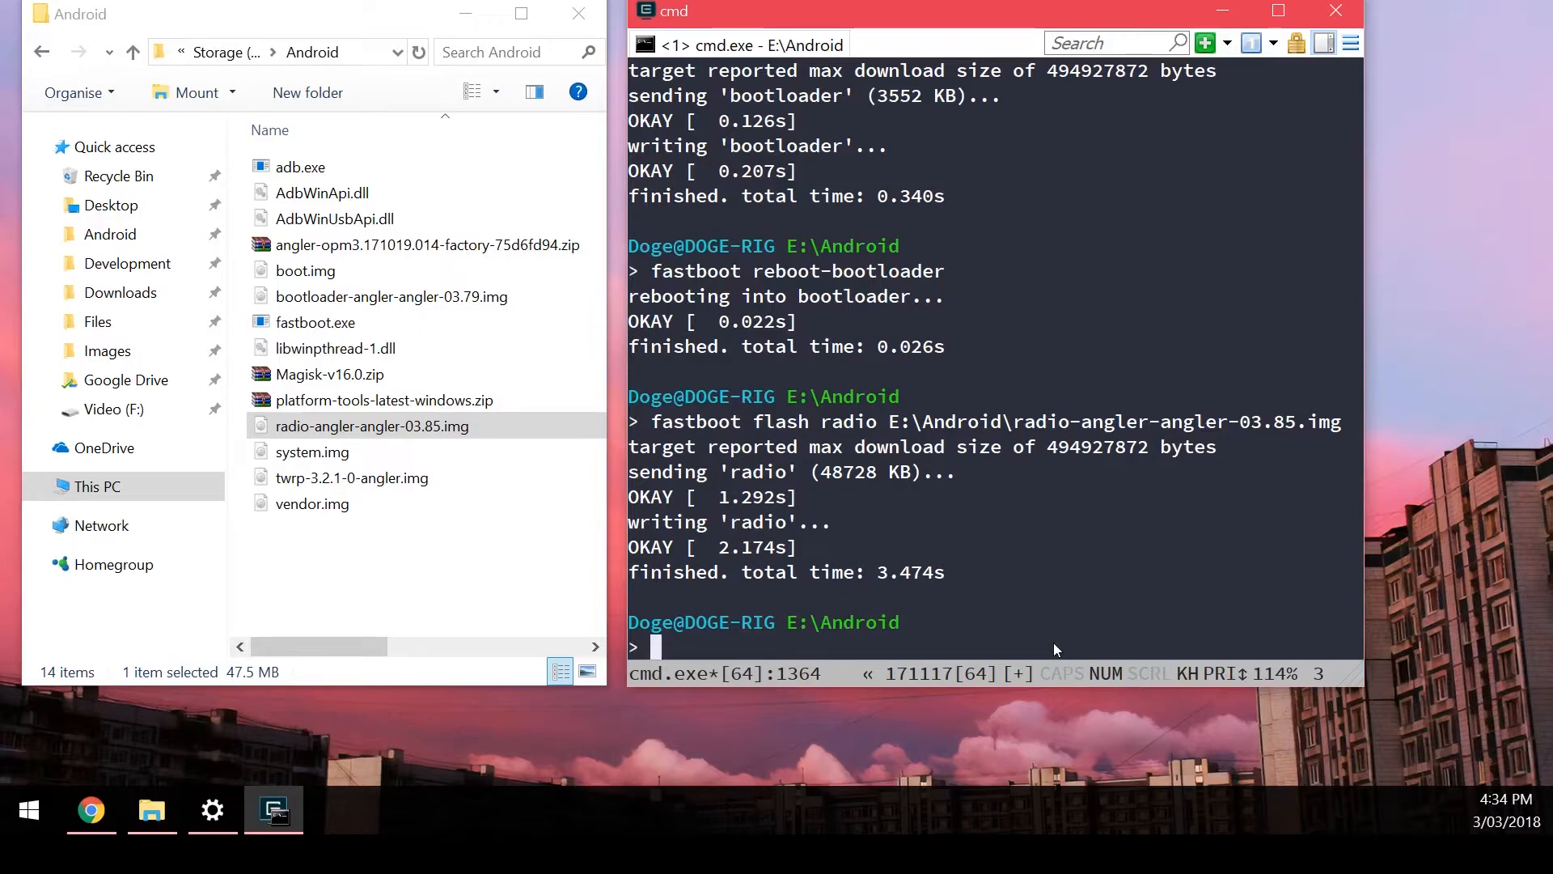
{"action": "type", "text": "fastboot flash radio E:\\Android\\radio-angler-angler-03.85.img"}
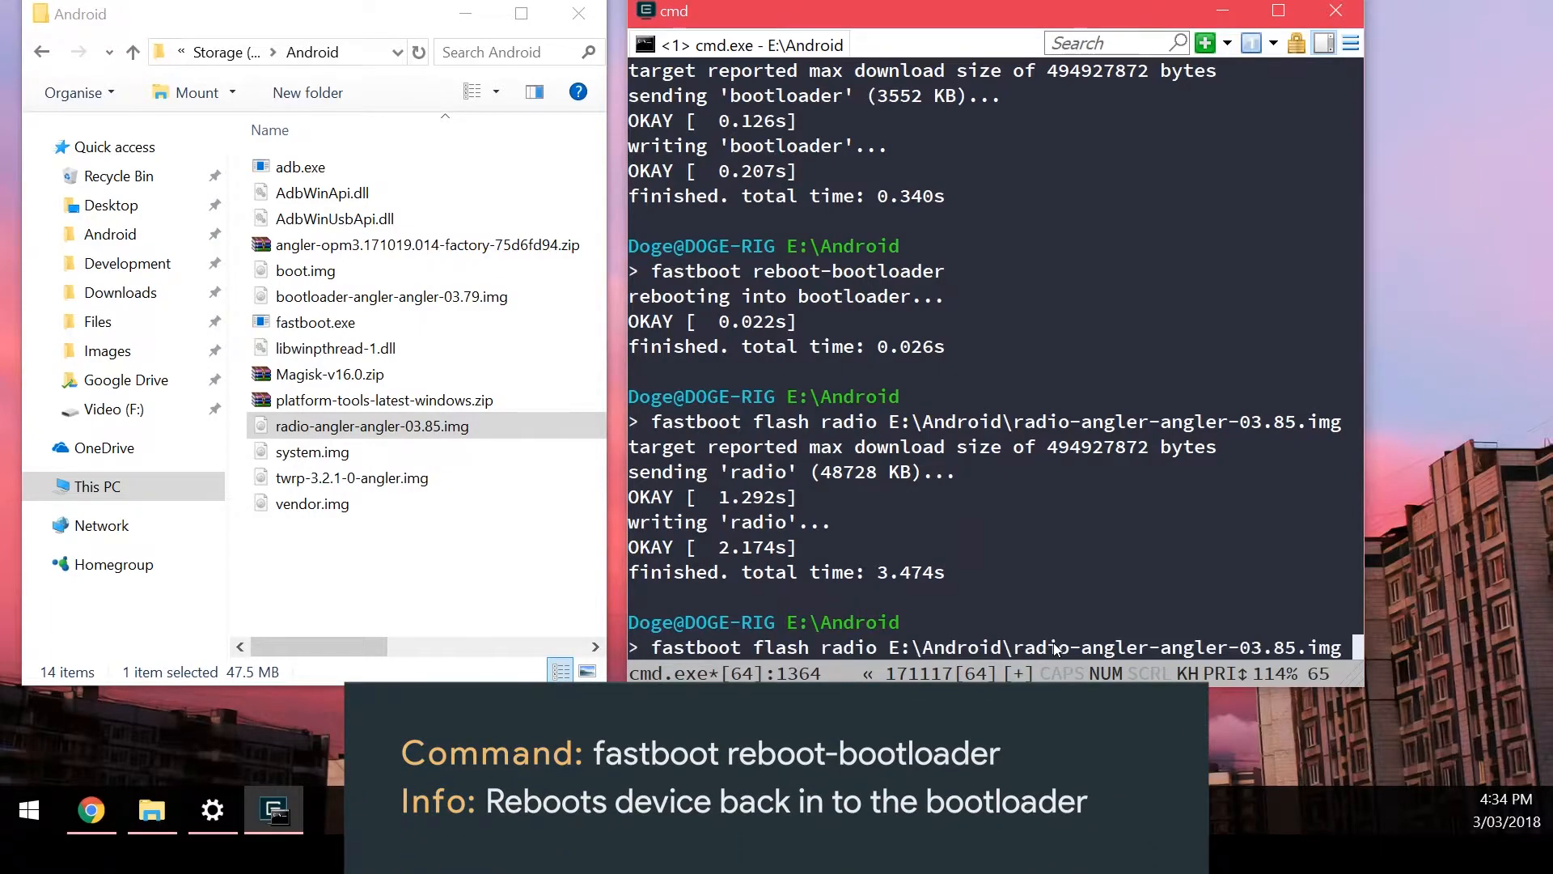
{"action": "type", "text": "fastboot reboot-bootloader"}
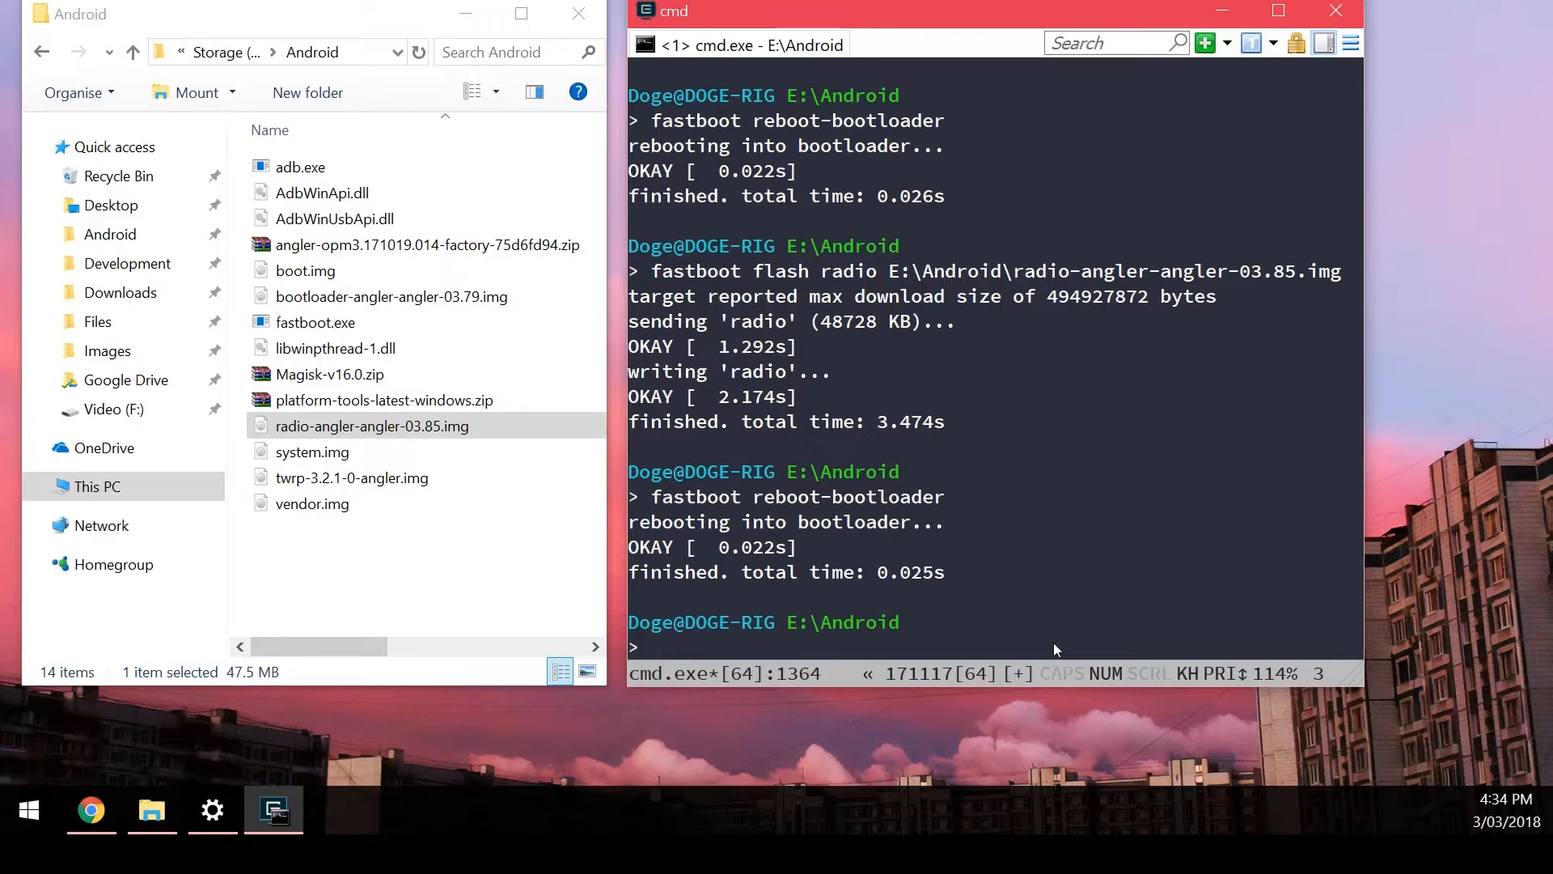
Flash the boot image, then flash twrp-3.2.1-0-angler.img to the recovery partition.
{"action": "type", "text": "fastboot flash boot E:\\Android\\boot.img"}
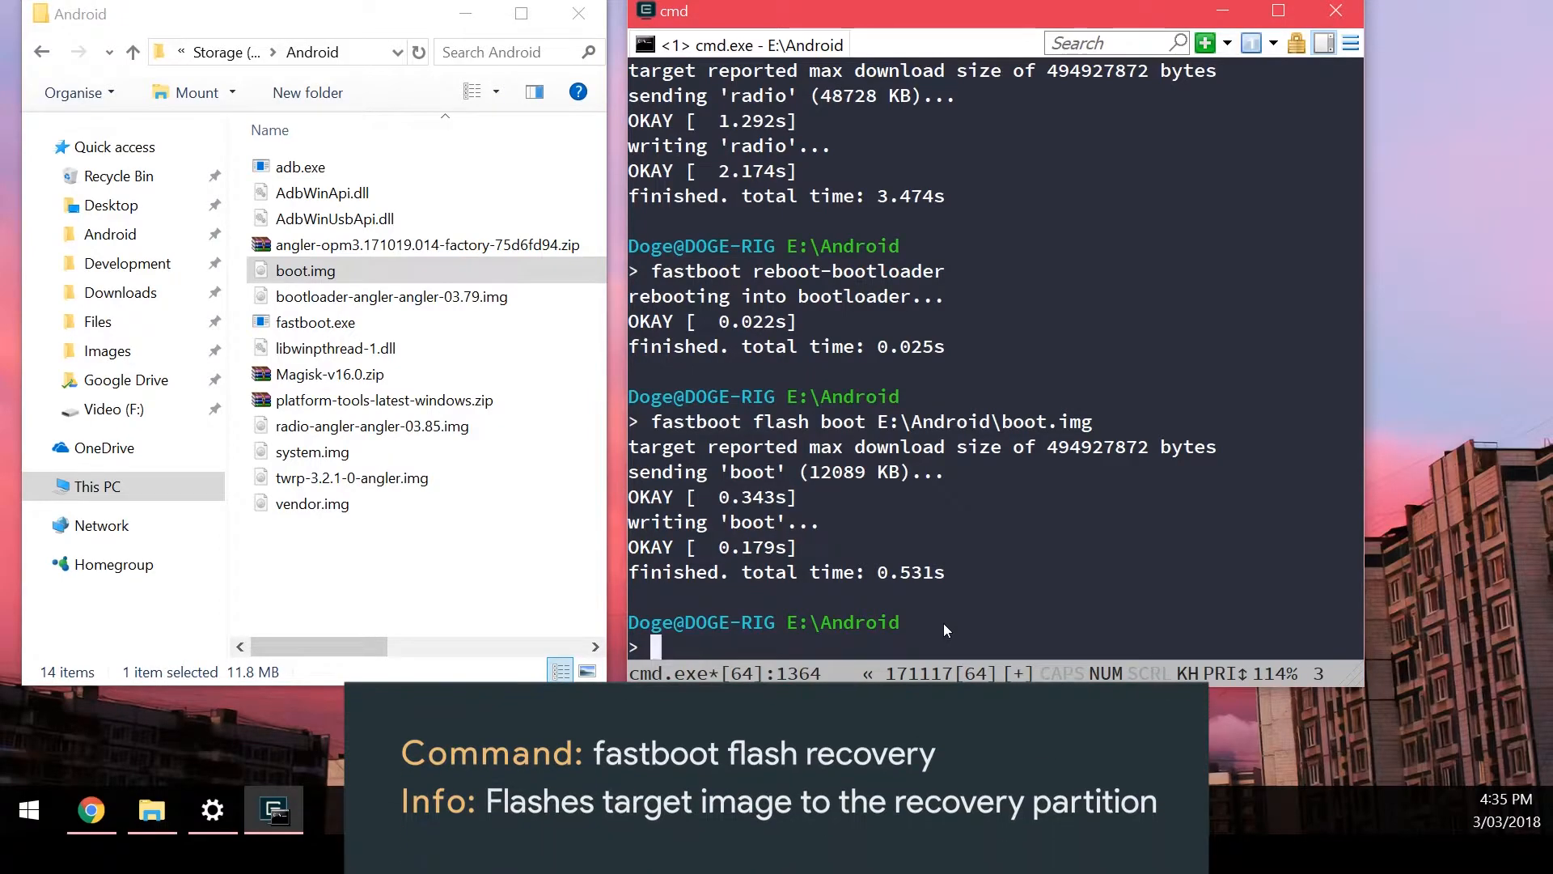
{"action": "type", "text": "fastboot f"}
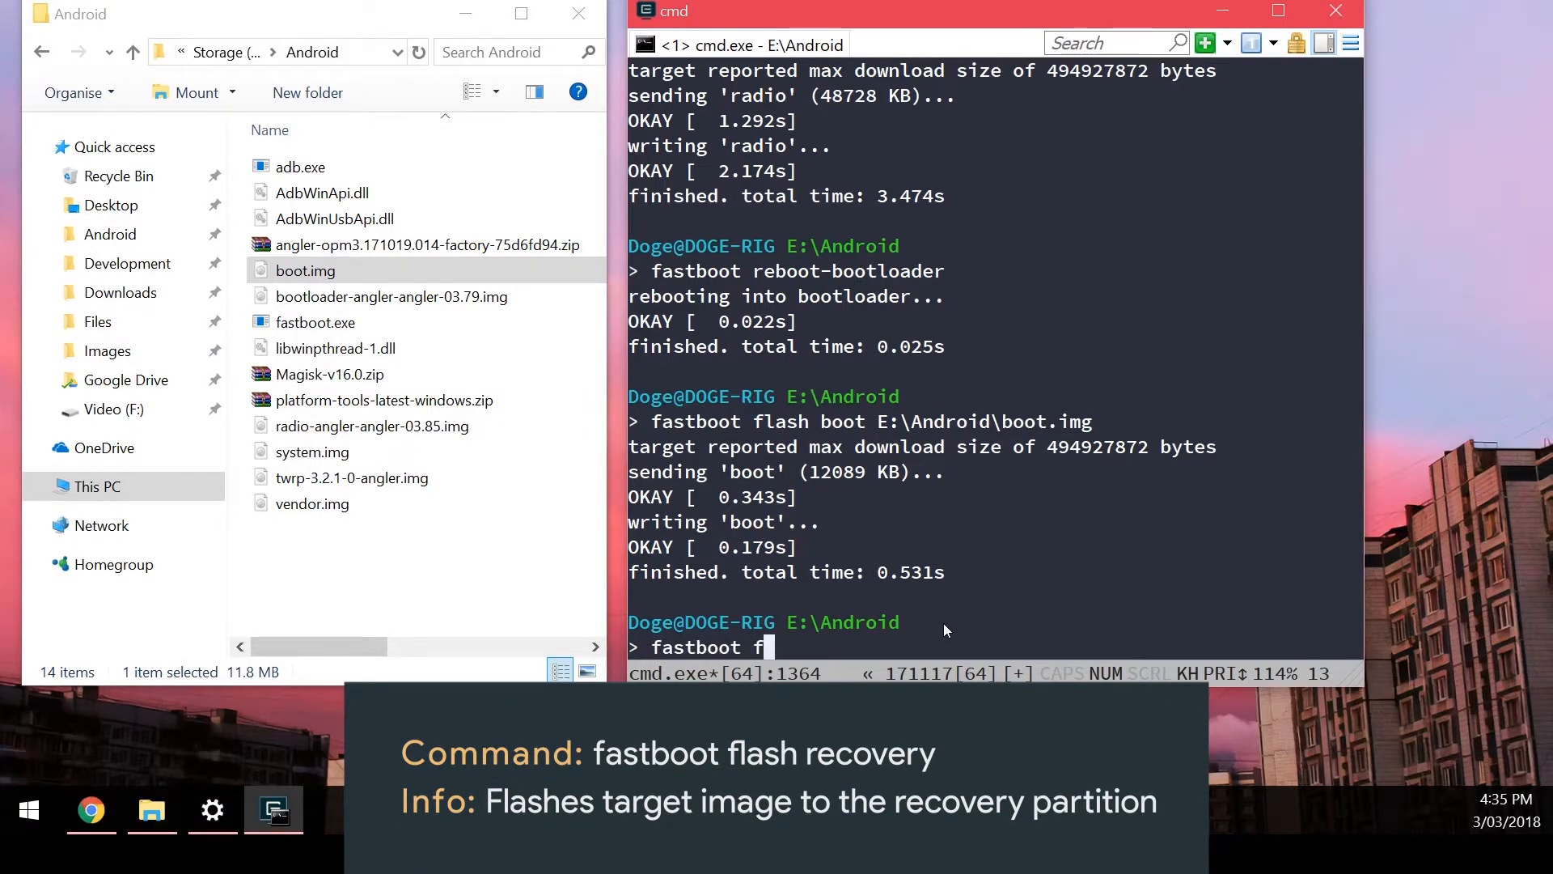
{"action": "type", "text": "lash recovery"}
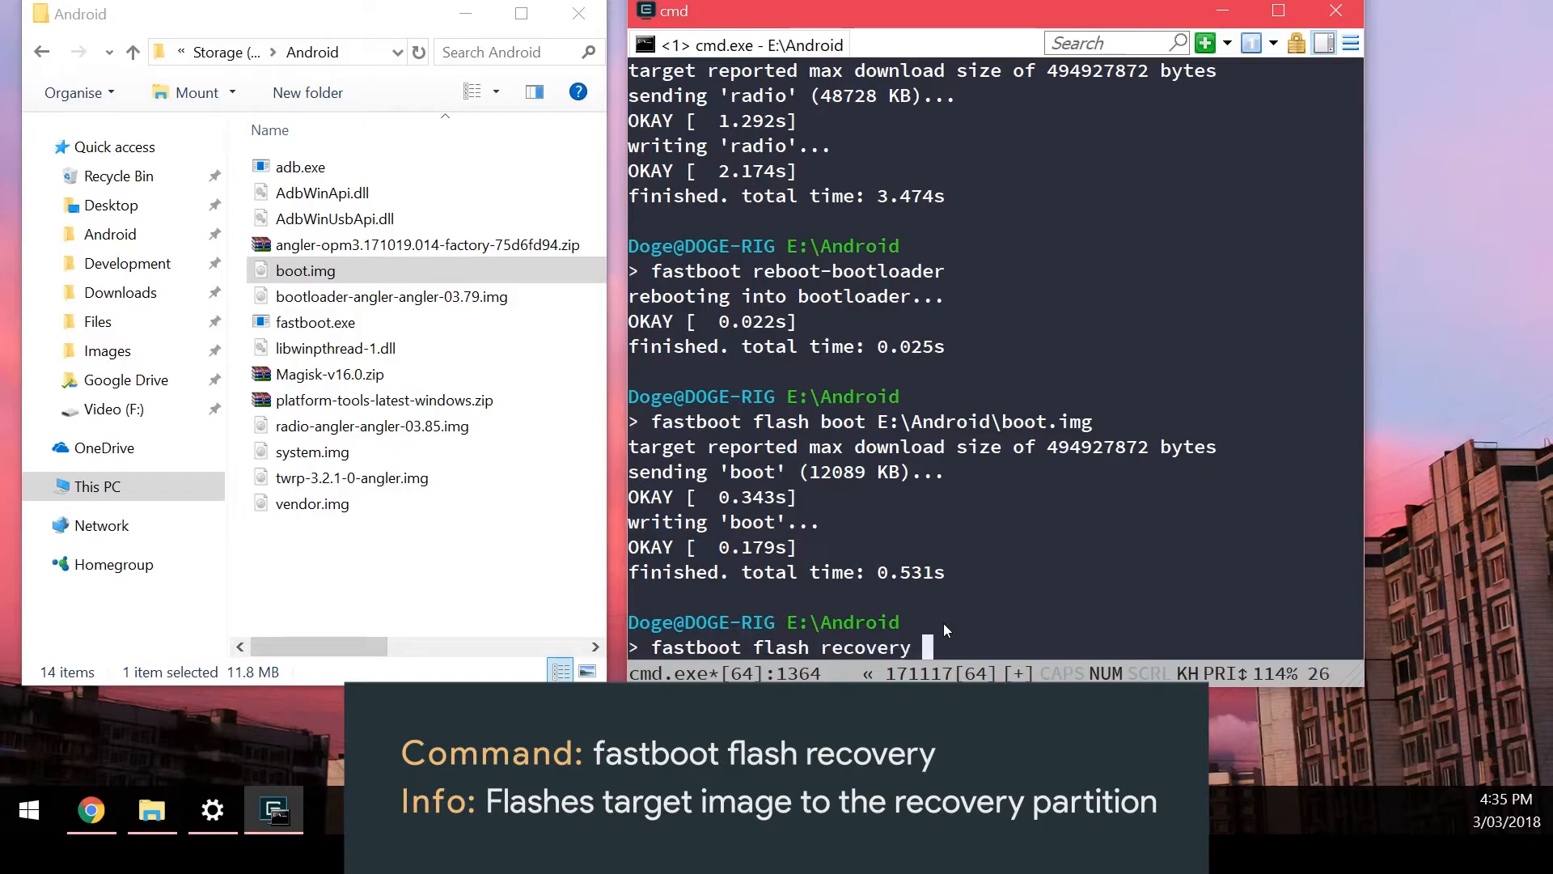
{"action": "left_click", "coordinate": [311, 451]}
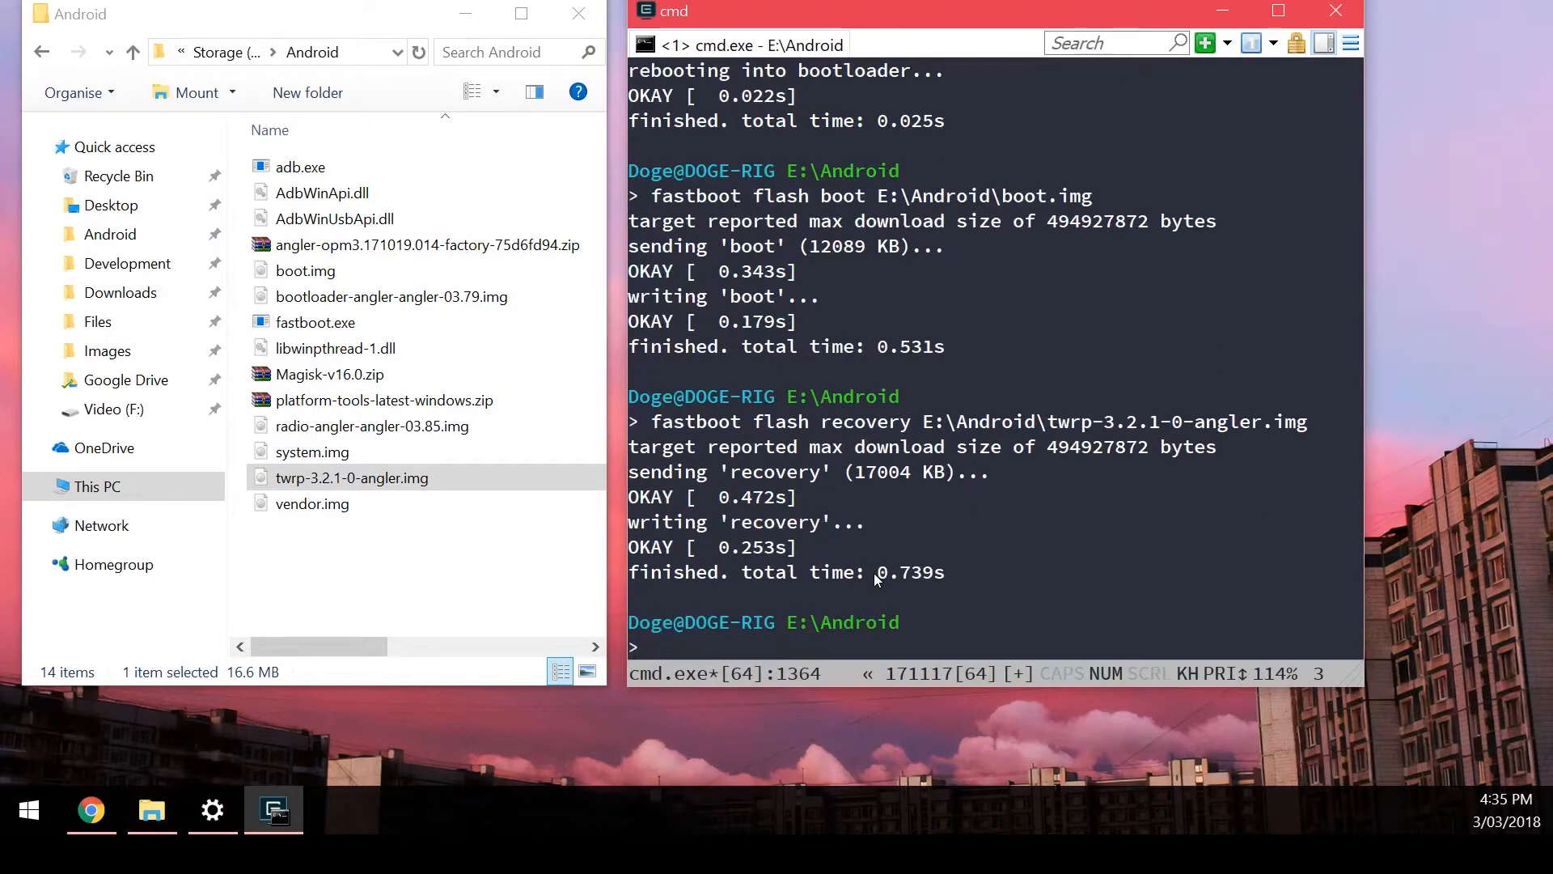
Flash E:\Android\system.img to the system partition and start the vendor flash command.
{"action": "type", "text": "fastboot flash"}
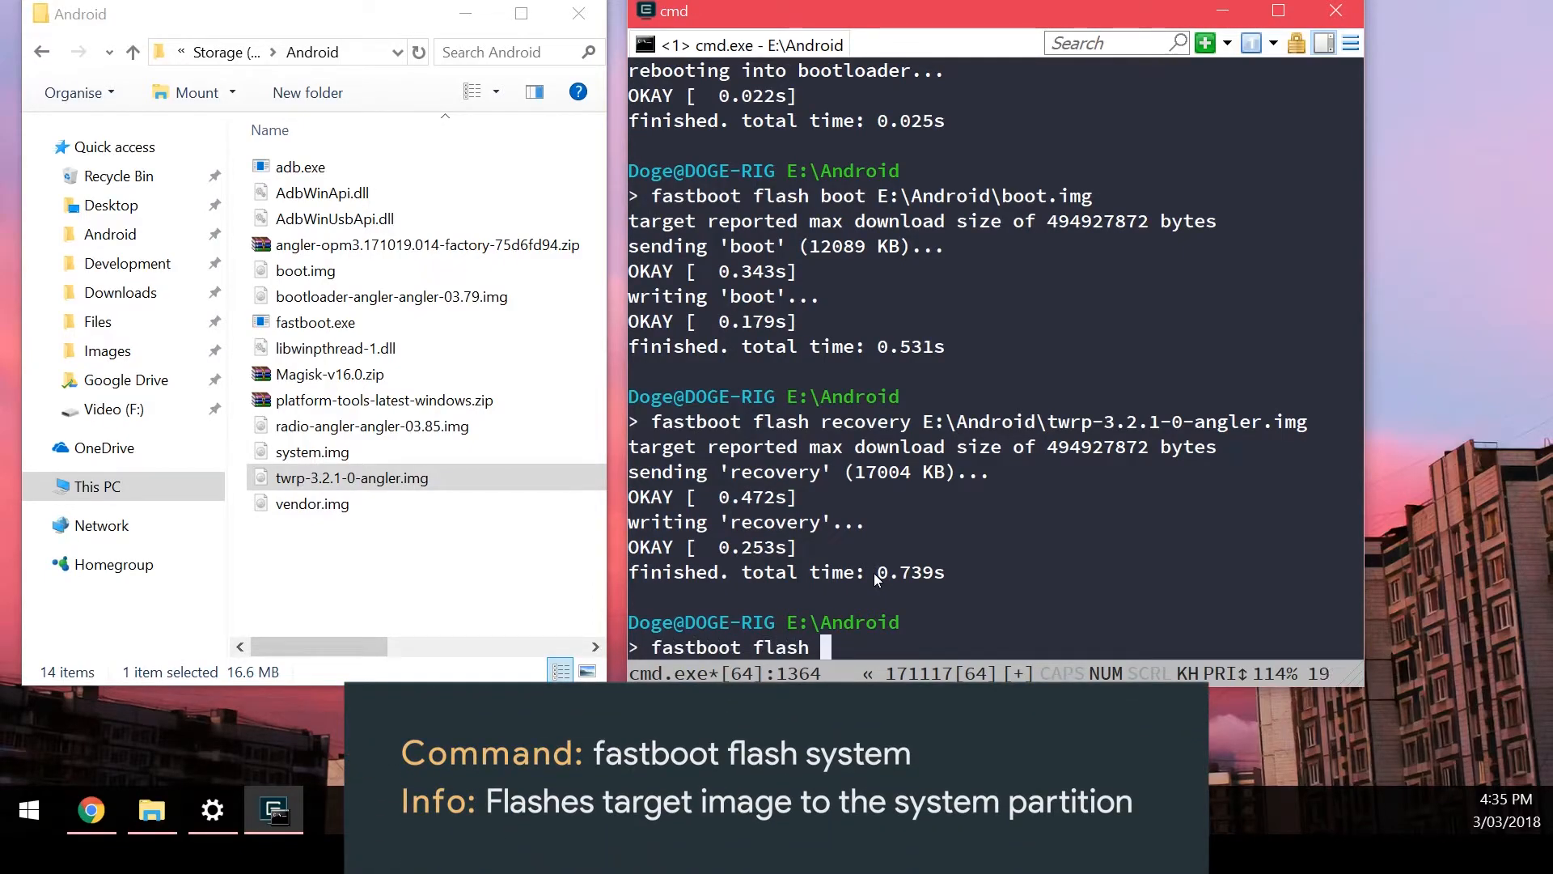
{"action": "type", "text": "system E:\\Android\\system.img"}
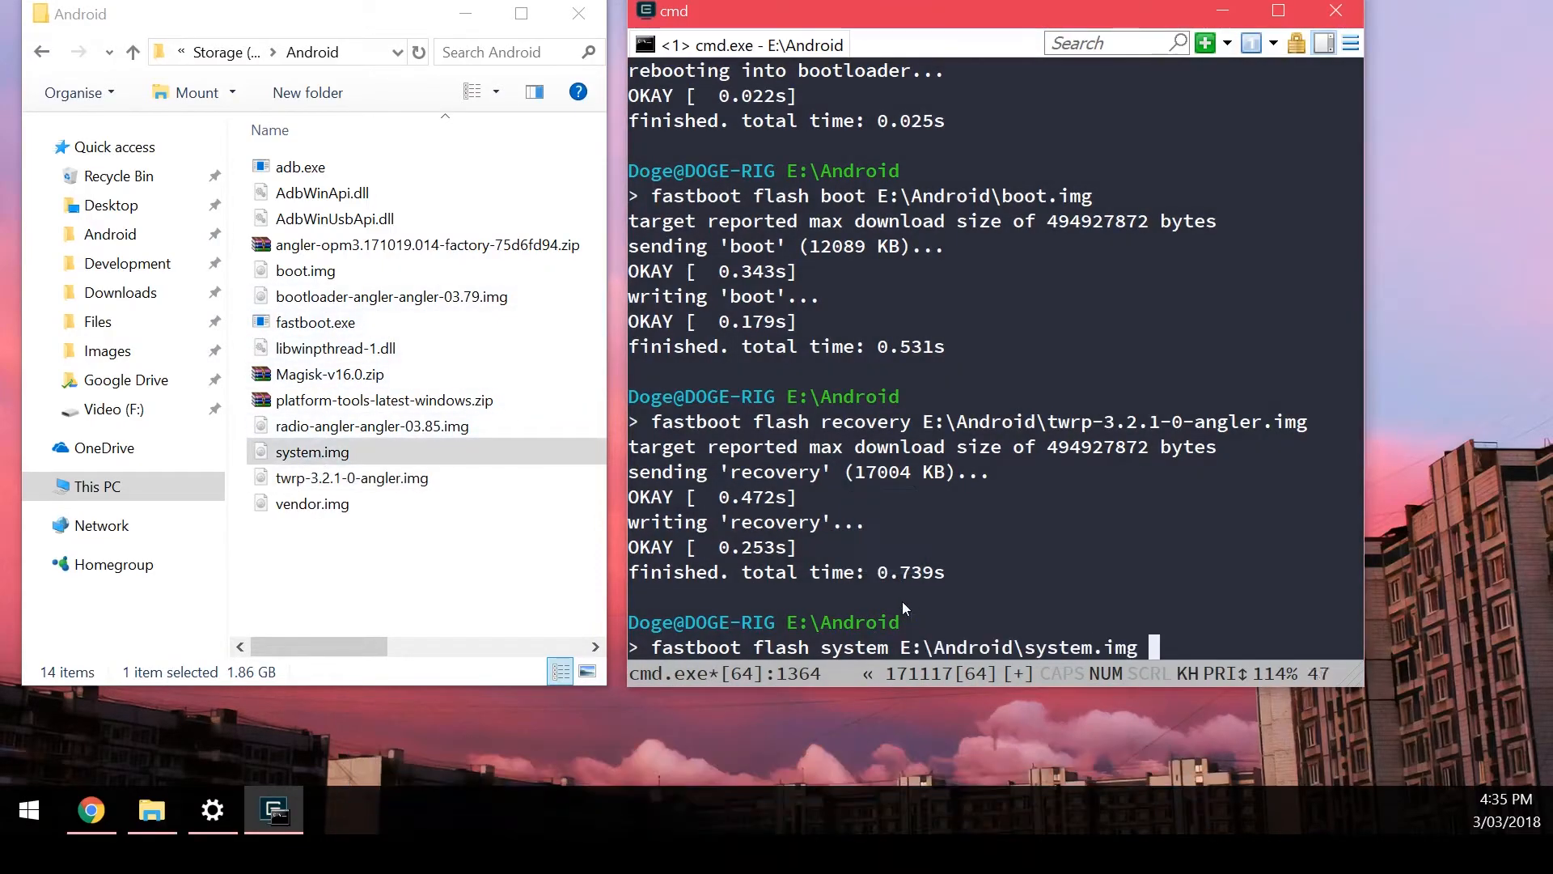
{"action": "key", "text": "enter"}
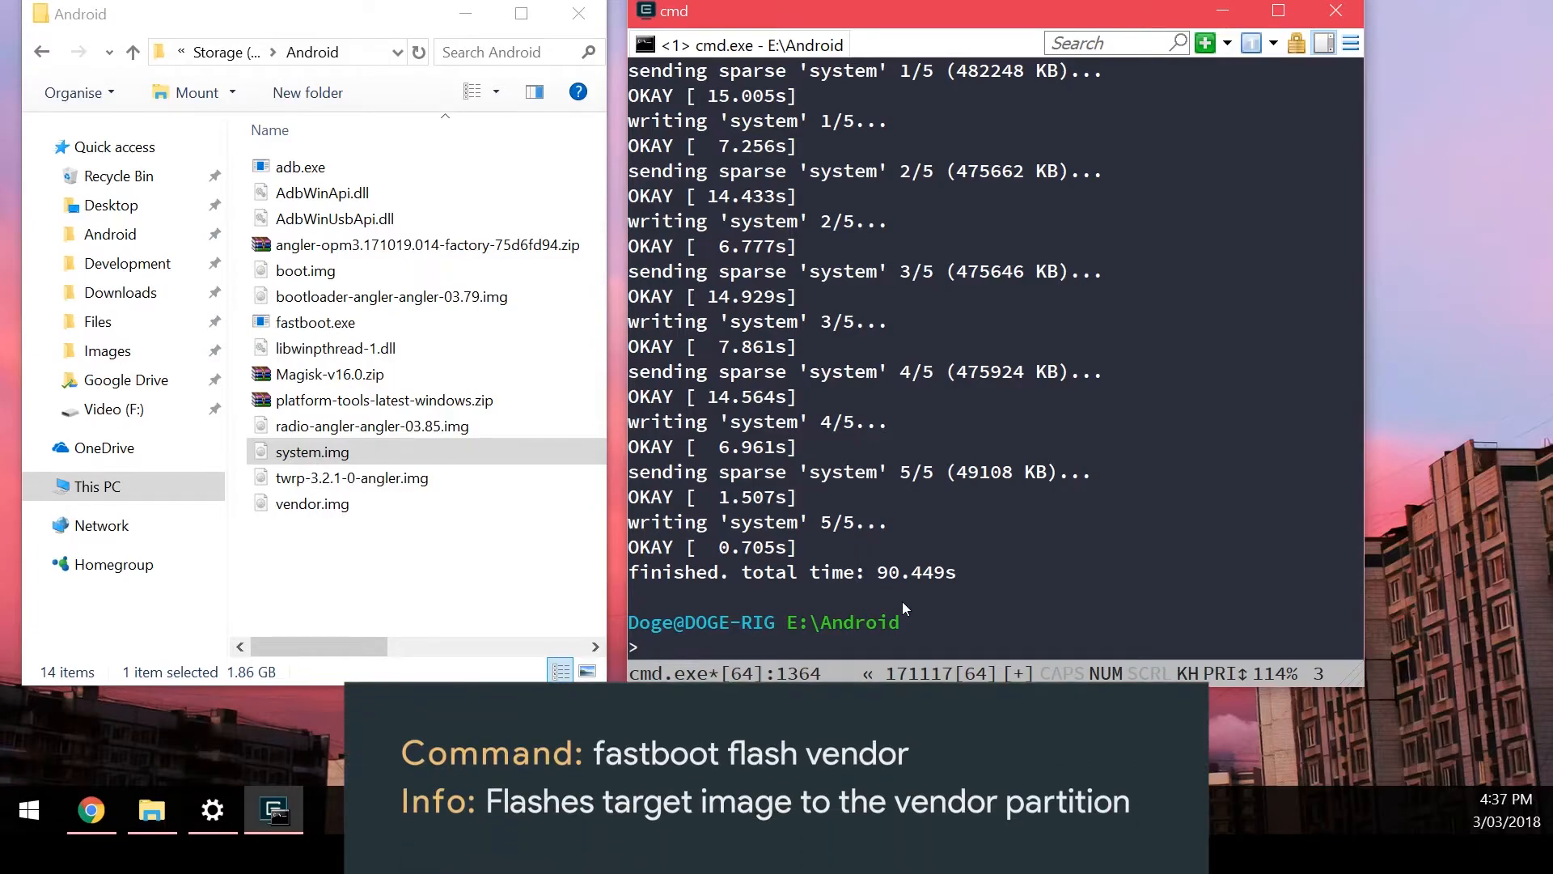
{"action": "type", "text": "fastboot flash vendo"}
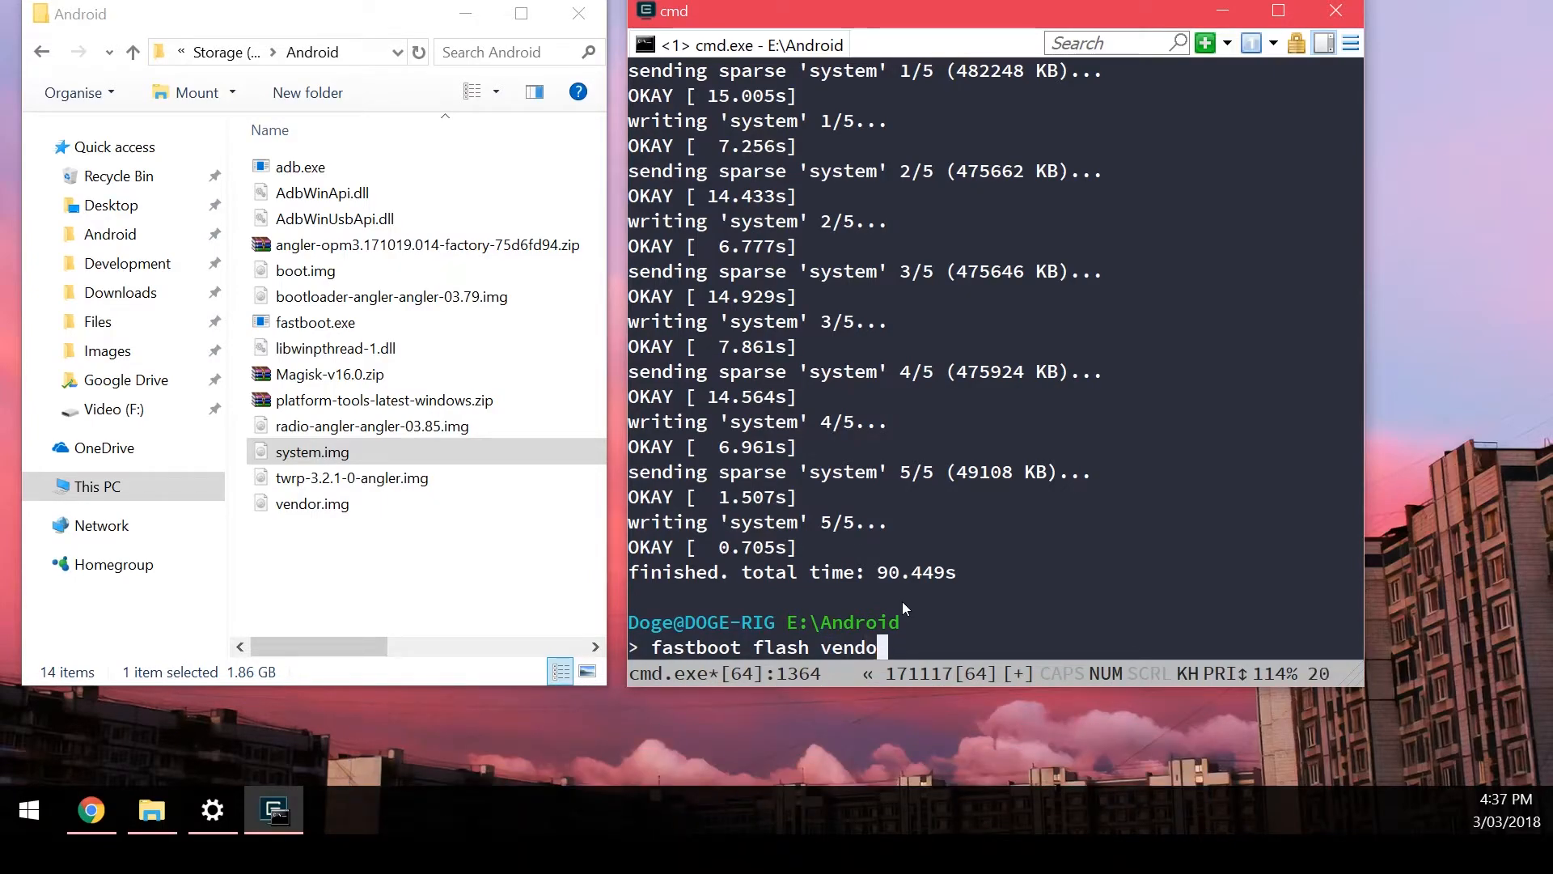
Run the vendor.img flash to the vendor partition so the phone boots into TWRP.
{"action": "type", "text": "r E:\\Android\\vendor.img"}
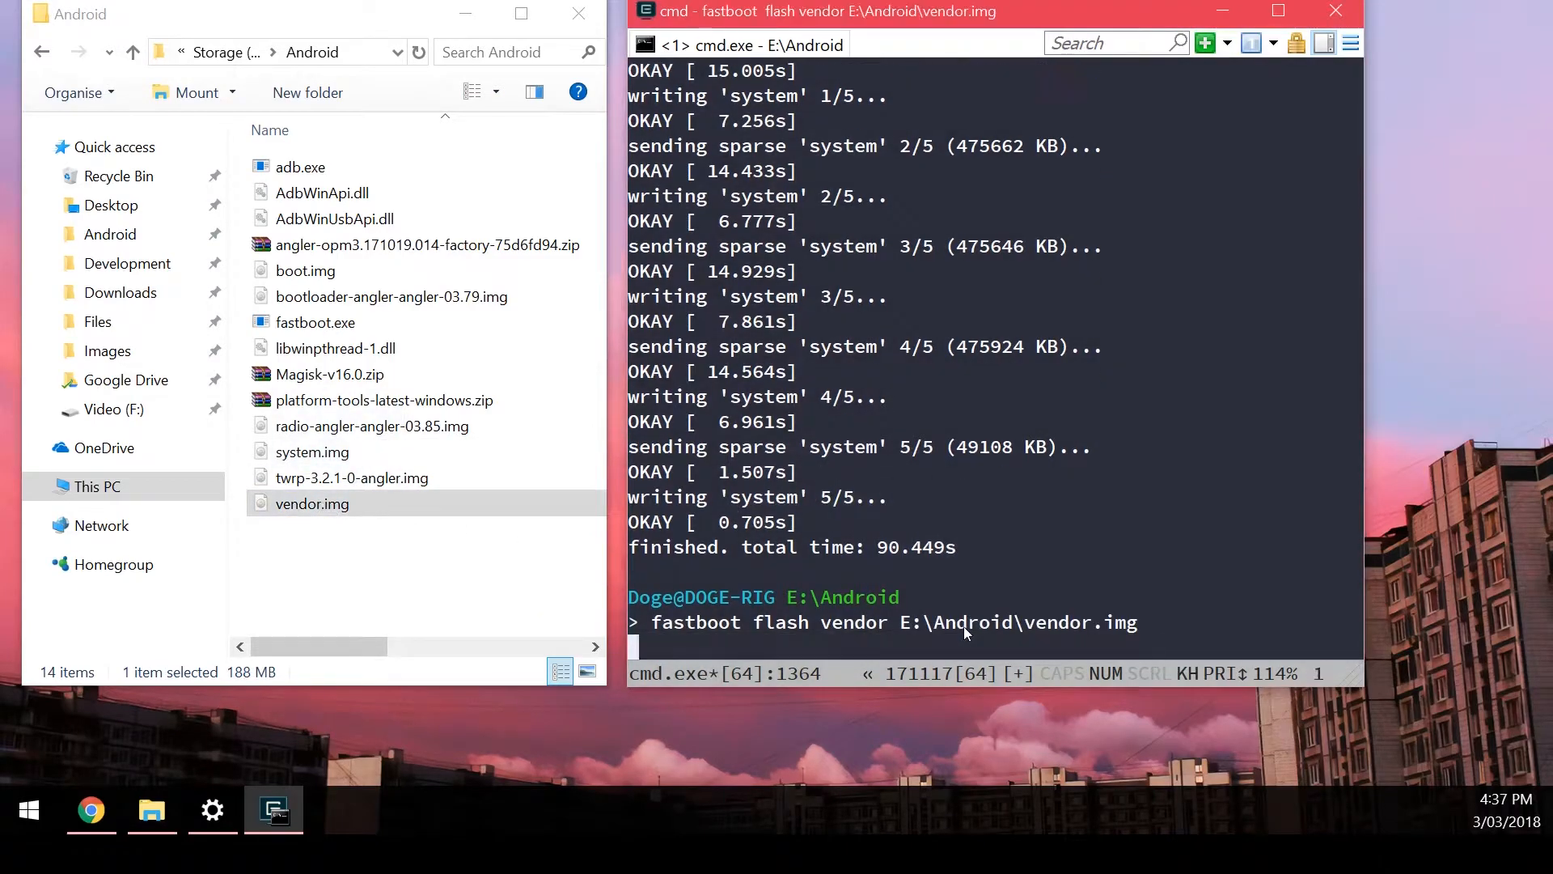
{"action": "key", "text": "enter"}
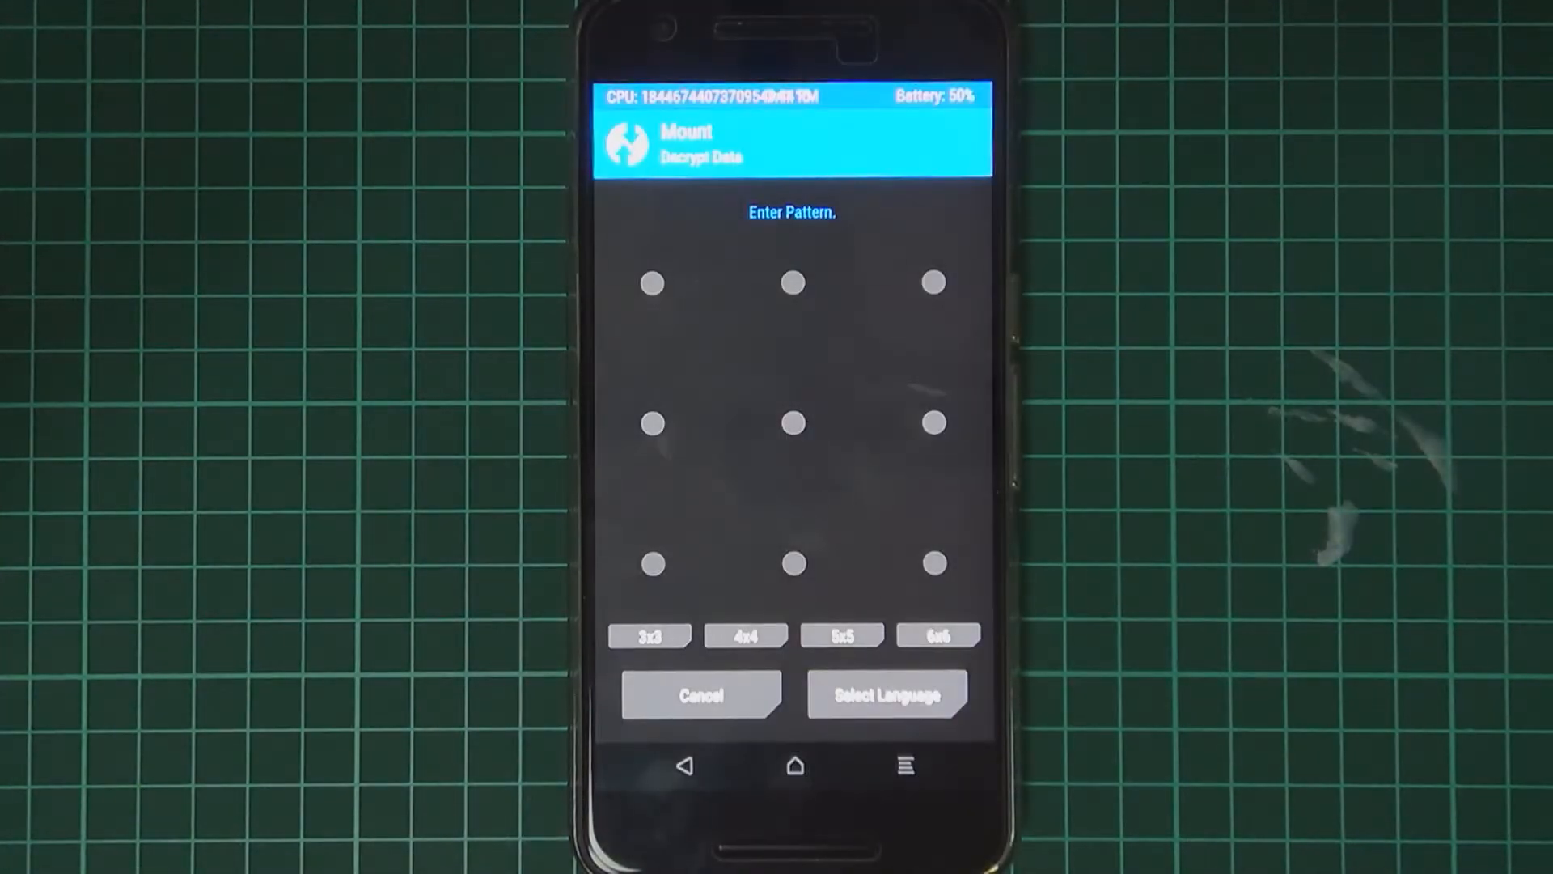
Attempt the decryption pattern, cancel it, and swipe to allow system modifications.
{"action": "left_click_drag", "start_coordinate": [929, 422], "coordinate": [929, 563]}
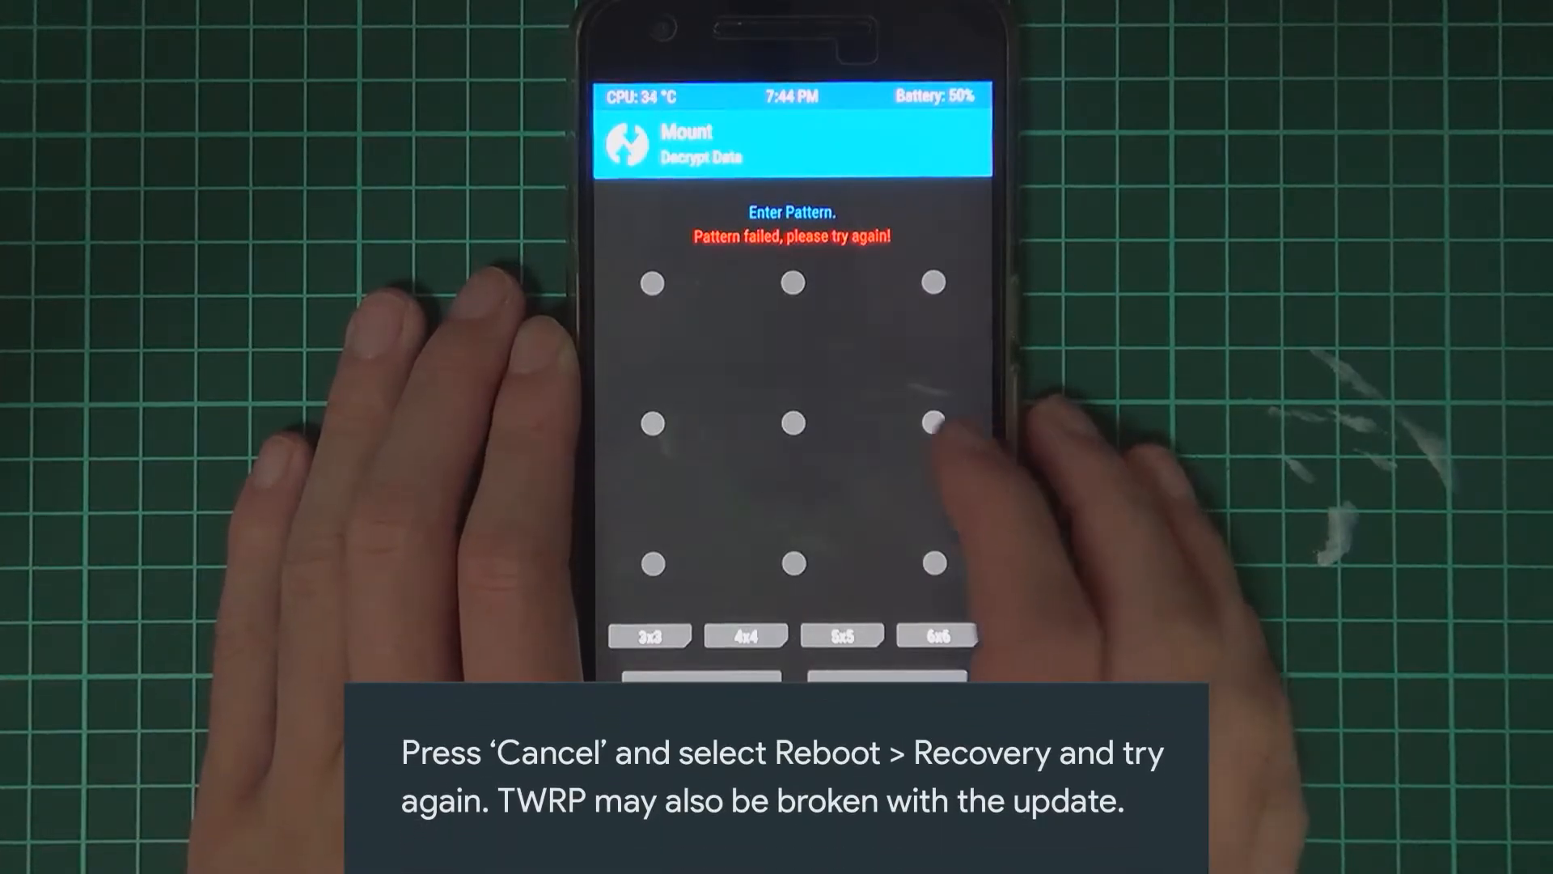
{"action": "left_click", "coordinate": [931, 421]}
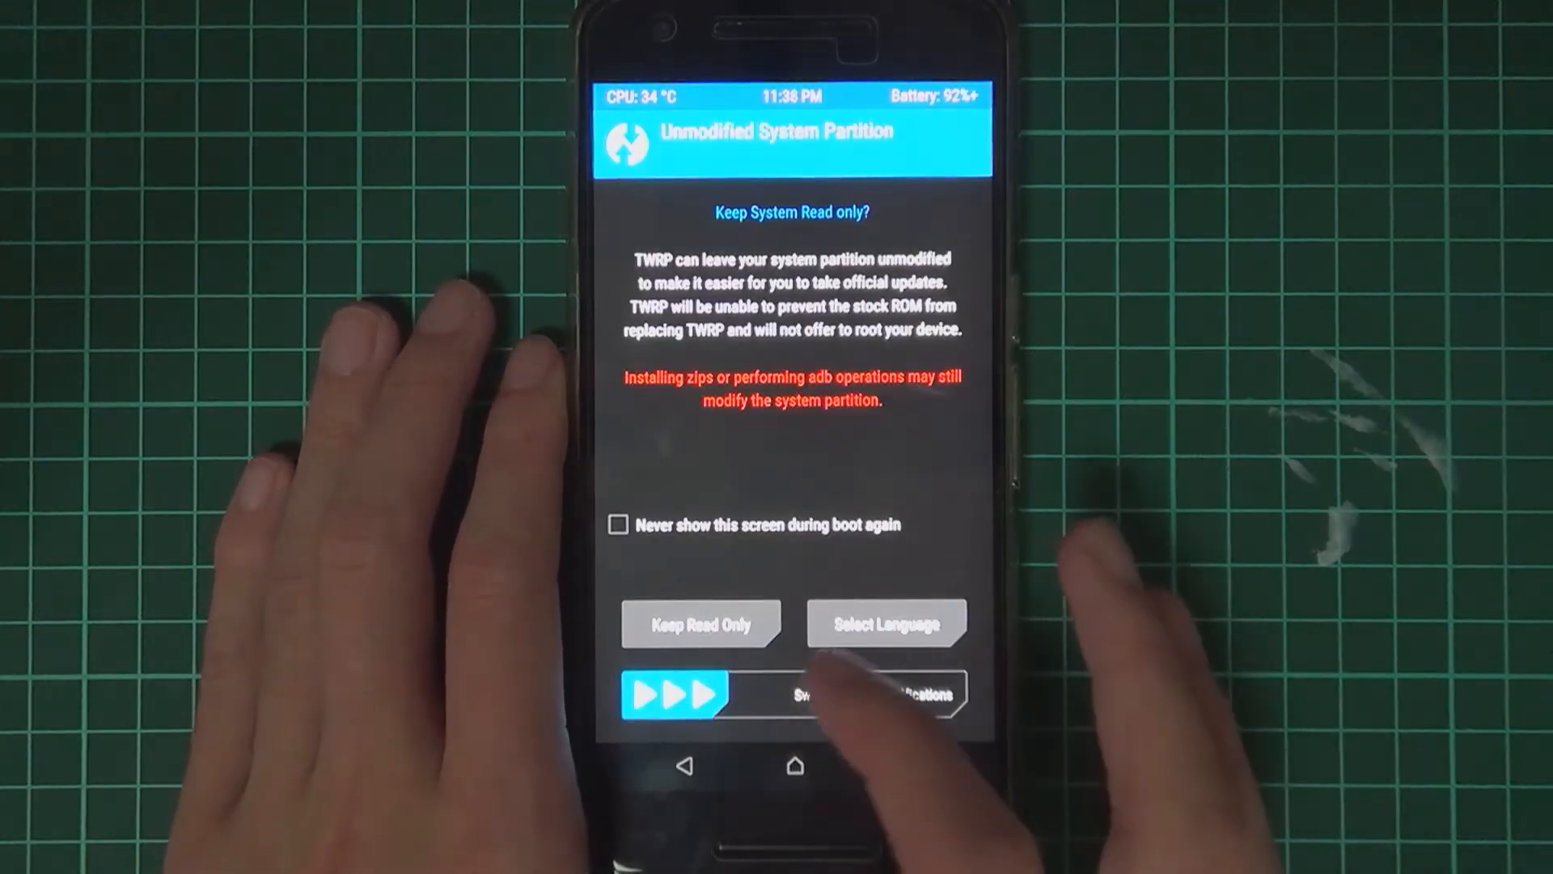
{"action": "left_click_drag", "start_coordinate": [673, 691], "coordinate": [932, 691]}
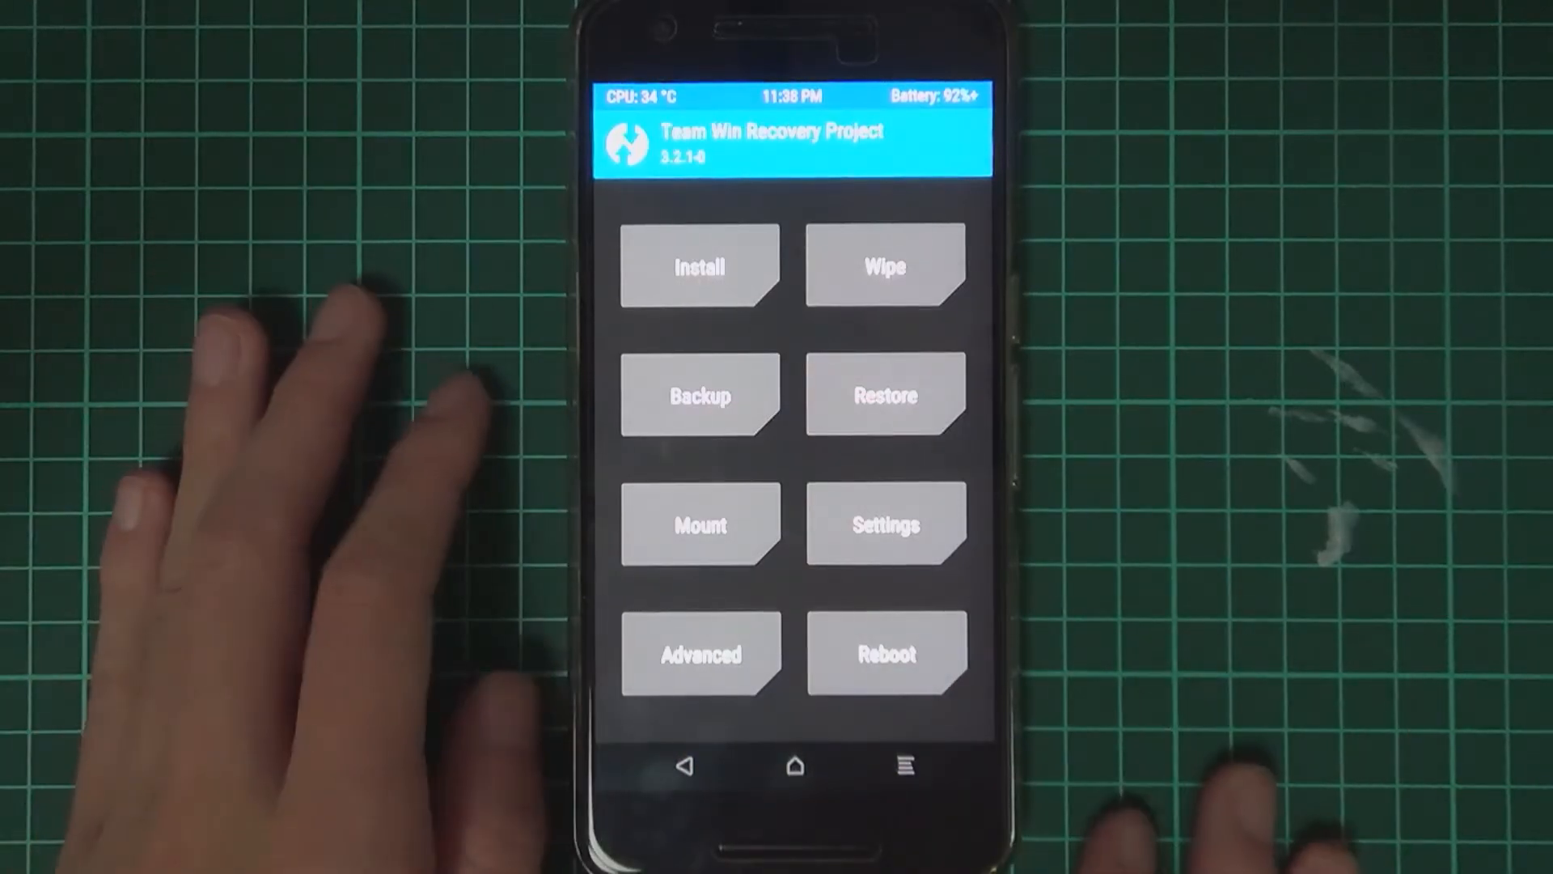
Install Magisk-v16.0.zip from TWRP, swiping to confirm the flash.
{"action": "left_click", "coordinate": [699, 266]}
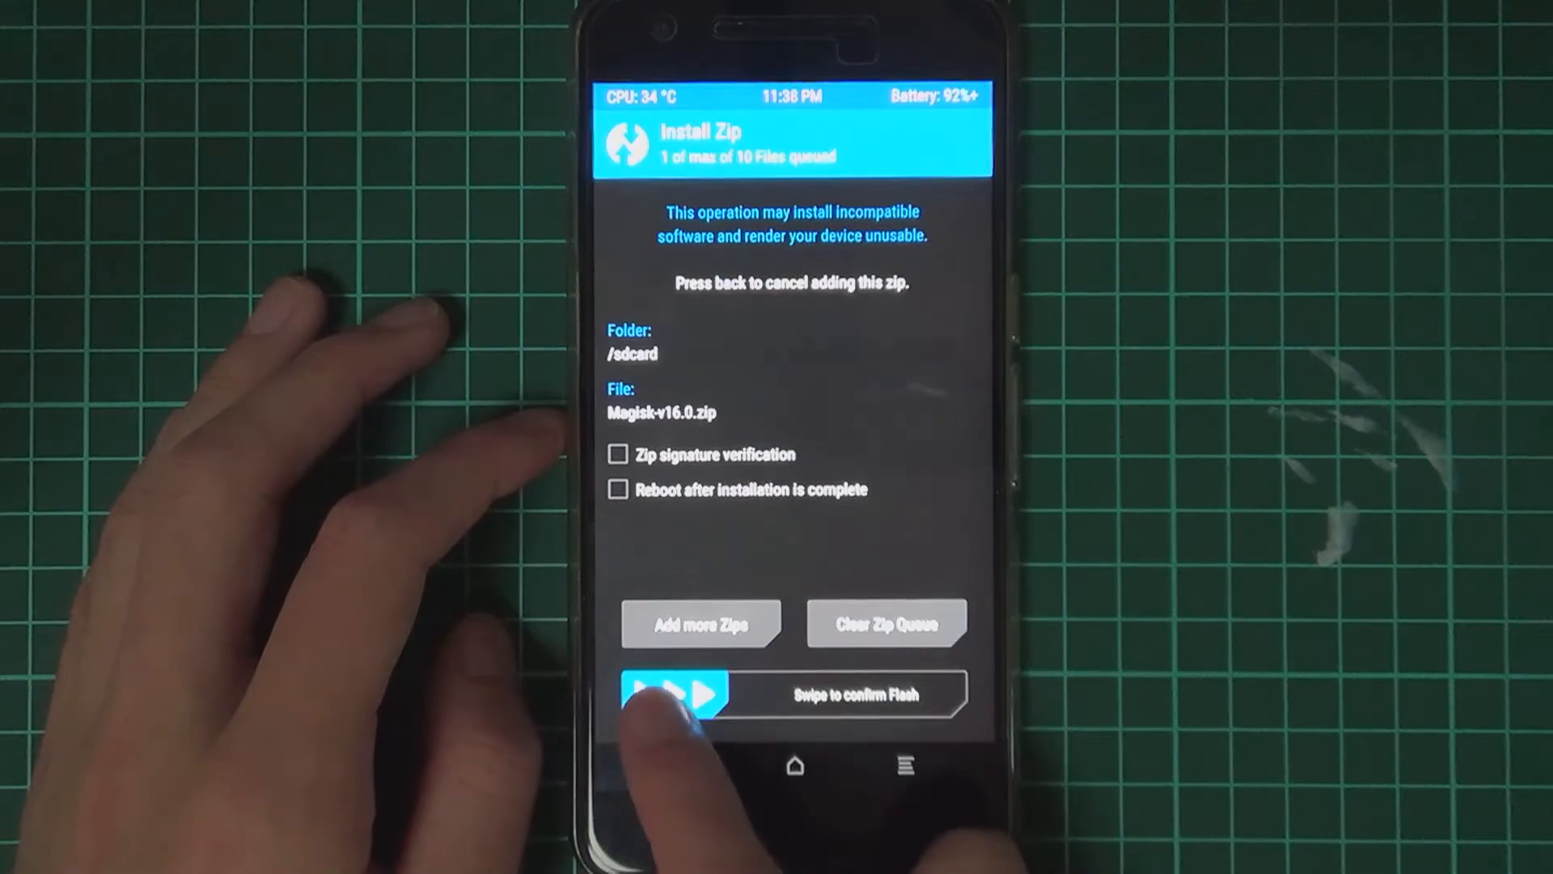
{"action": "left_click_drag", "start_coordinate": [659, 694], "coordinate": [942, 694]}
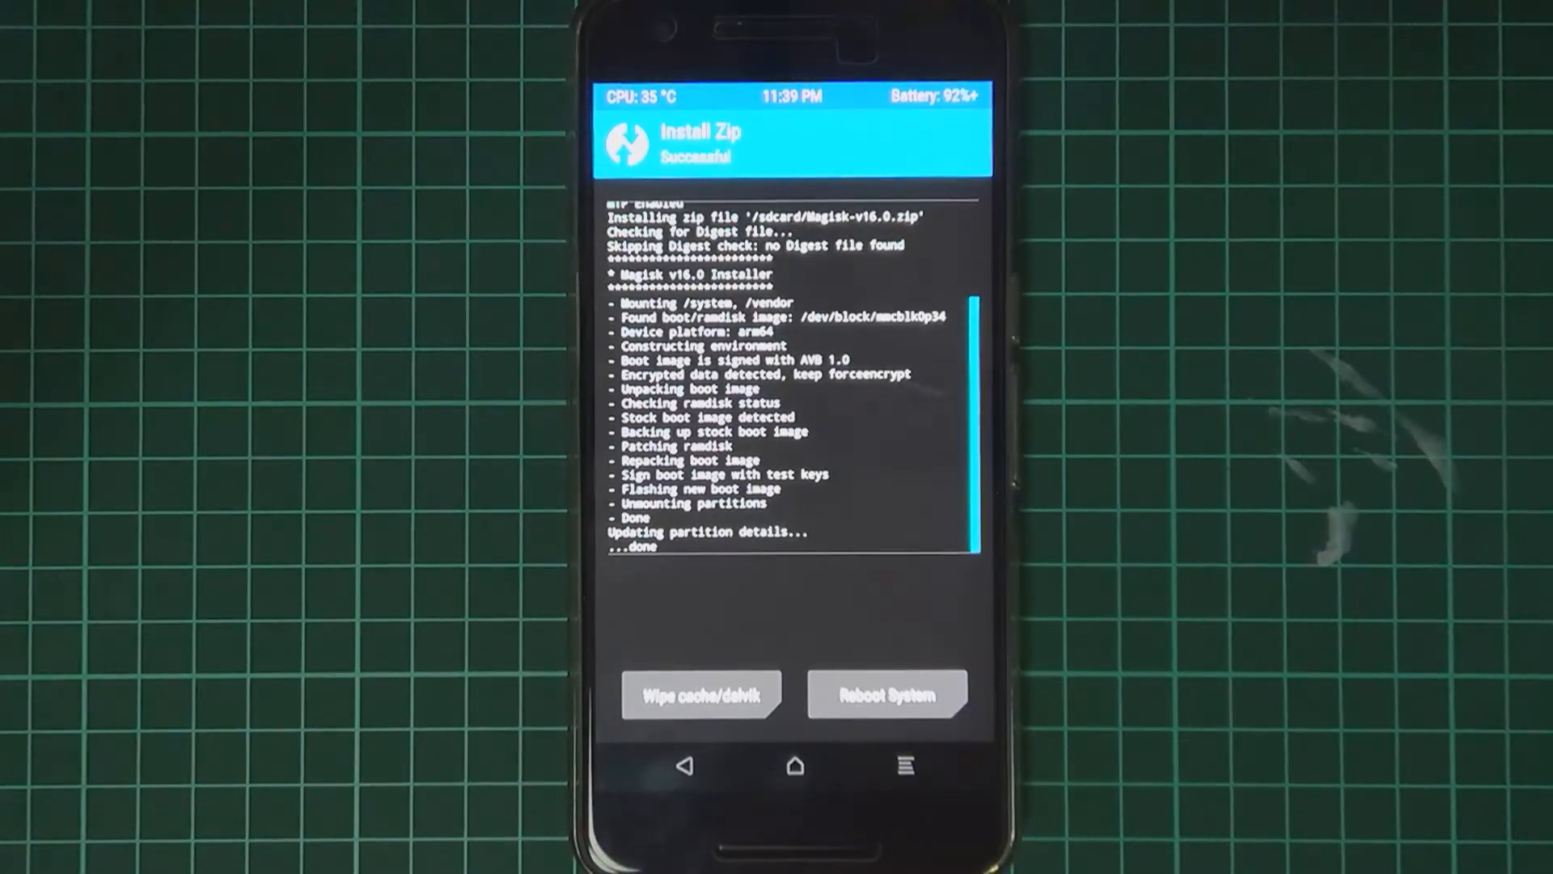
Reboot the Nexus 6P from TWRP into Android after the Magisk install.
{"action": "left_click", "coordinate": [887, 694]}
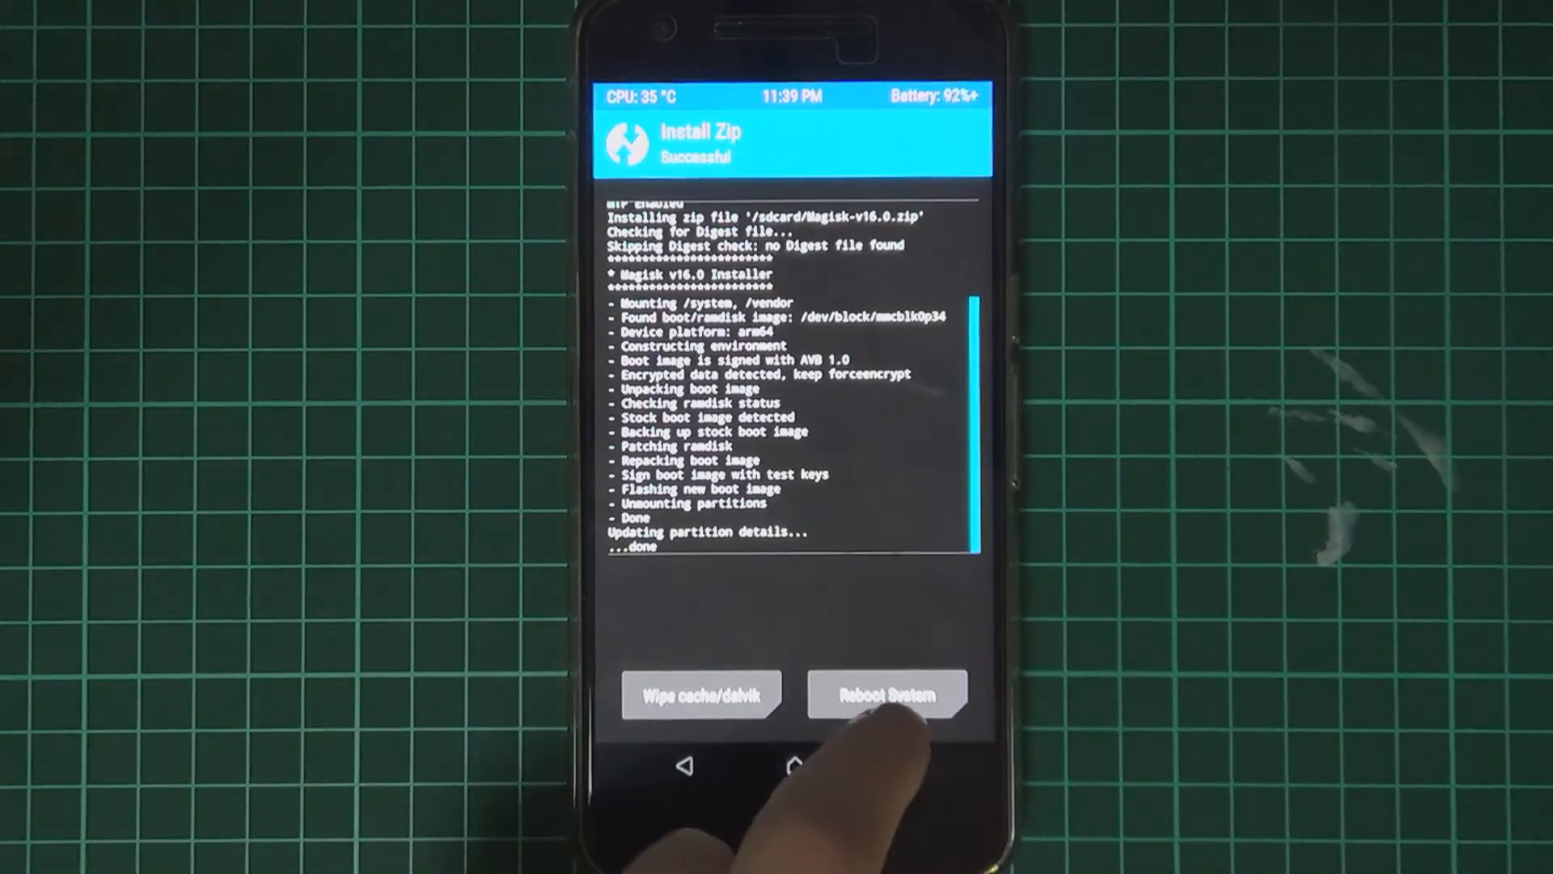
{"action": "left_click", "coordinate": [887, 695]}
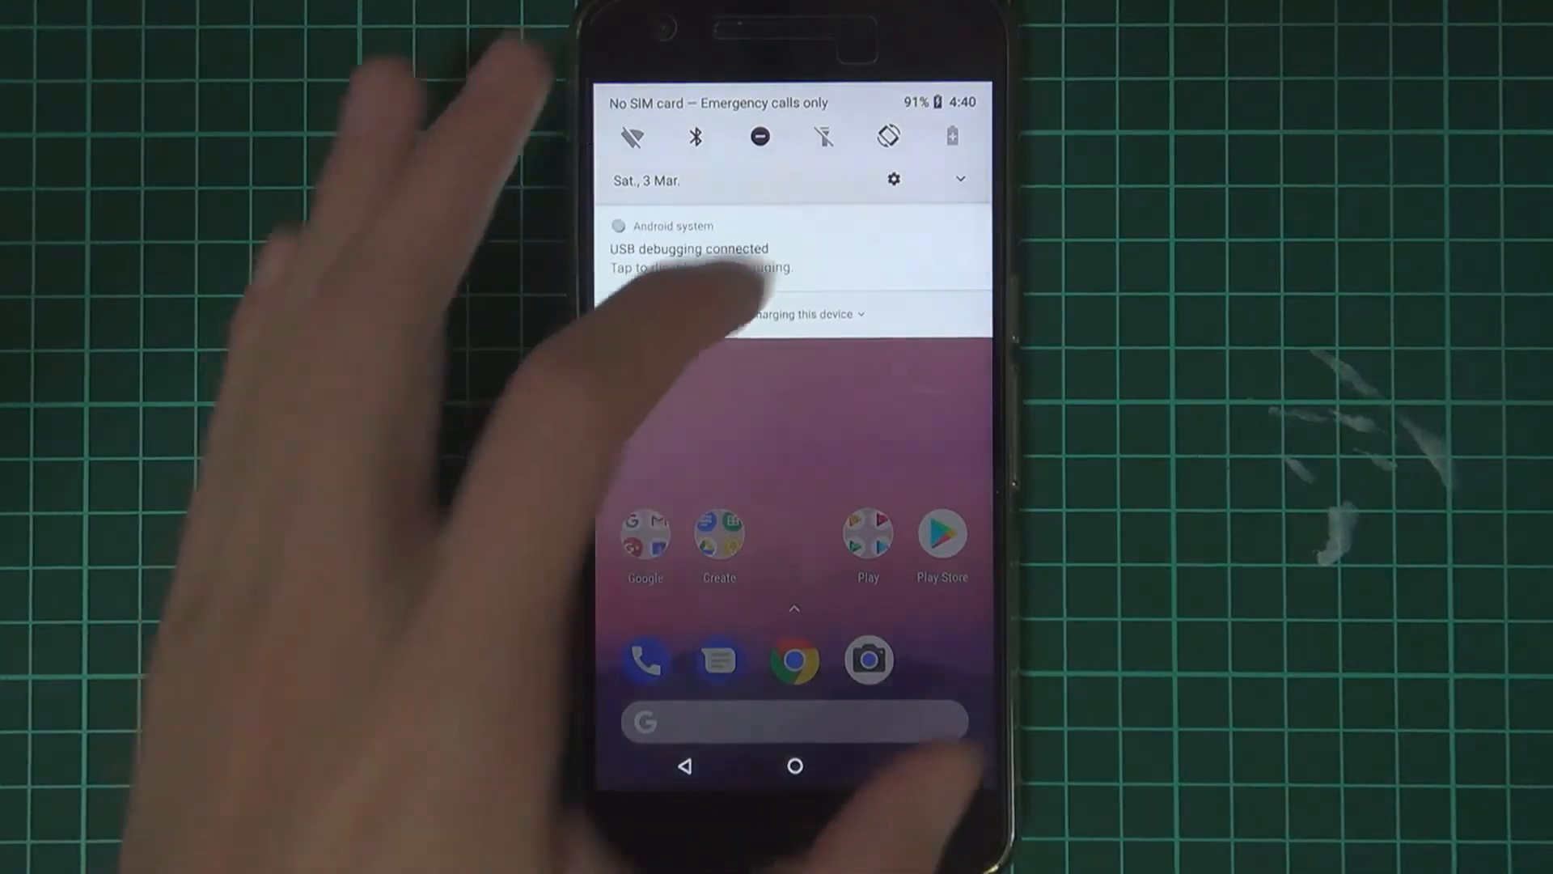
Check the system update status in Settings, then show all installed apps.
{"action": "left_click", "coordinate": [894, 180]}
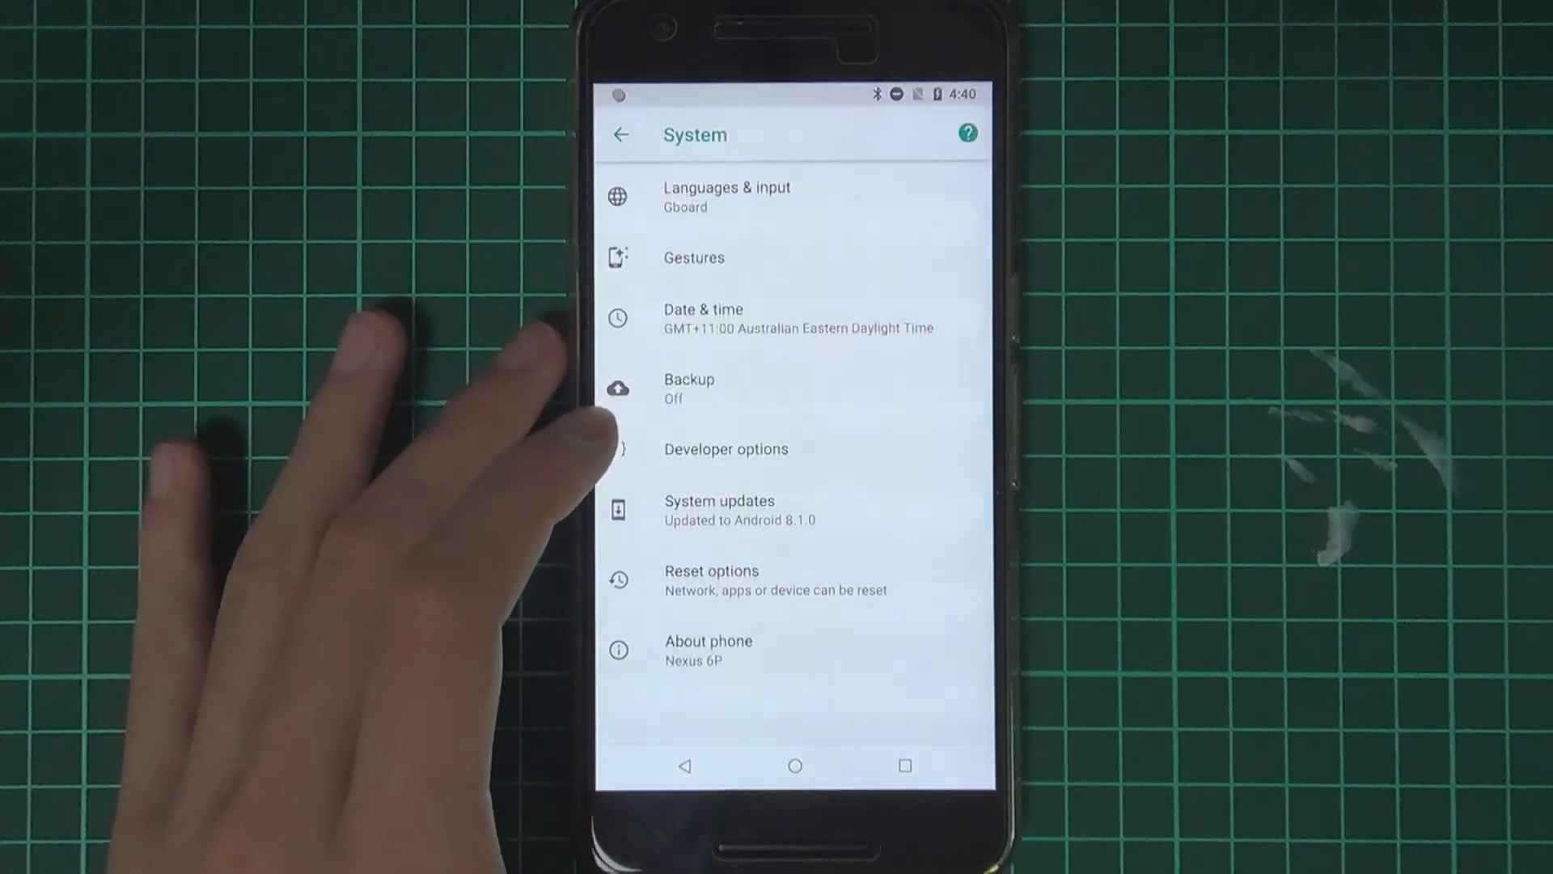
{"action": "left_click", "coordinate": [709, 649]}
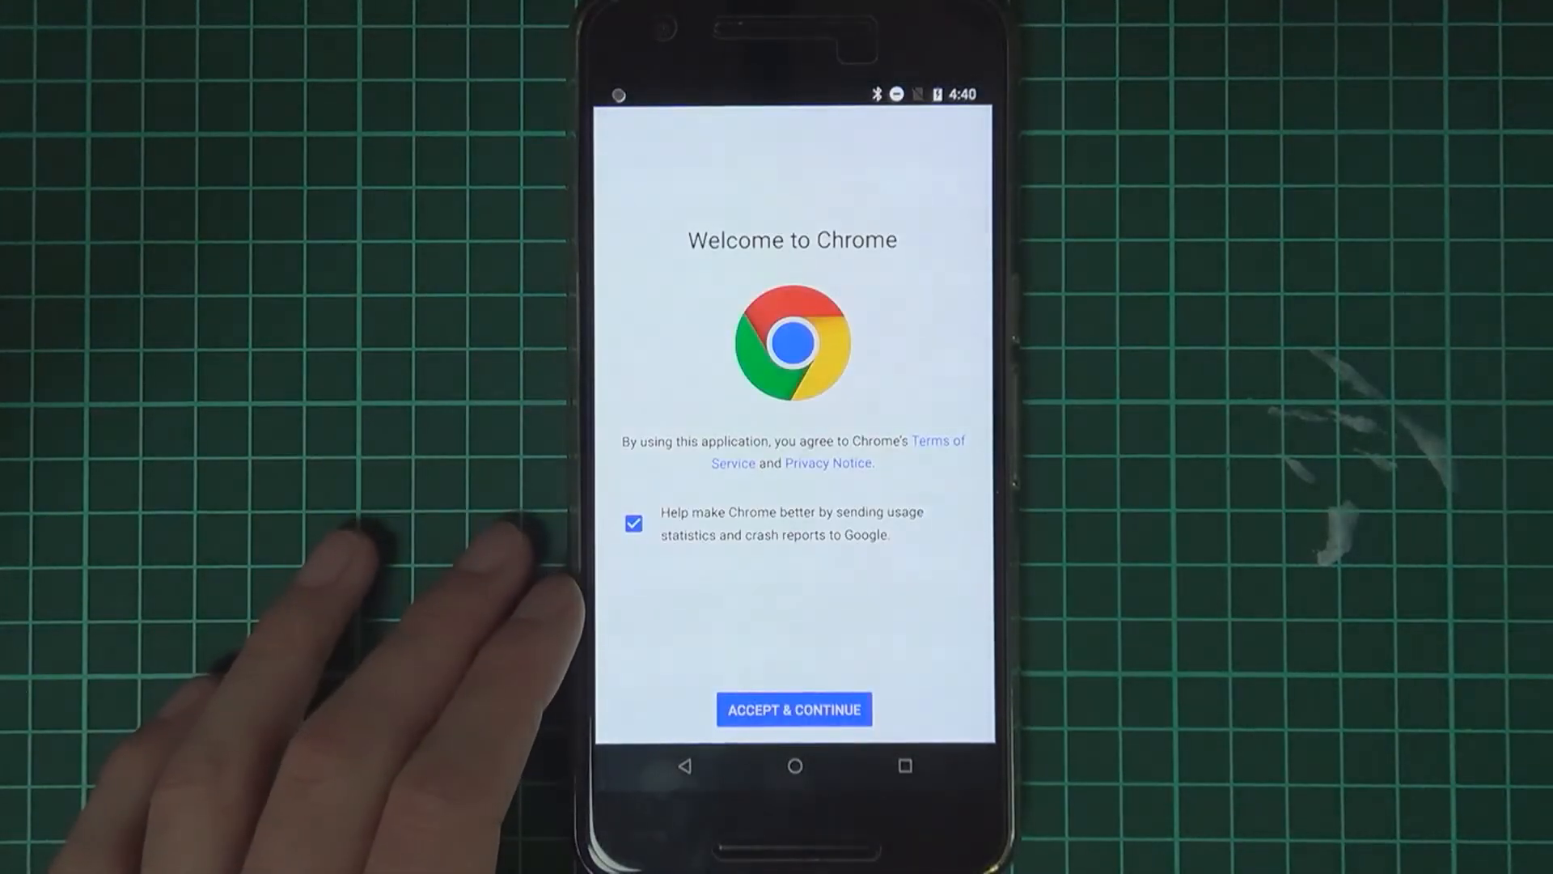
{"action": "left_click", "coordinate": [793, 708]}
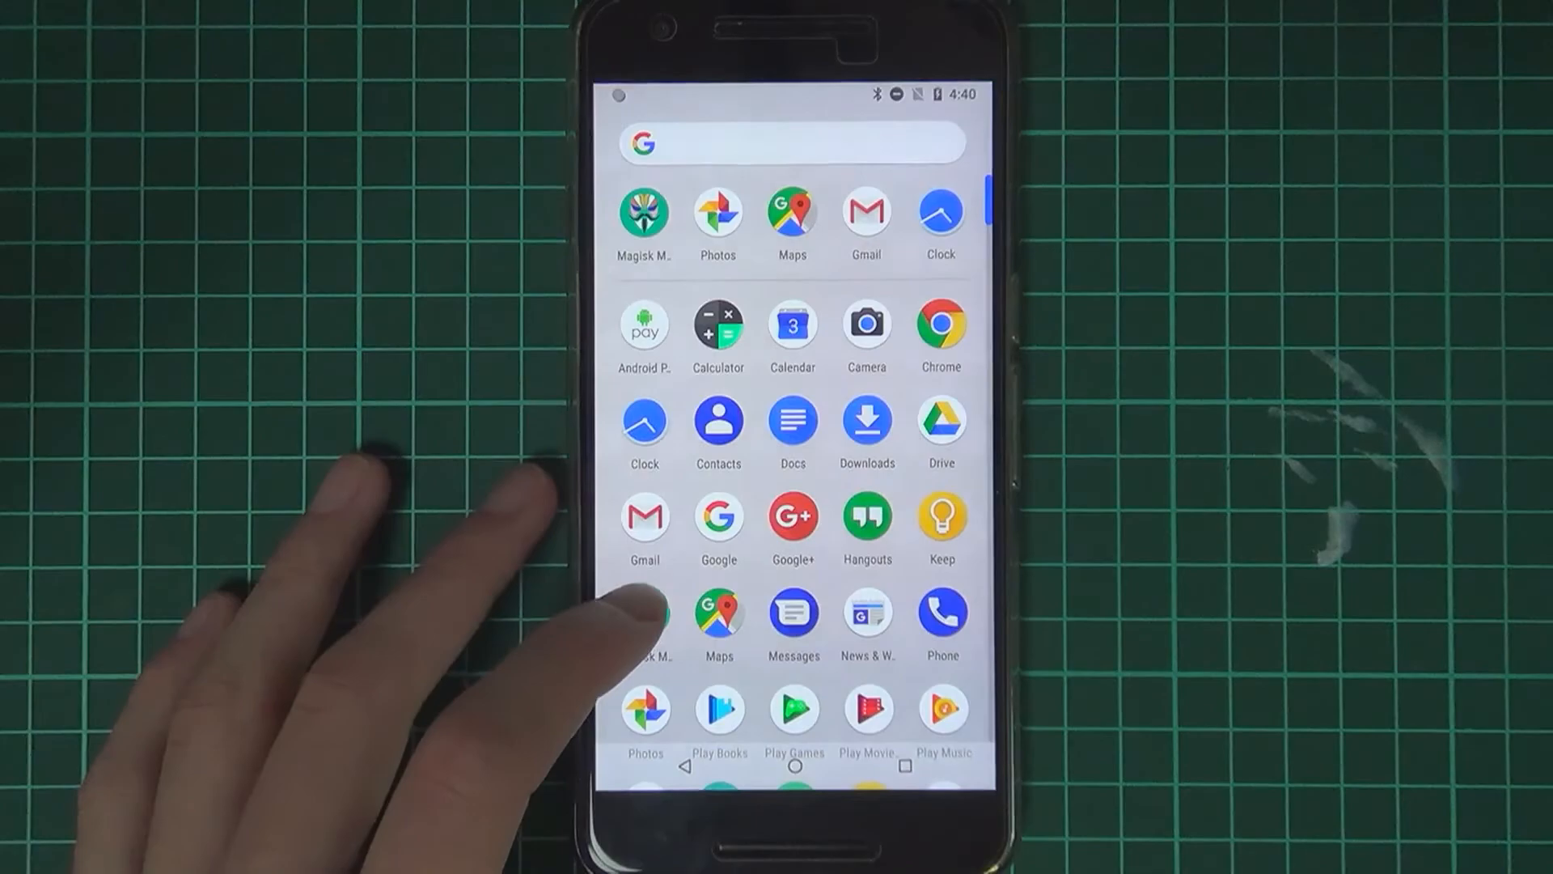
Launch Magisk Manager to confirm installed version v16.0 matches the latest.
{"action": "left_click", "coordinate": [643, 615]}
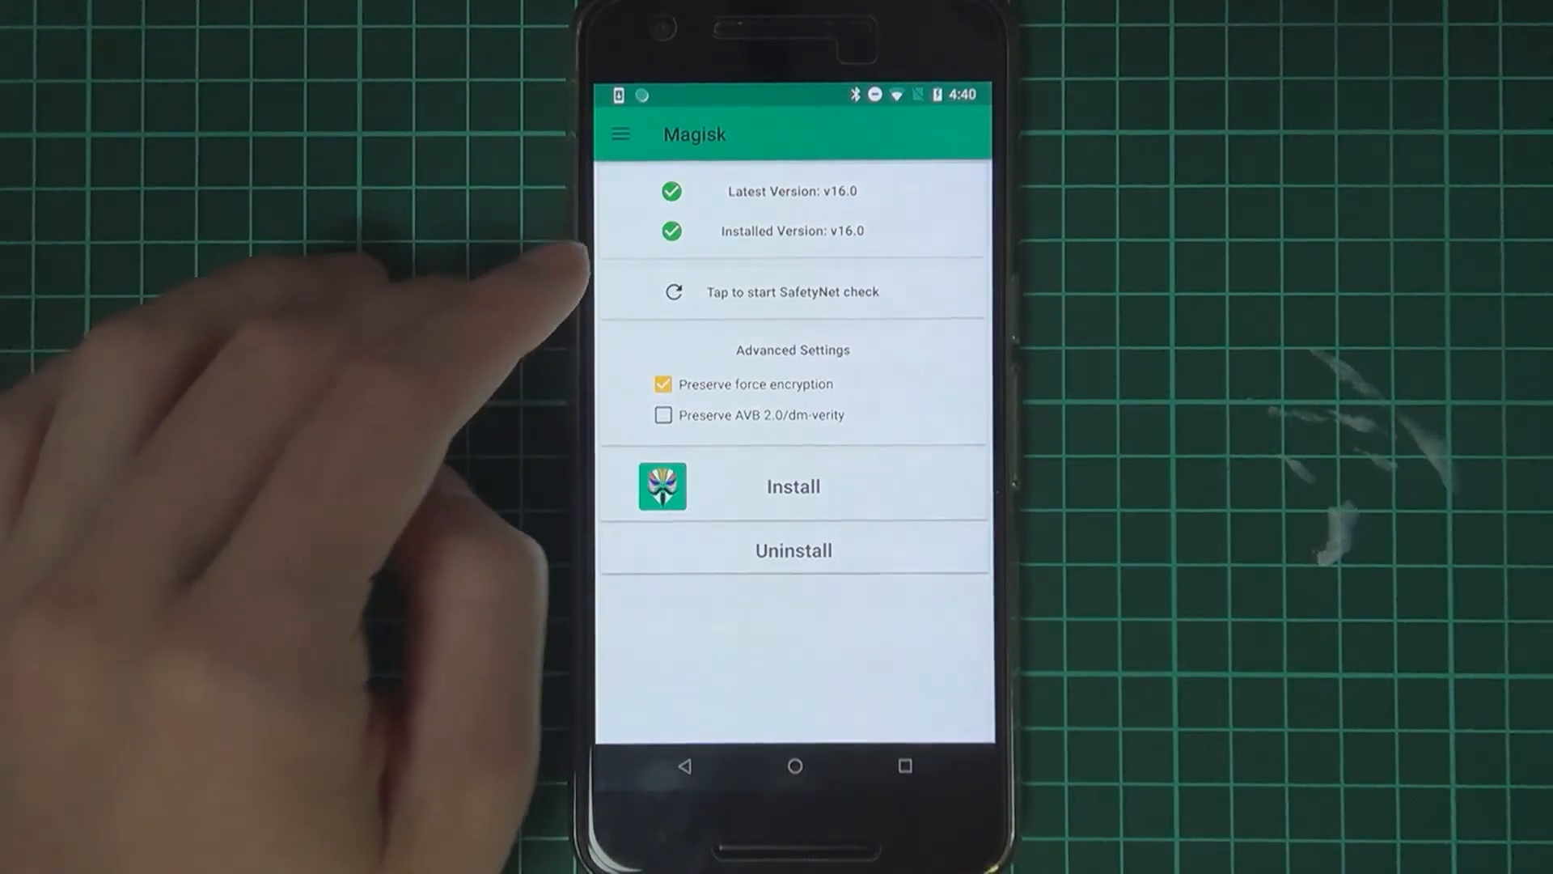
{"action": "left_click", "coordinate": [792, 291]}
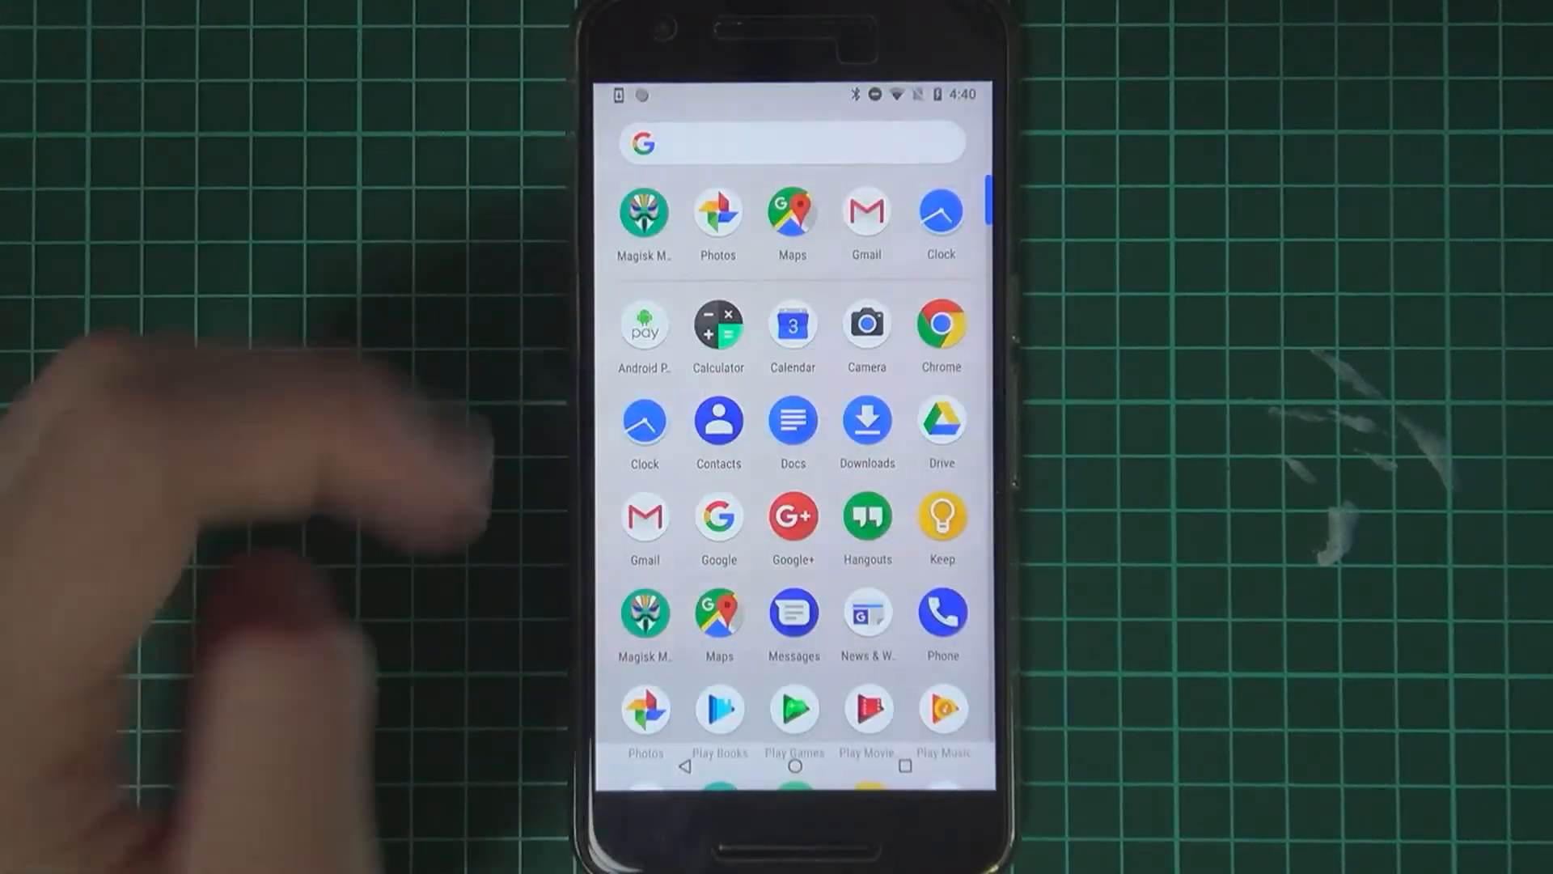
{"action": "left_click", "coordinate": [644, 215]}
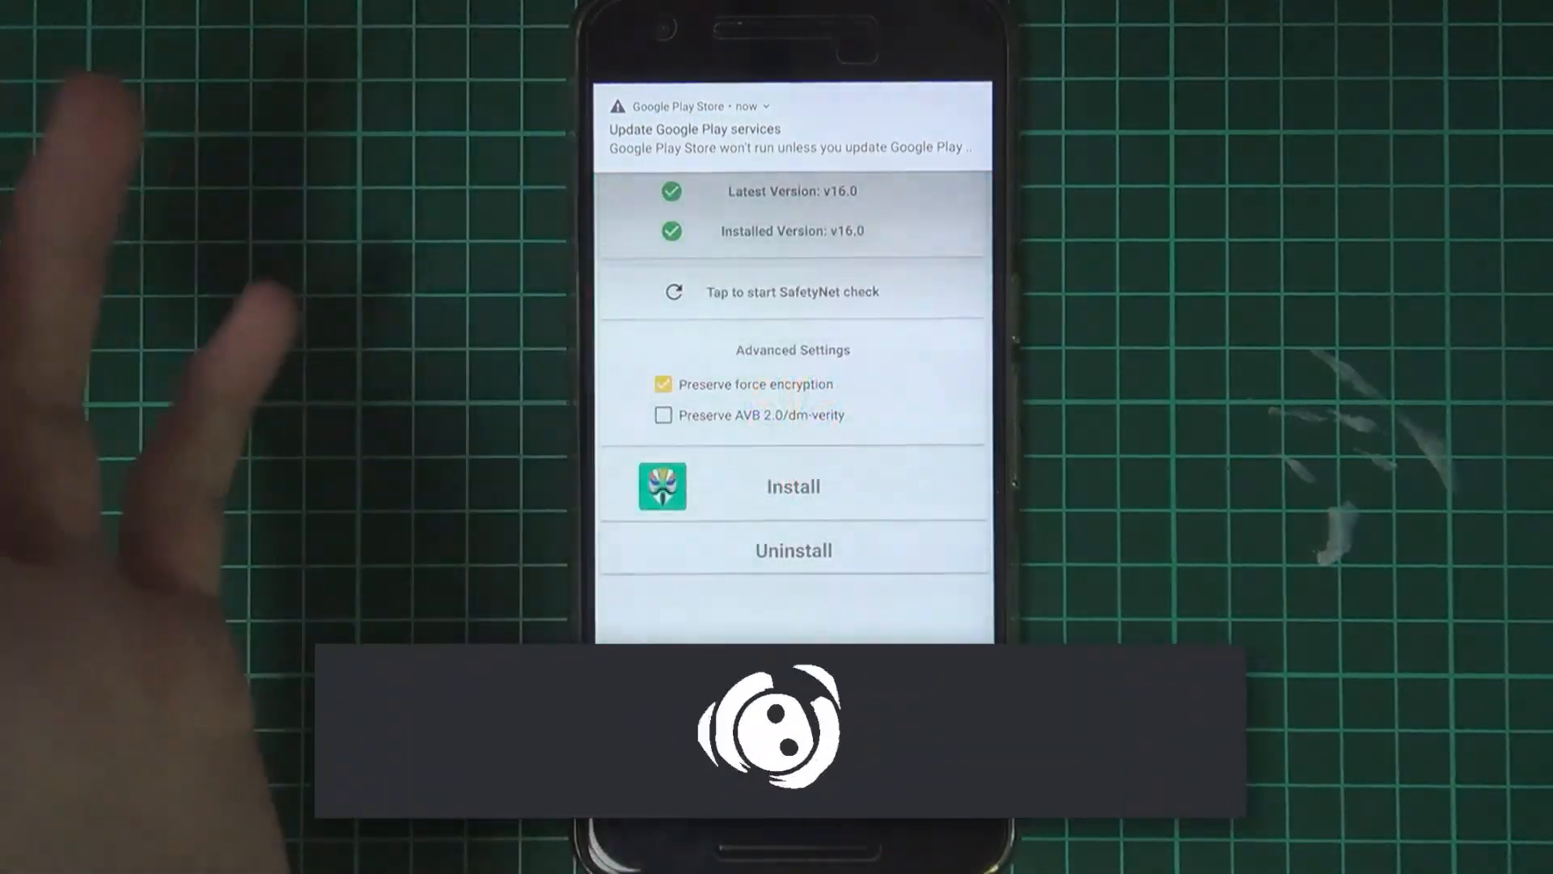